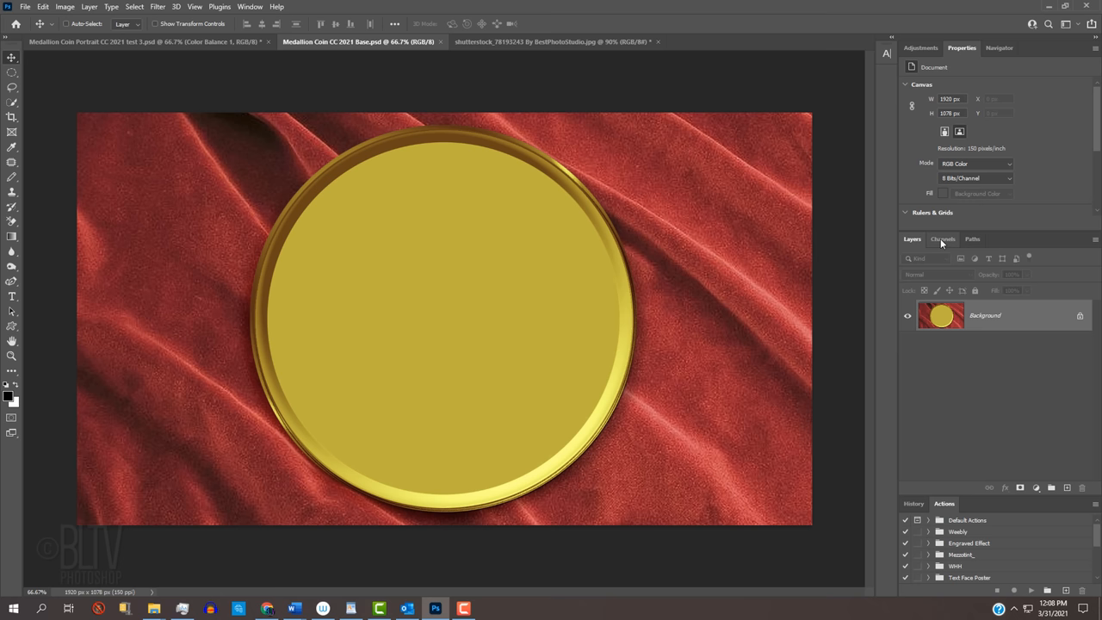
- Inspect the saved circular selection channel, then return to the full-colour image
left_click(944, 237)
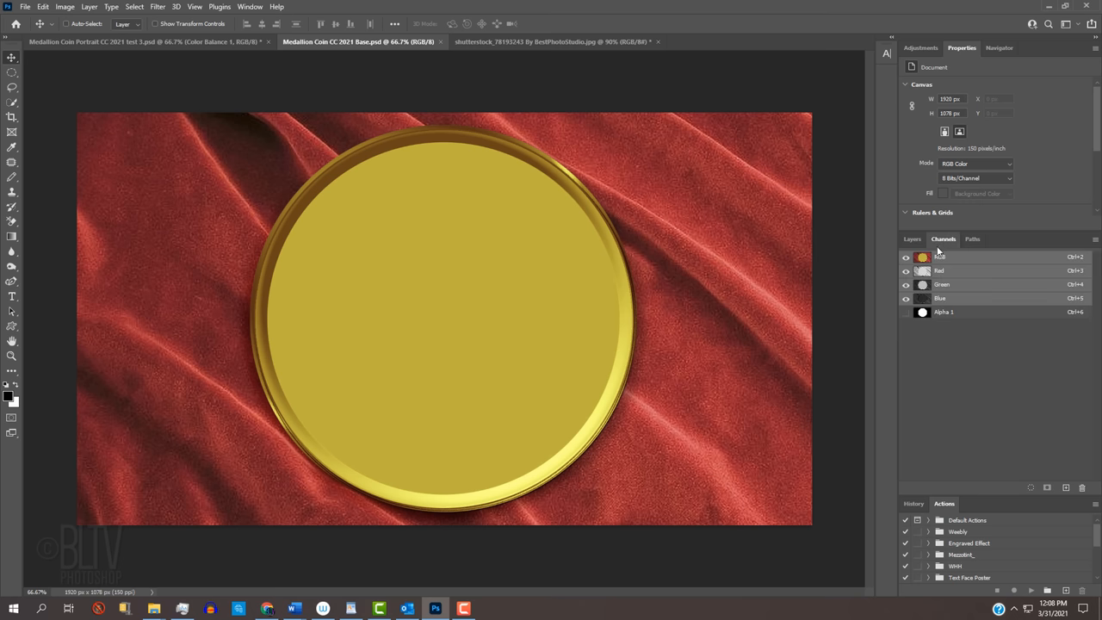
left_click(944, 311)
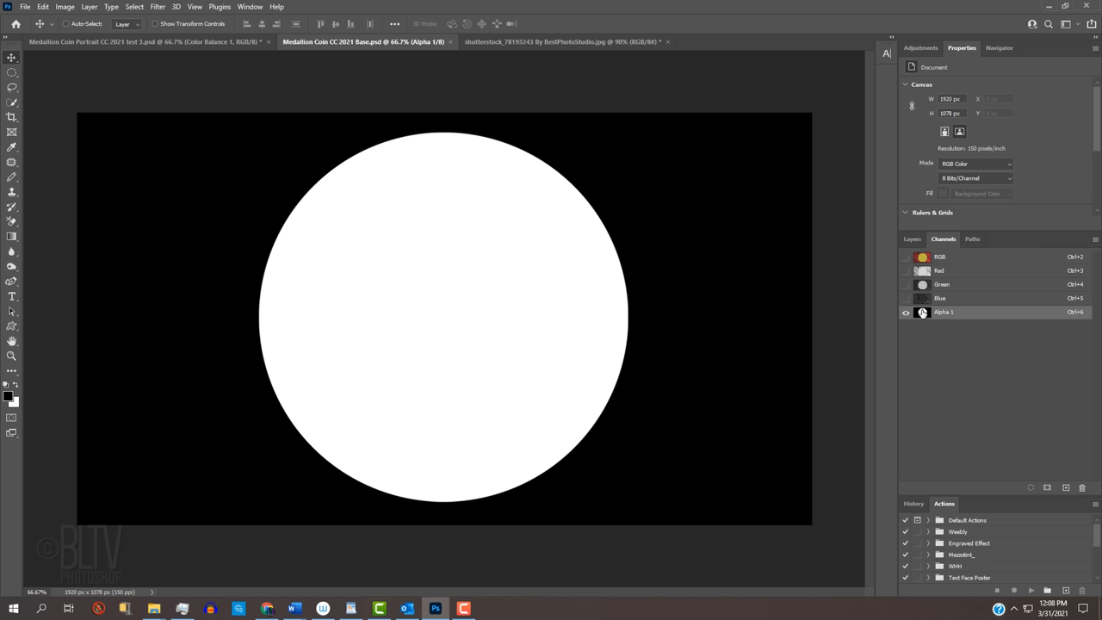
left_click(913, 237)
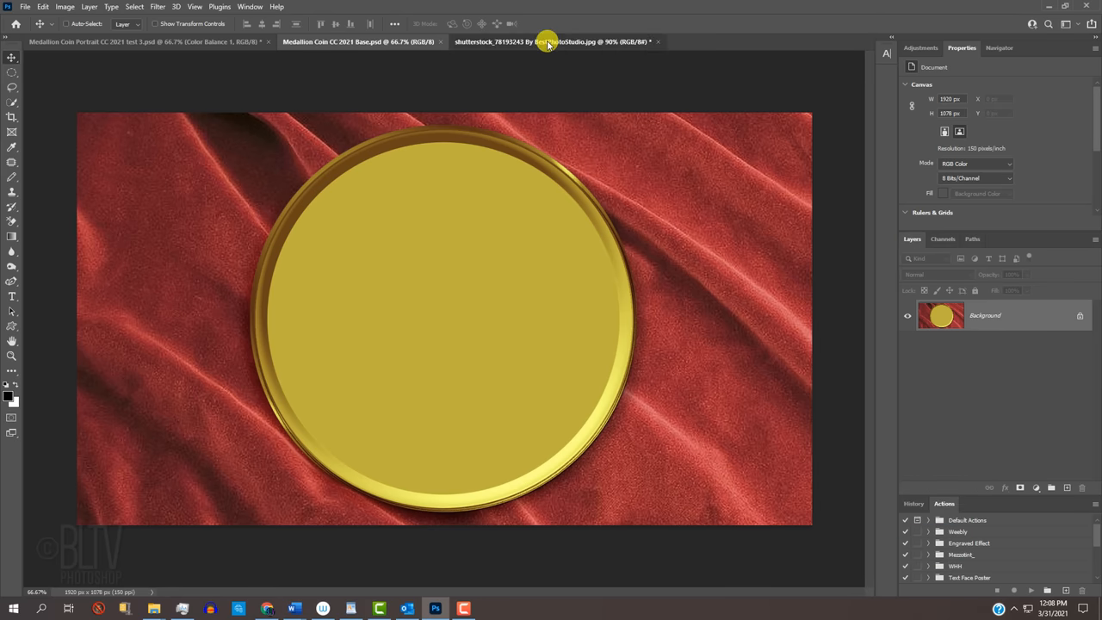
- Switch to the portrait photo and confirm its size at 882 × 900 px, 150 ppi
left_click(552, 42)
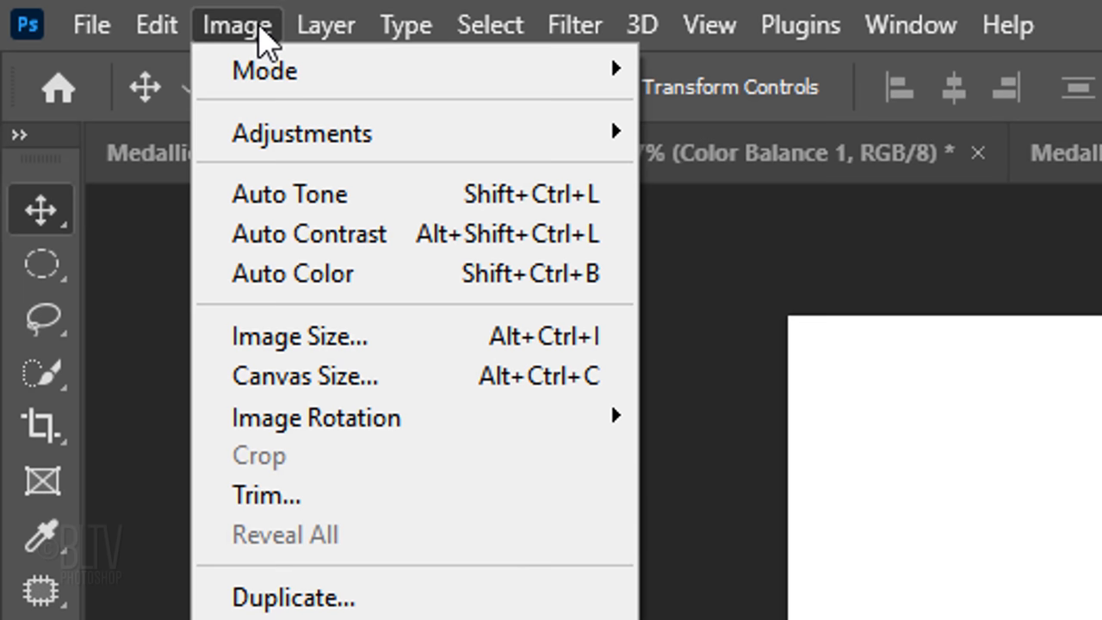
left_click(300, 336)
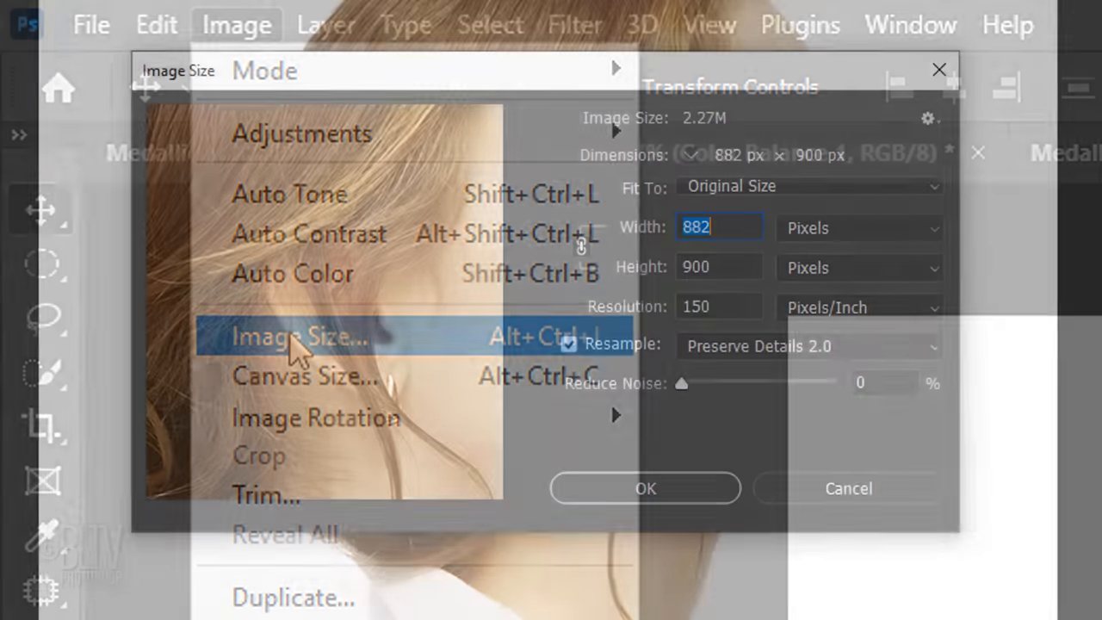
left_click(299, 335)
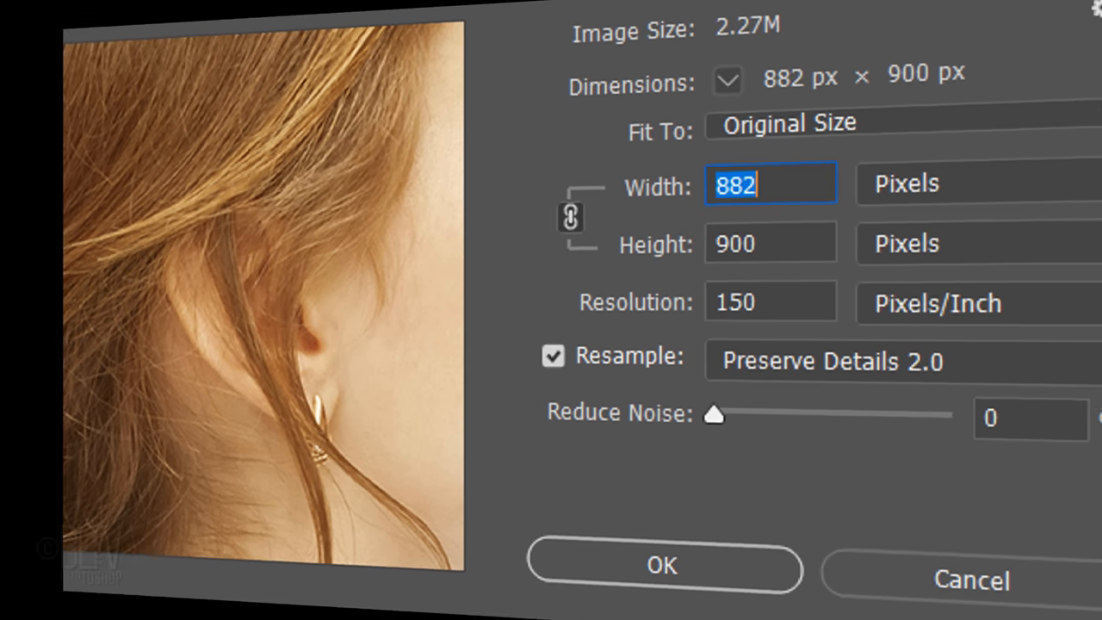
left_click(662, 565)
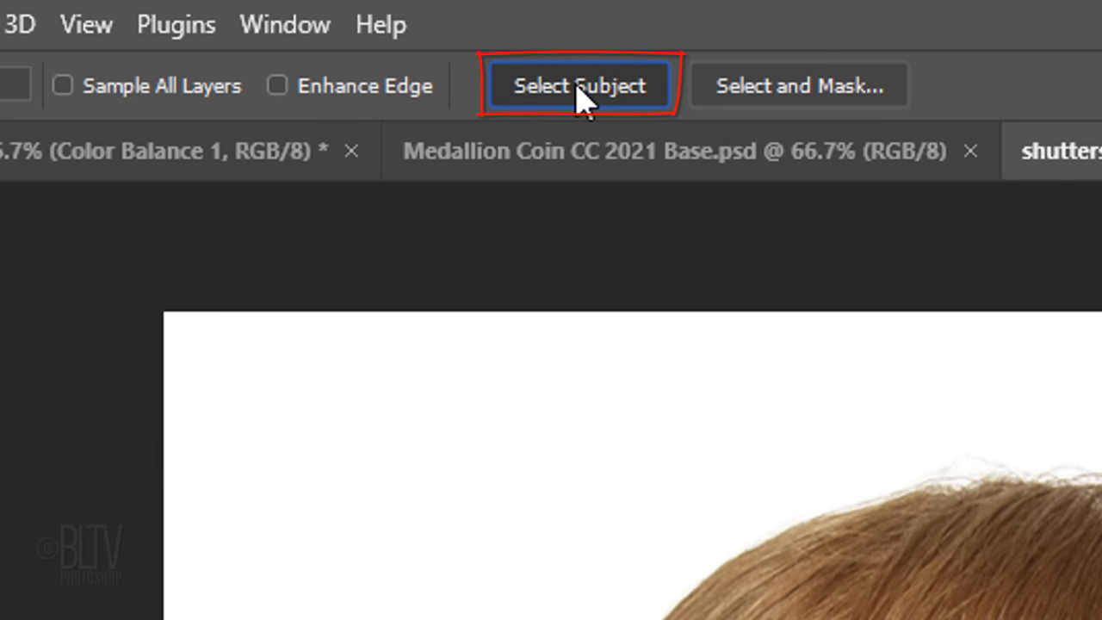
- Select the woman automatically and refine the edge with Feather 3
left_click(362, 18)
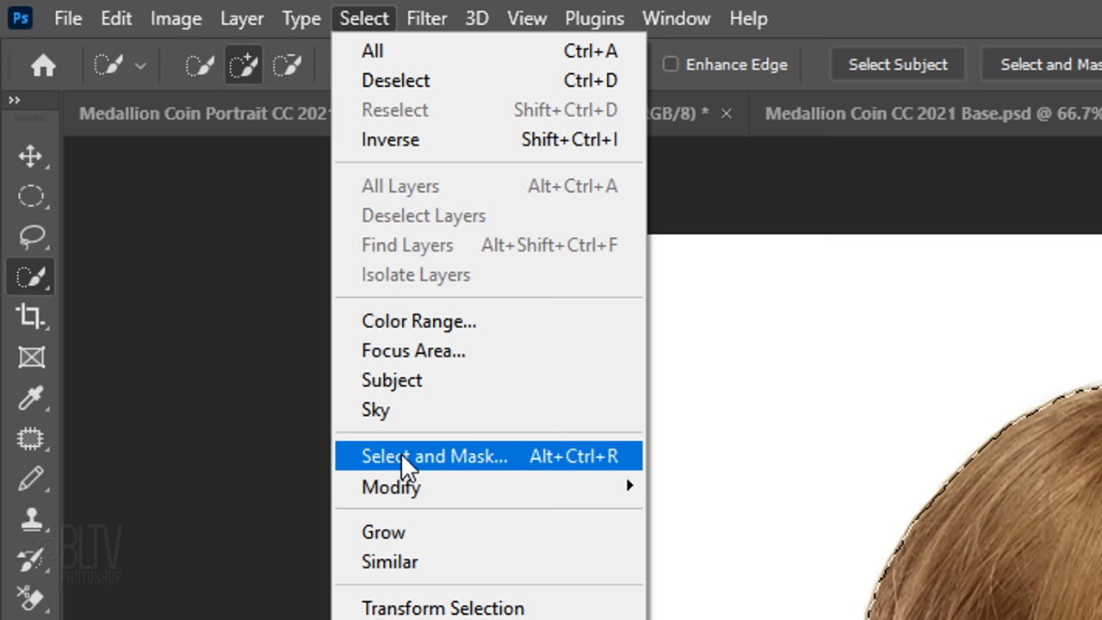
key("shift")
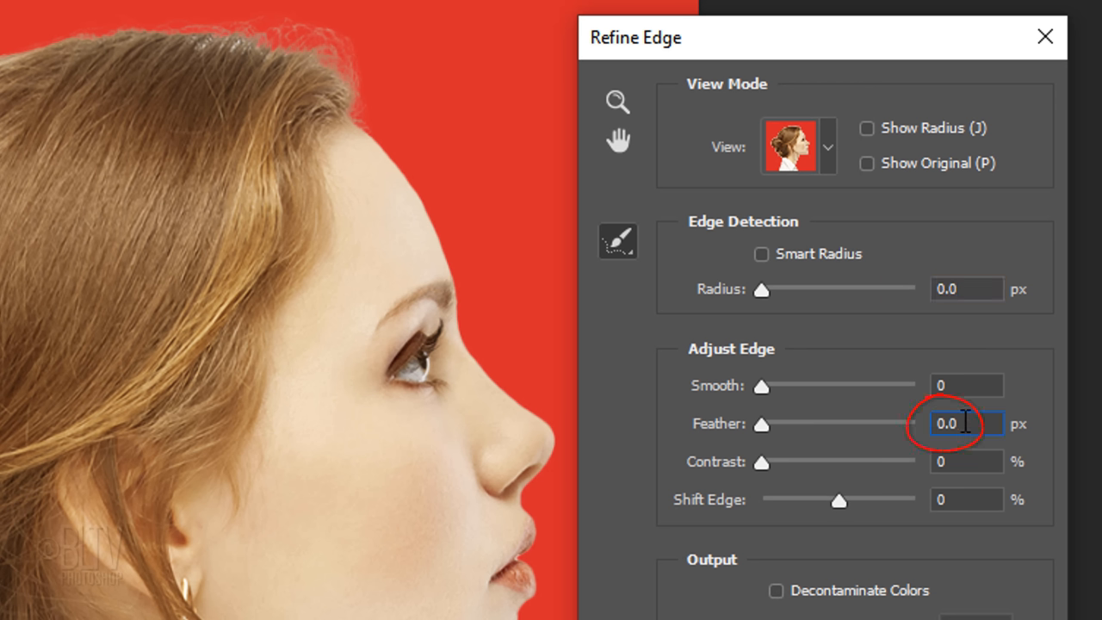
type("3.0")
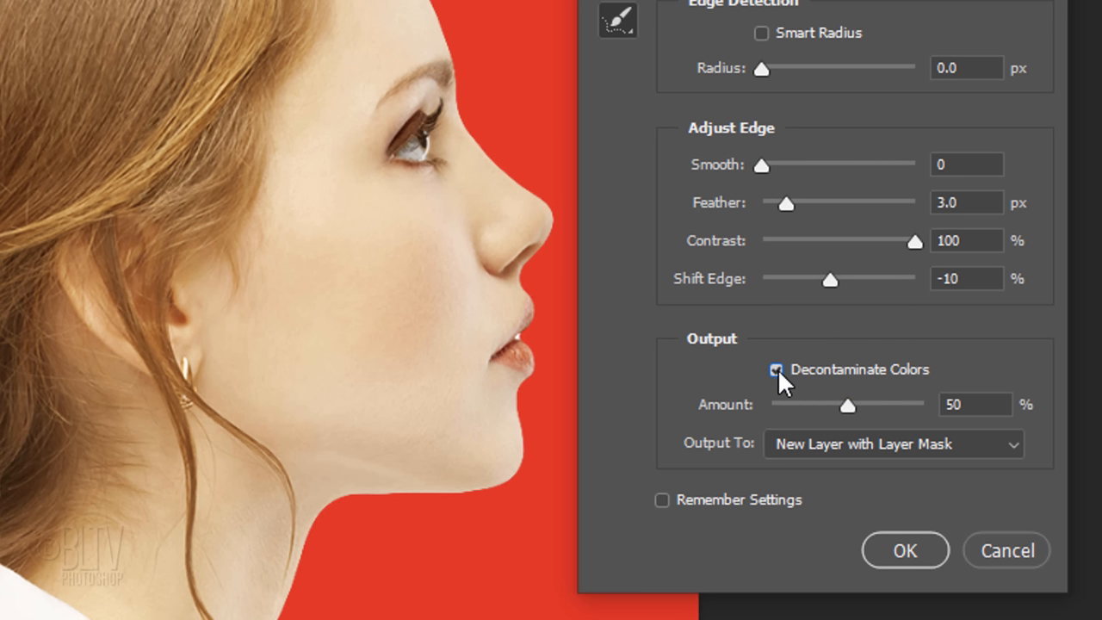
- Enable Decontaminate Colors and output the refined cut-out to a new layer
left_click(775, 368)
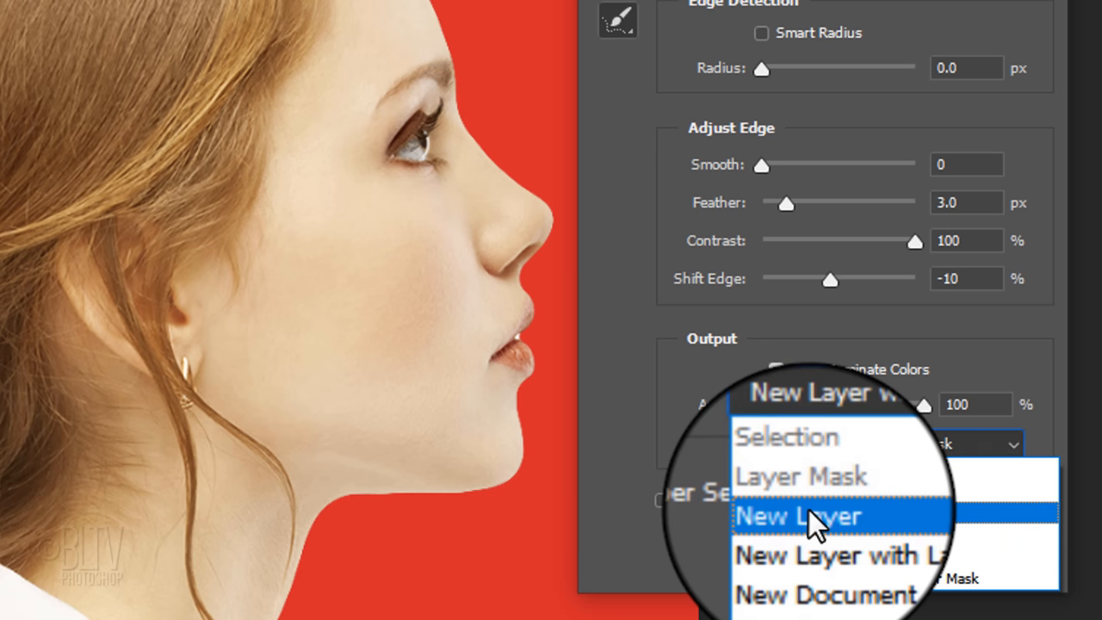
left_click(796, 515)
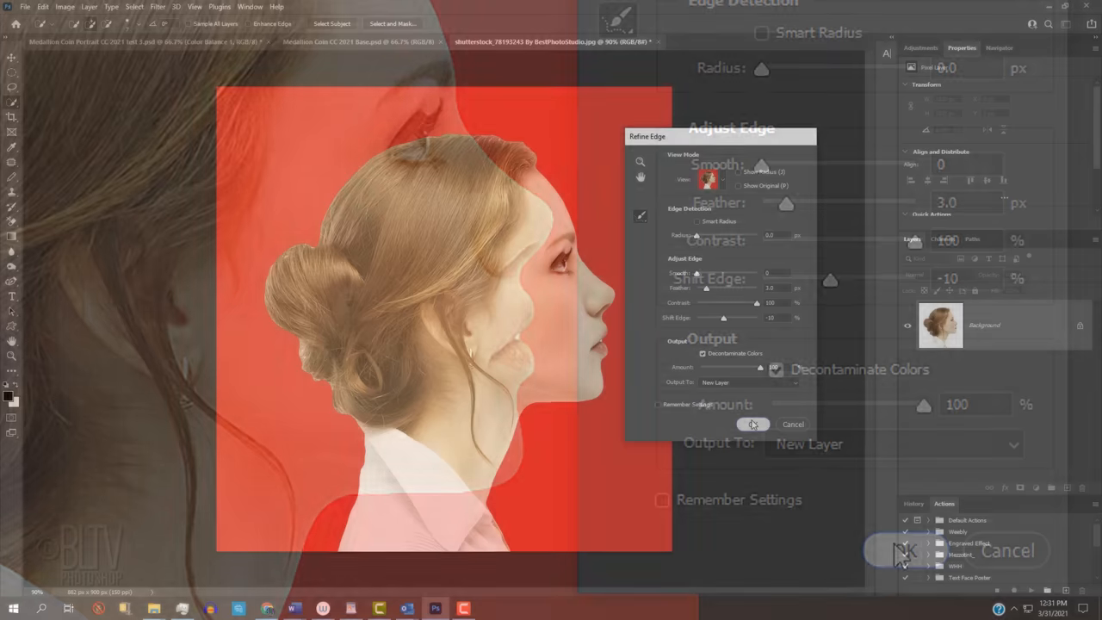
left_click(753, 424)
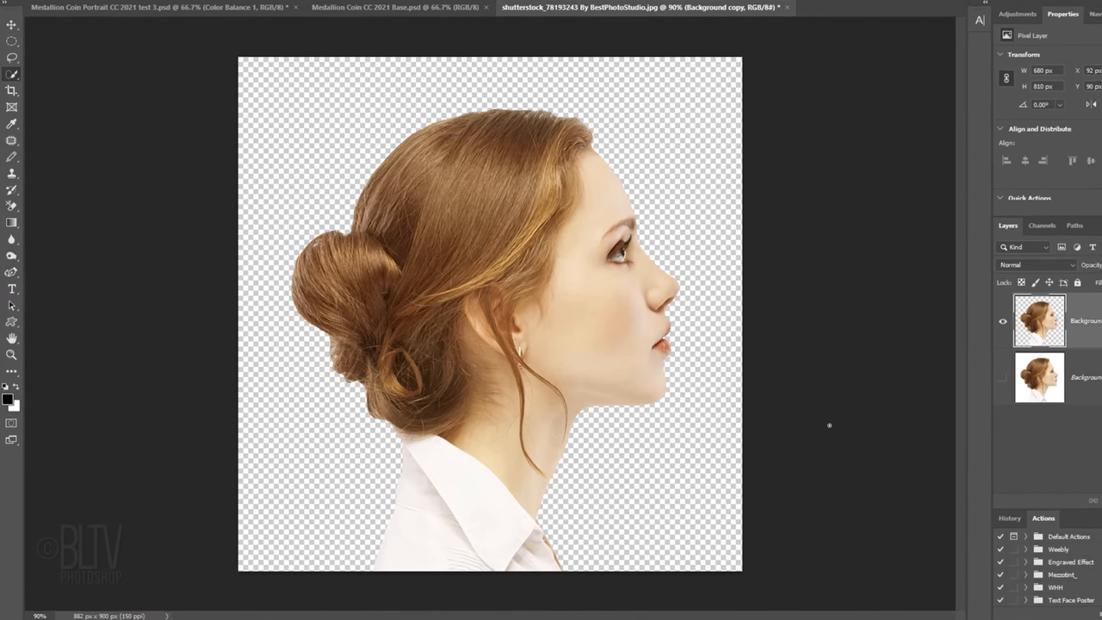
- Scale the cut-out portrait down proportionally from its centre and reposition it on the canvas
key("Tab")
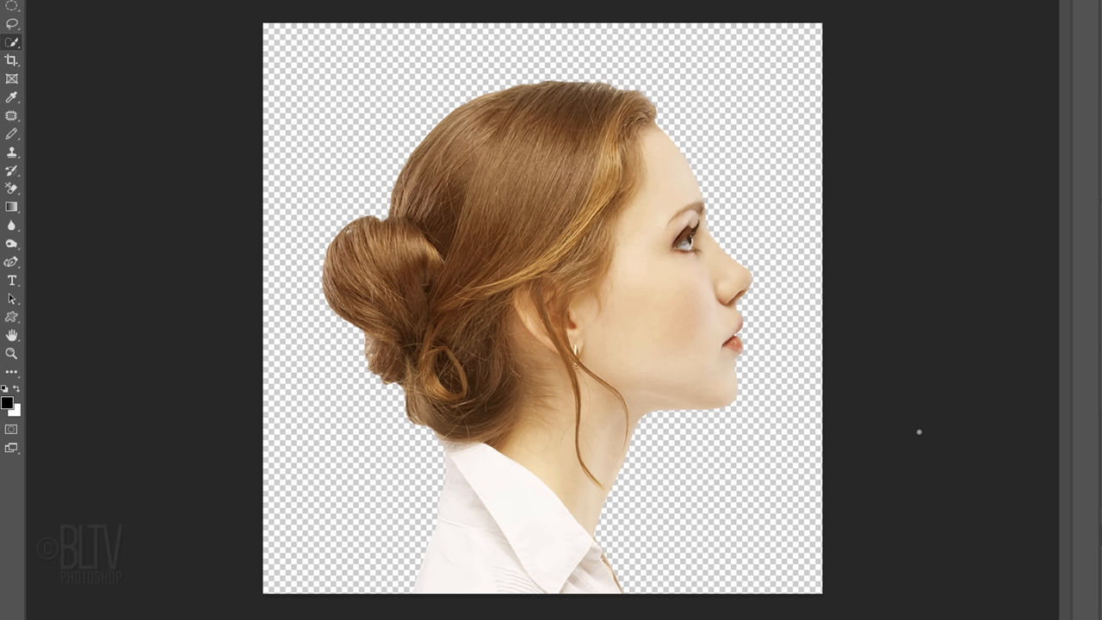
key("ctrl+t")
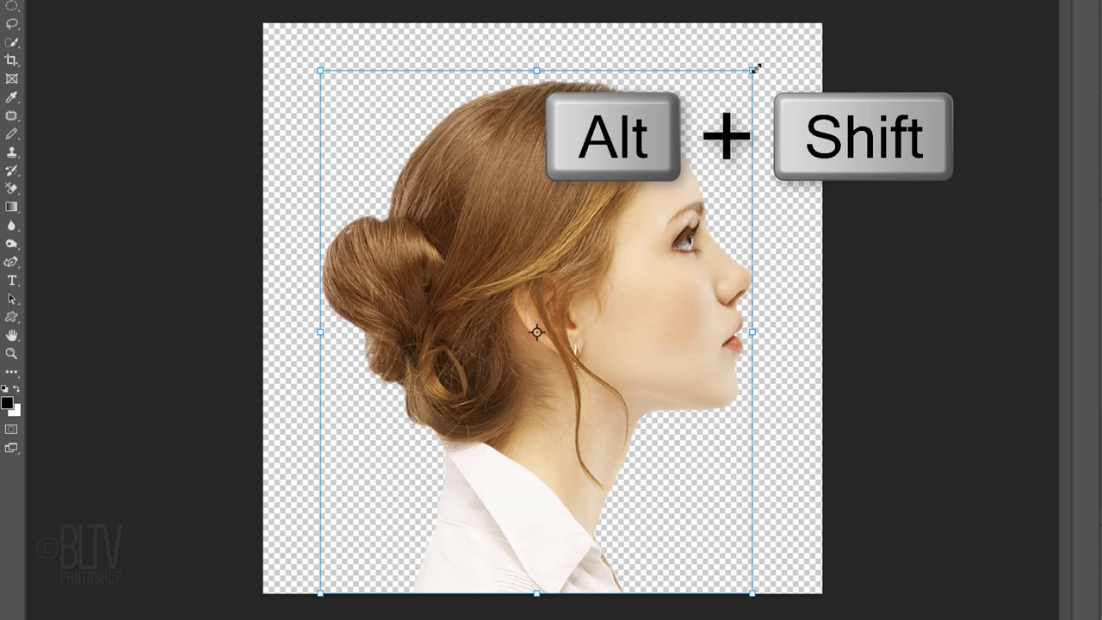
left_click_drag(754, 69, 733, 93)
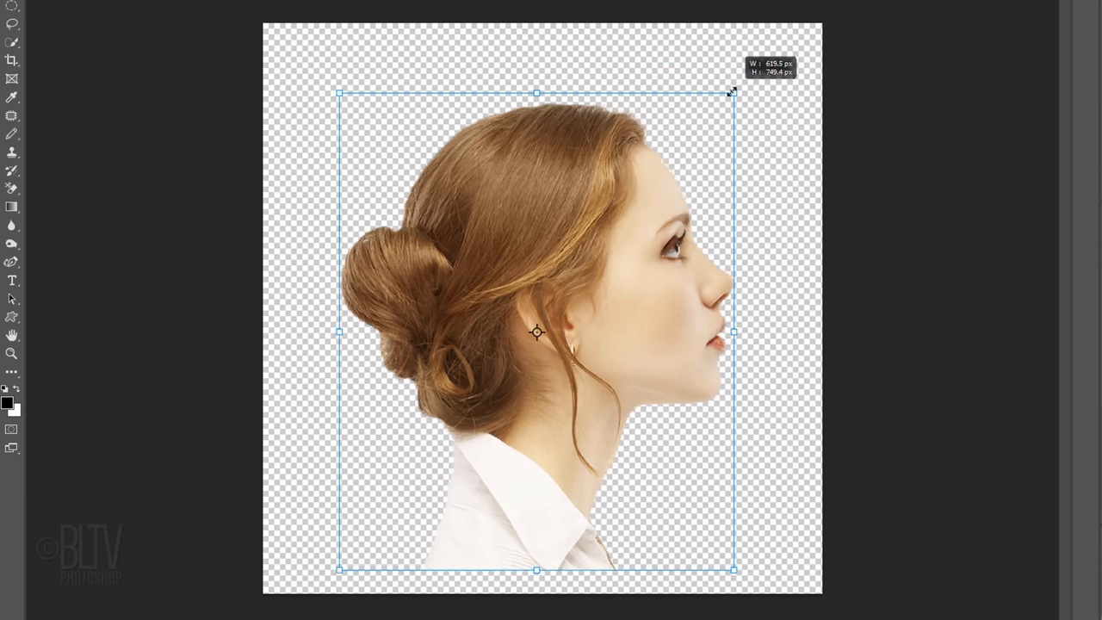
left_click_drag(732, 93, 707, 122)
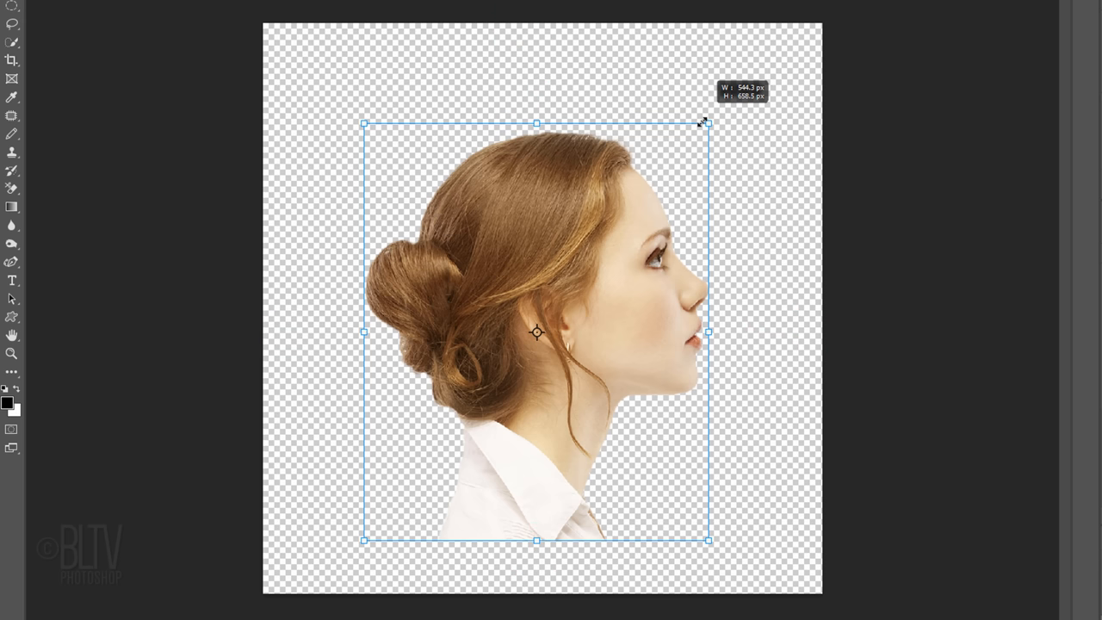
key("alt")
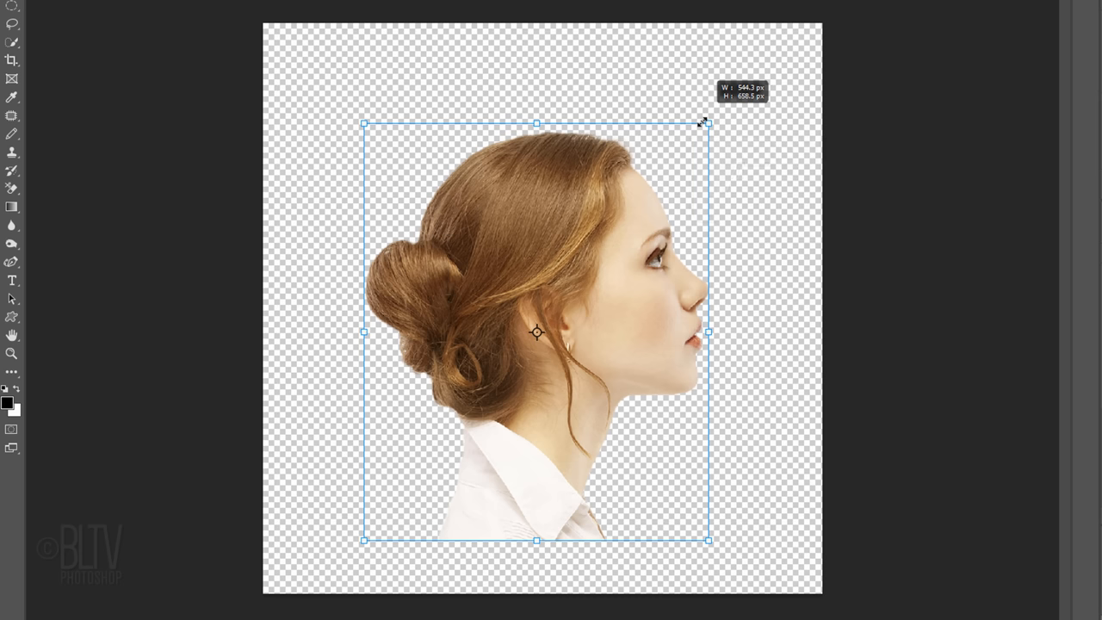
mouse_move(569, 306)
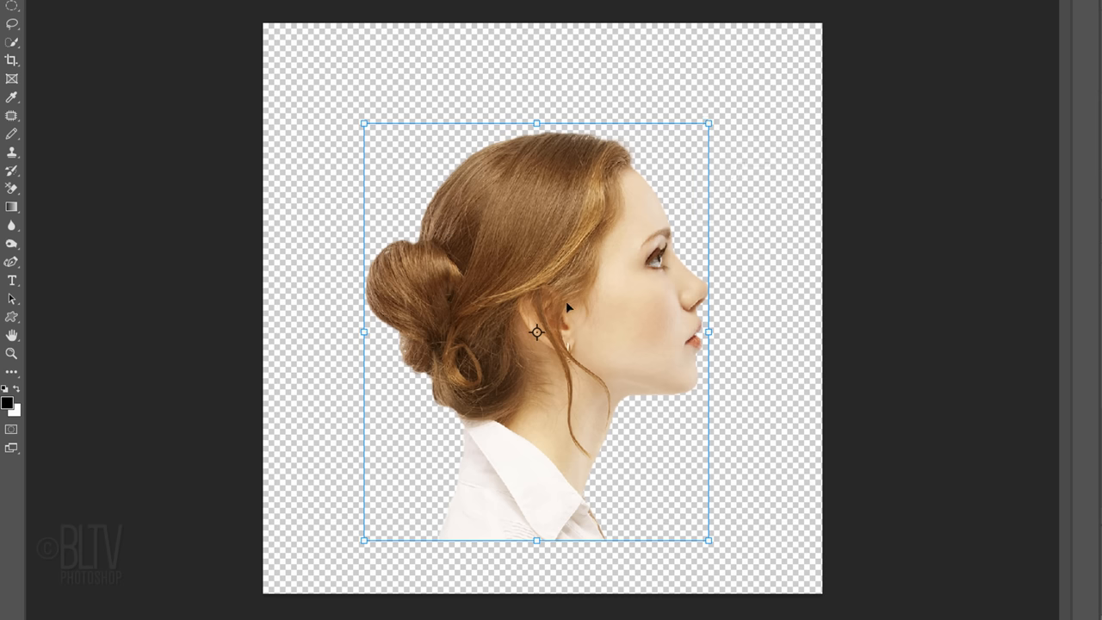
left_click_drag(537, 334, 538, 304)
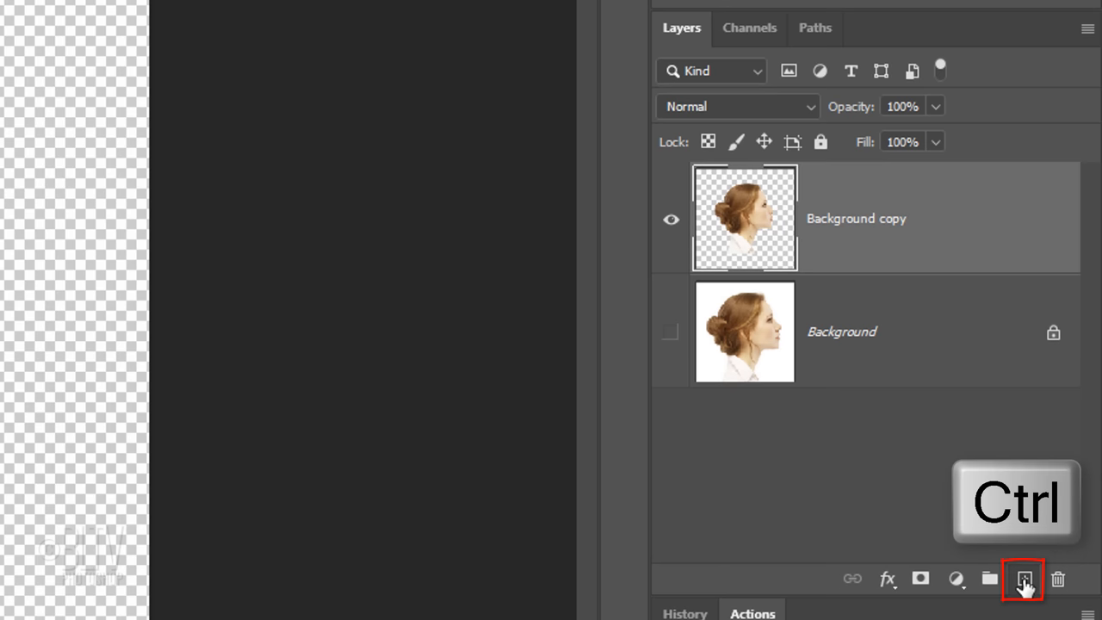
- Add a new layer beneath the portrait and fill it with mid-grey (brightness 65)
left_click(1023, 579)
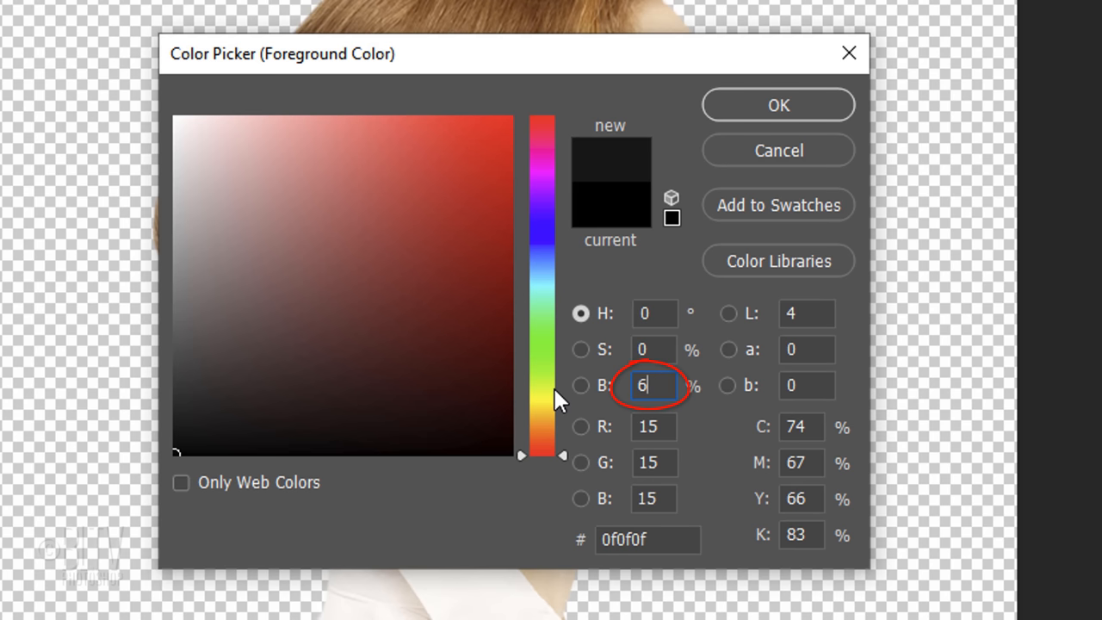
type("65")
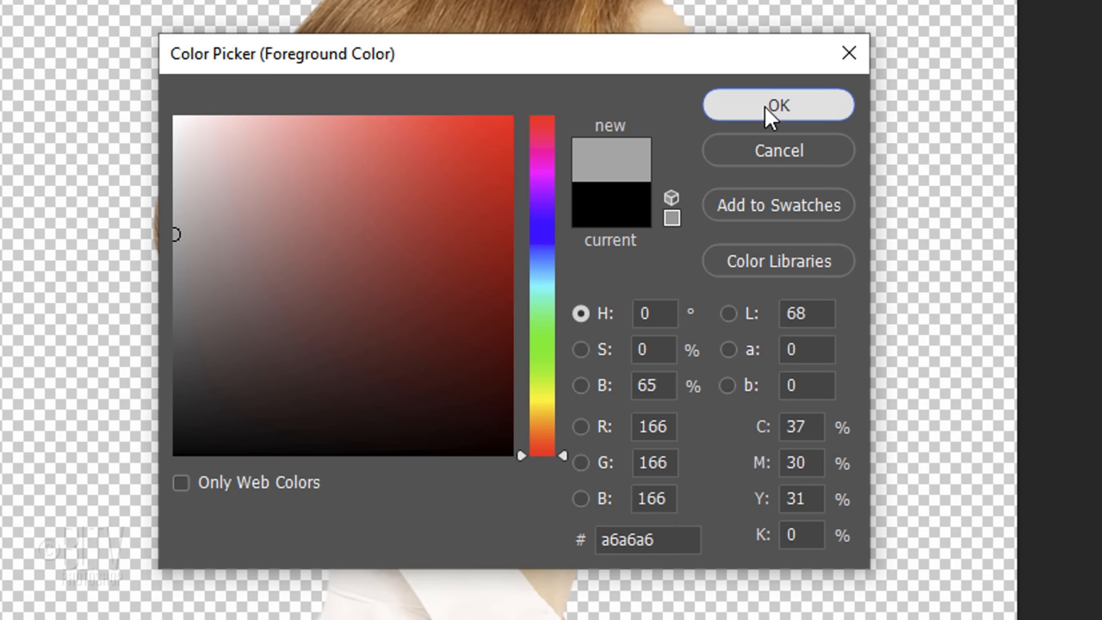
left_click(779, 105)
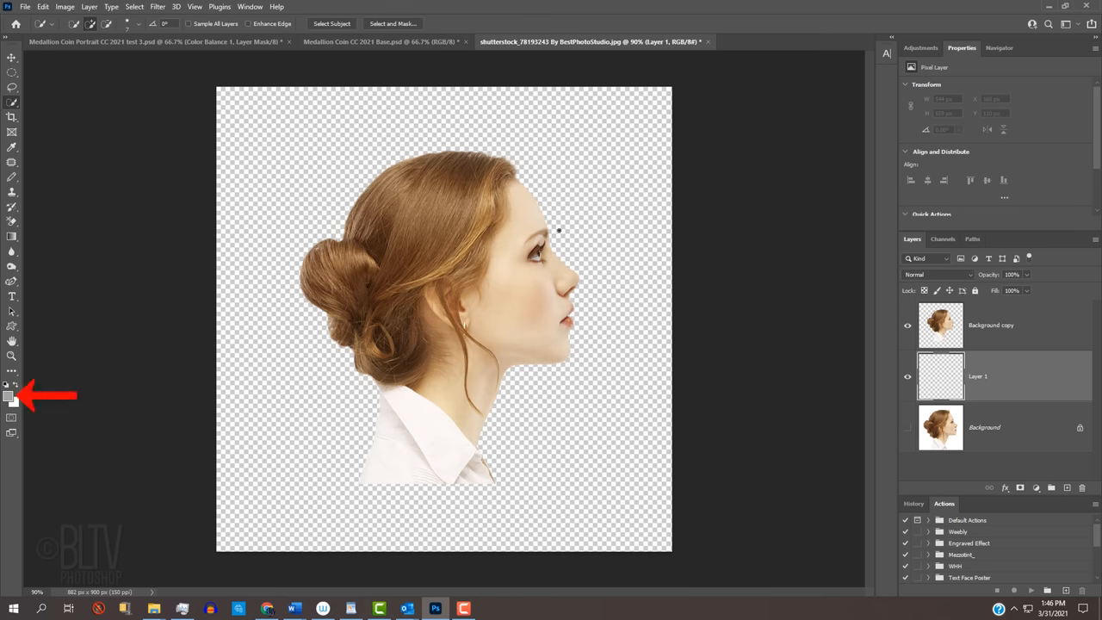
key("alt+Delete")
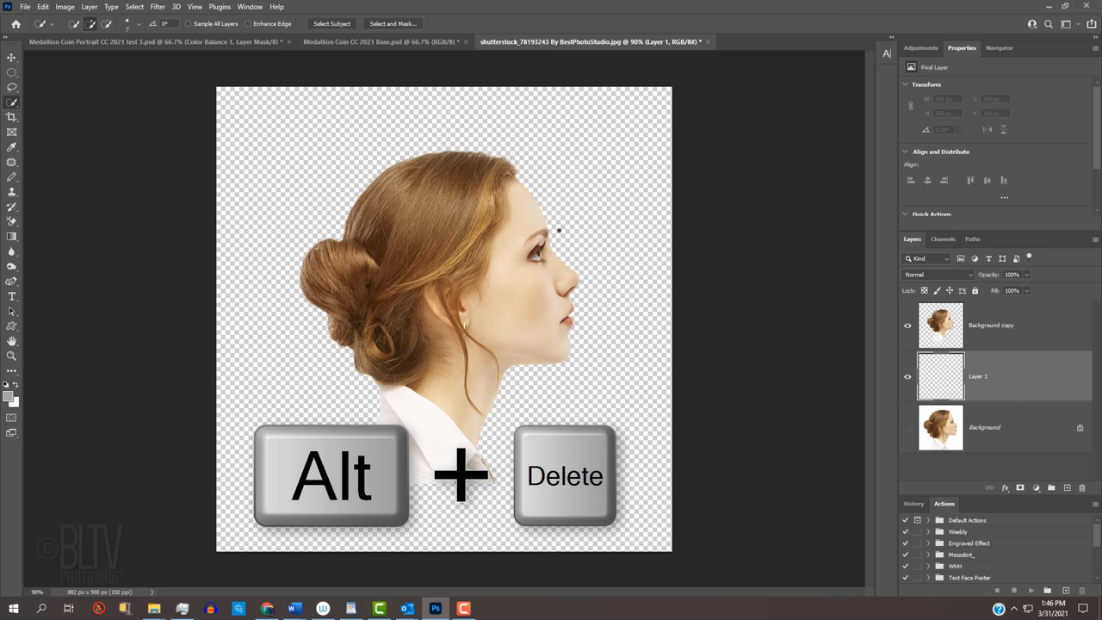
key("alt+Delete")
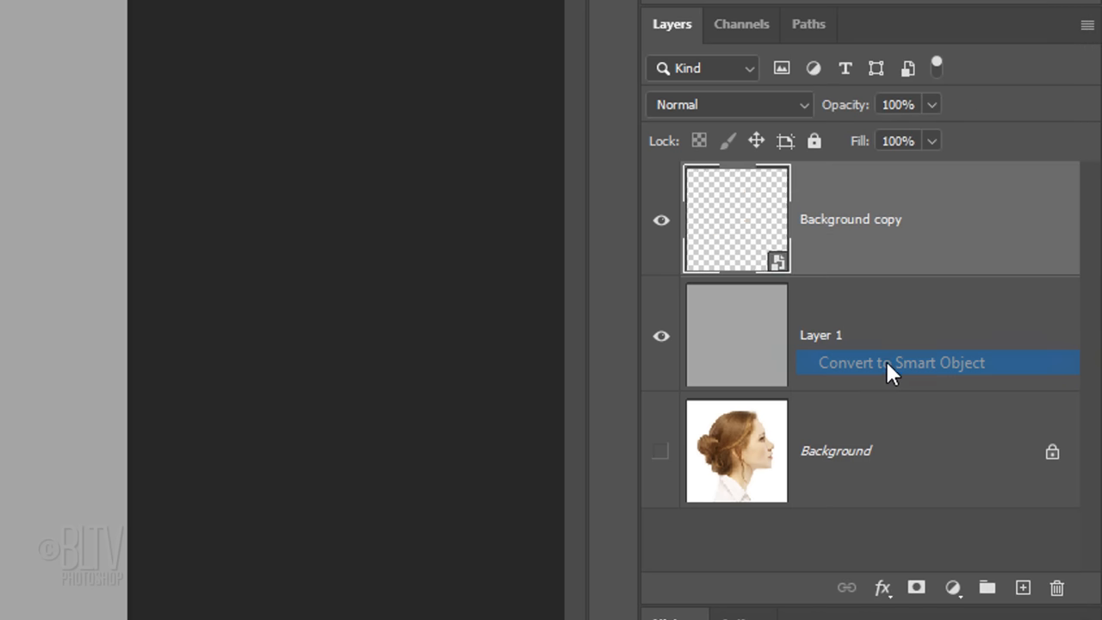
- Convert the layer to a smart object and apply Surface Blur at radius 10, threshold 10
left_click(903, 362)
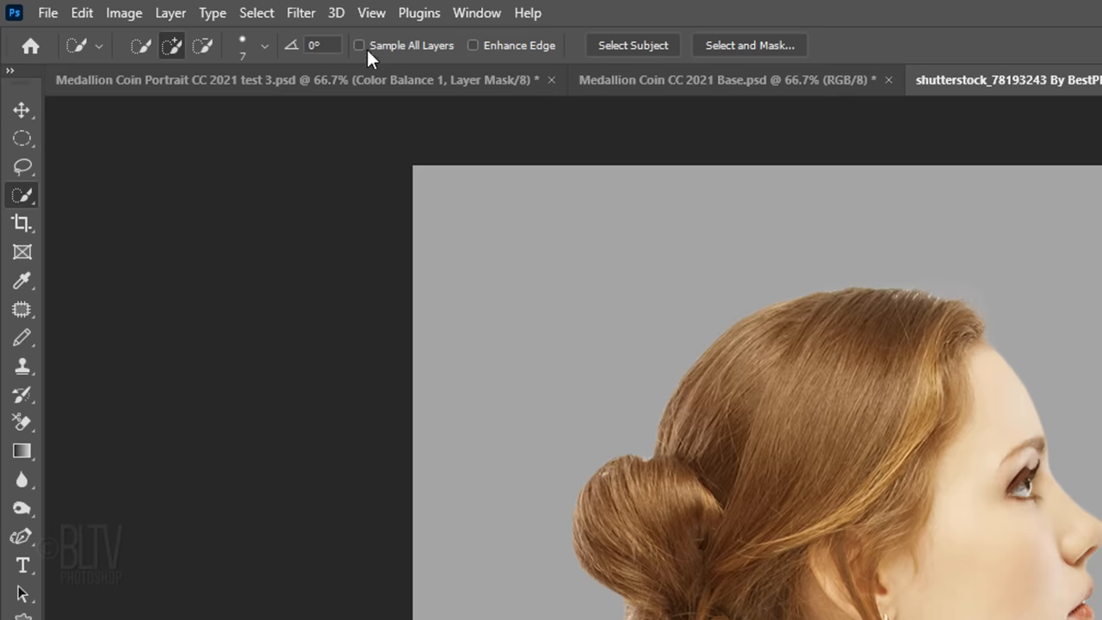
left_click(299, 12)
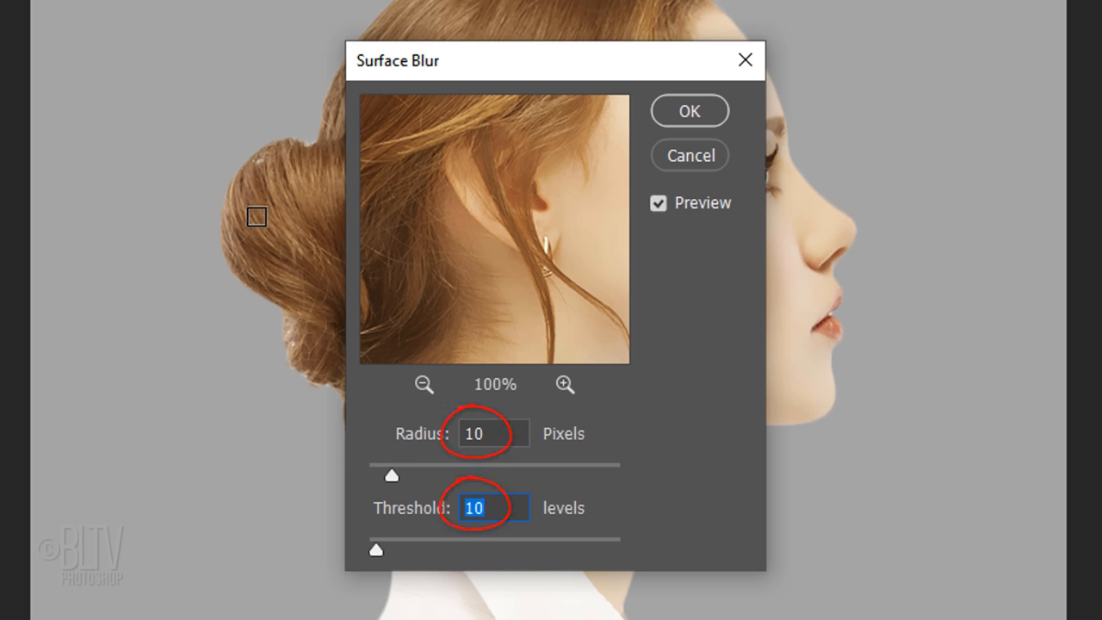
left_click(689, 110)
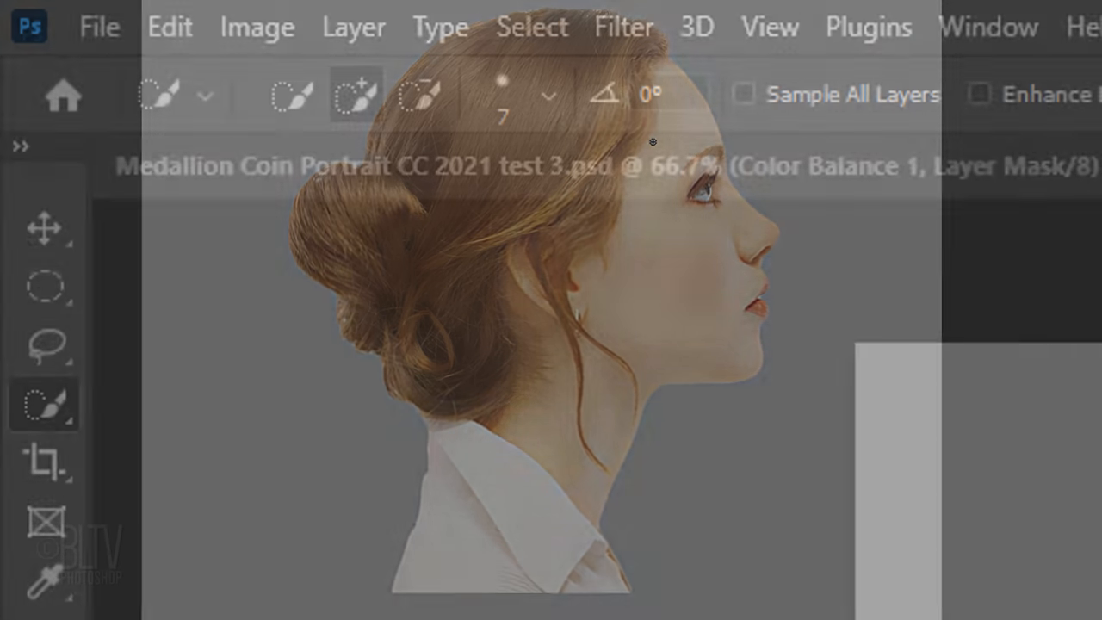
- Draw a circular selection around the head and mask the blurred layer to it
left_click(45, 286)
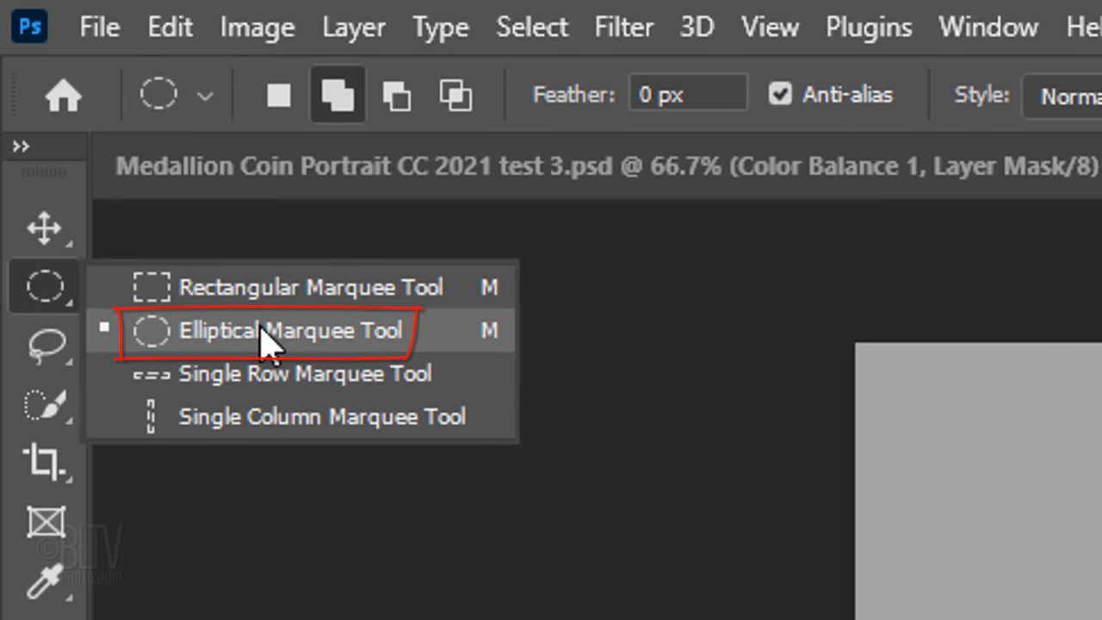
left_click(291, 331)
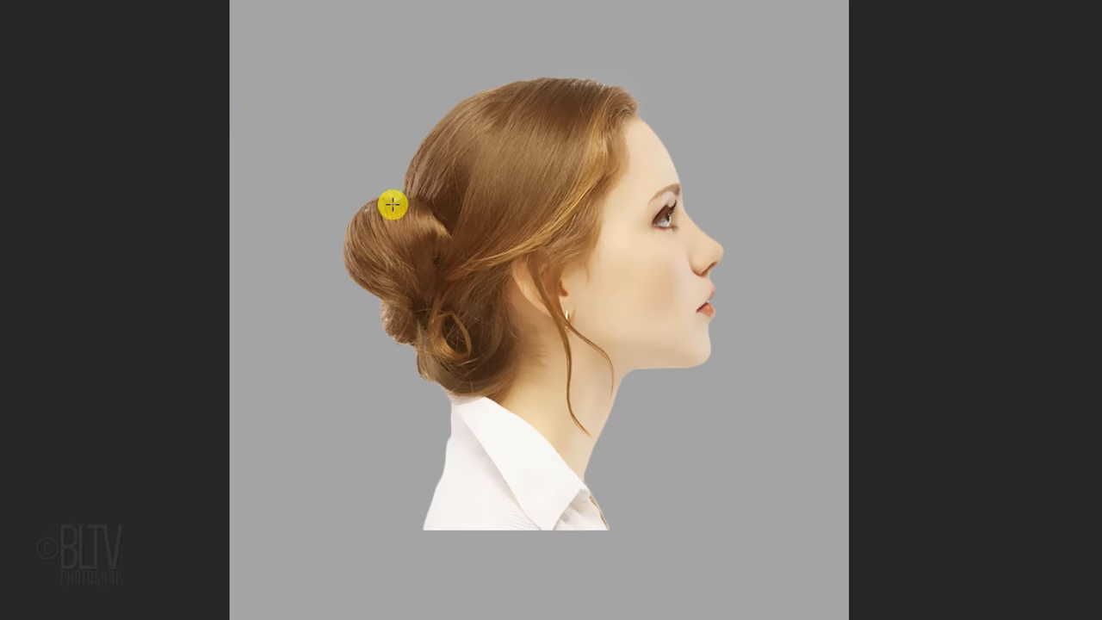
mouse_move(556, 279)
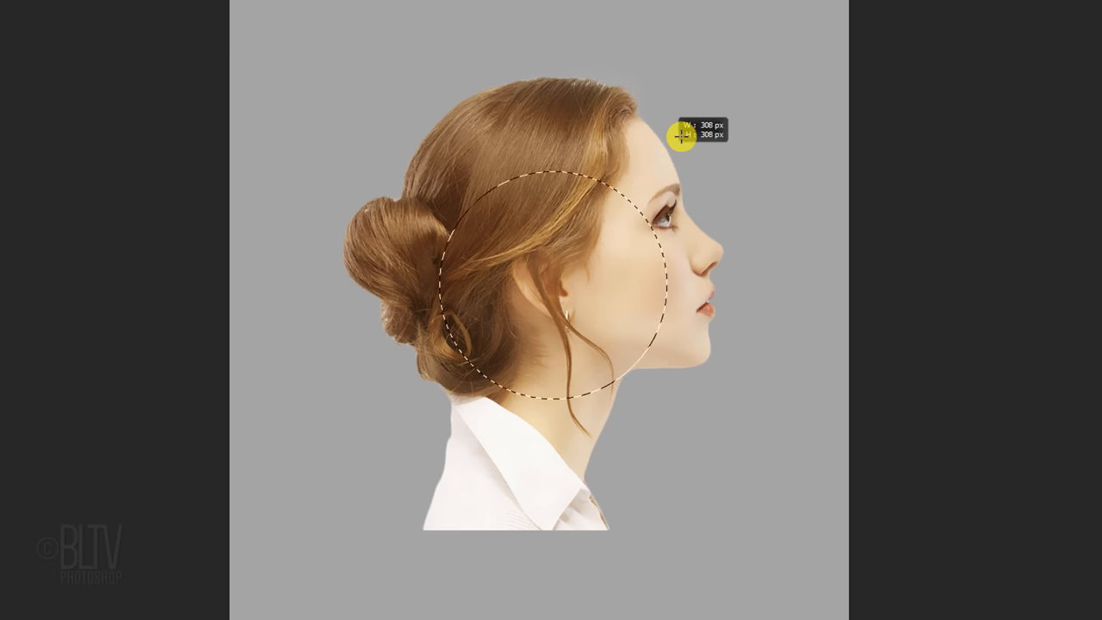
left_click_drag(680, 135, 765, 66)
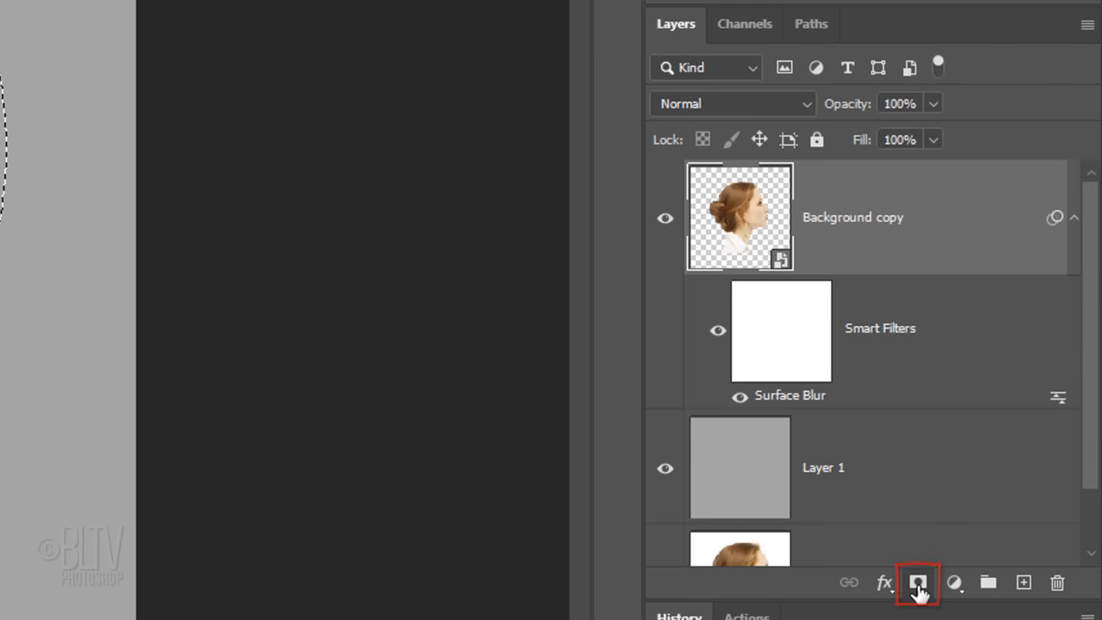
left_click(917, 582)
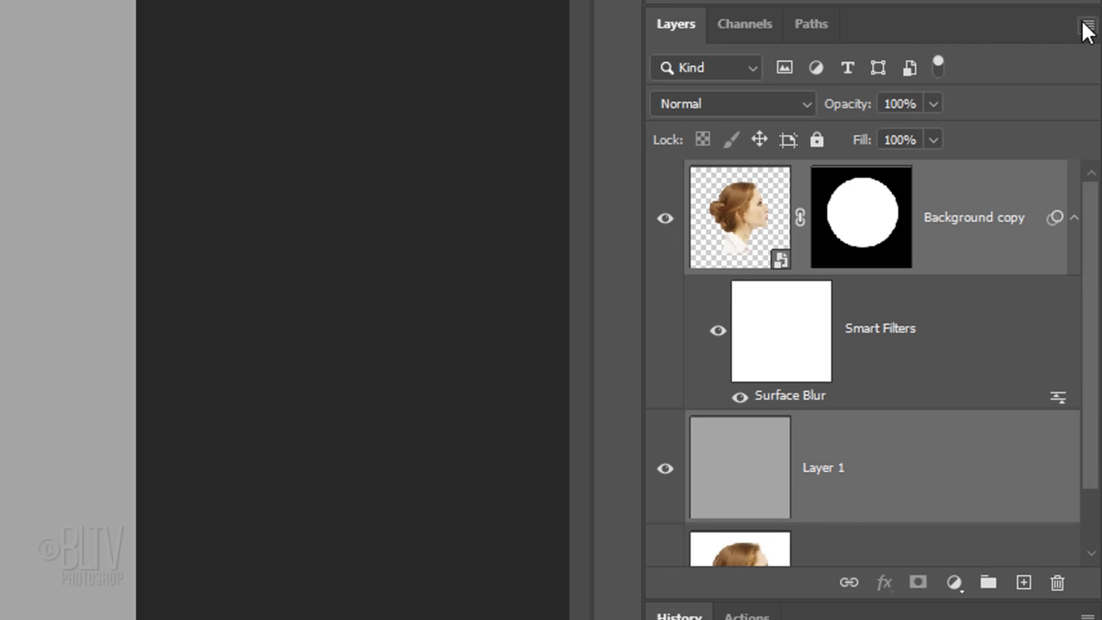
- Add a Black & White adjustment above the portrait and select the portrait copy layer for filtering
left_click(1089, 24)
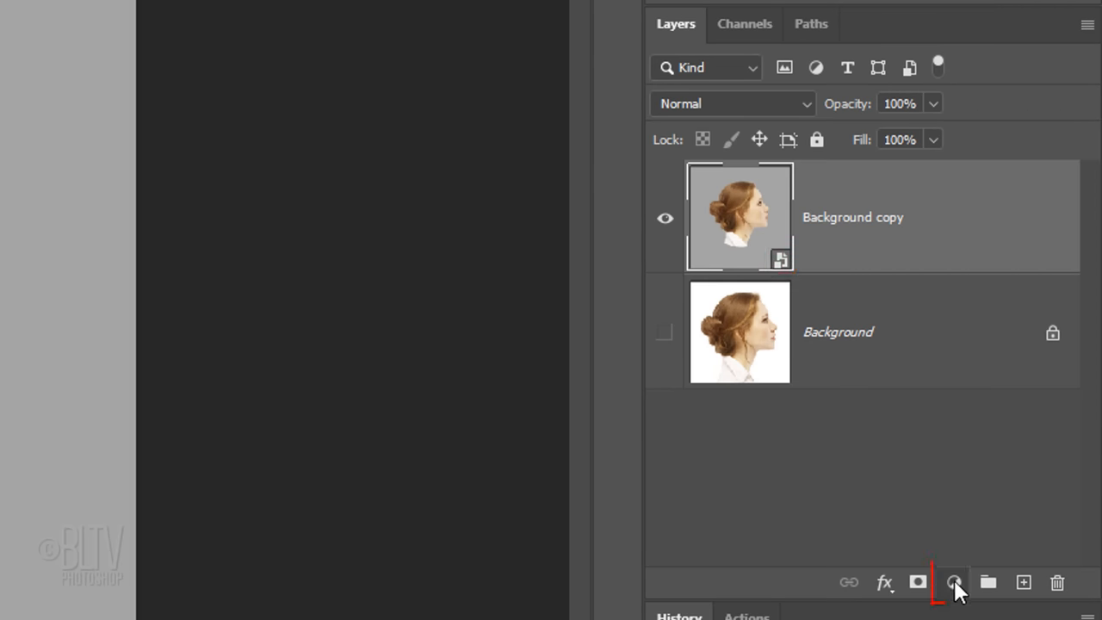
left_click(954, 582)
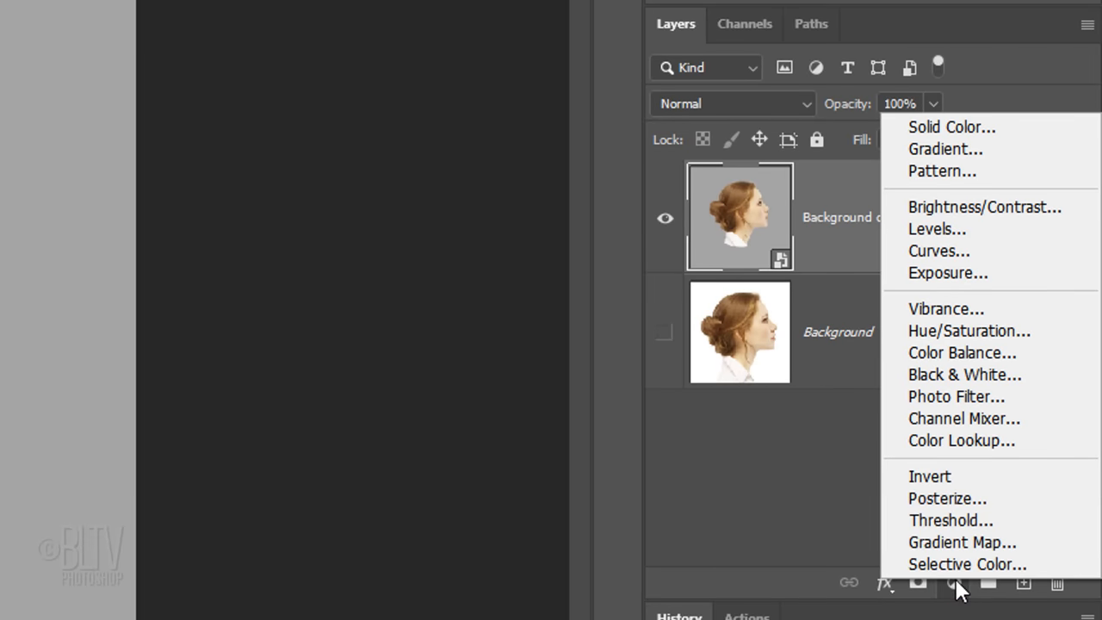
left_click(964, 374)
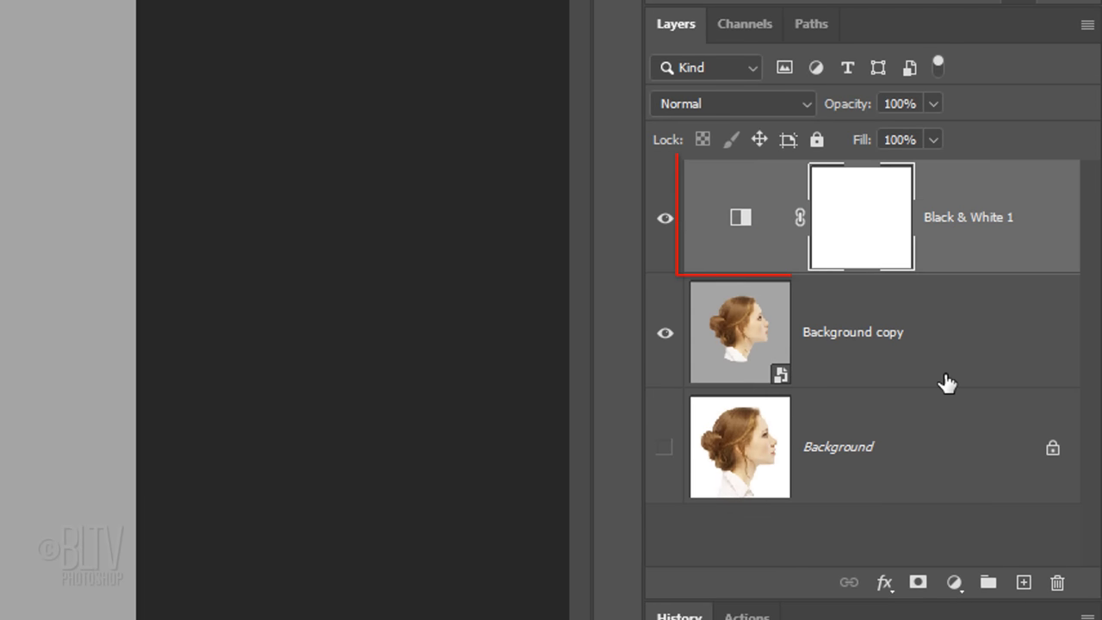
left_click(853, 331)
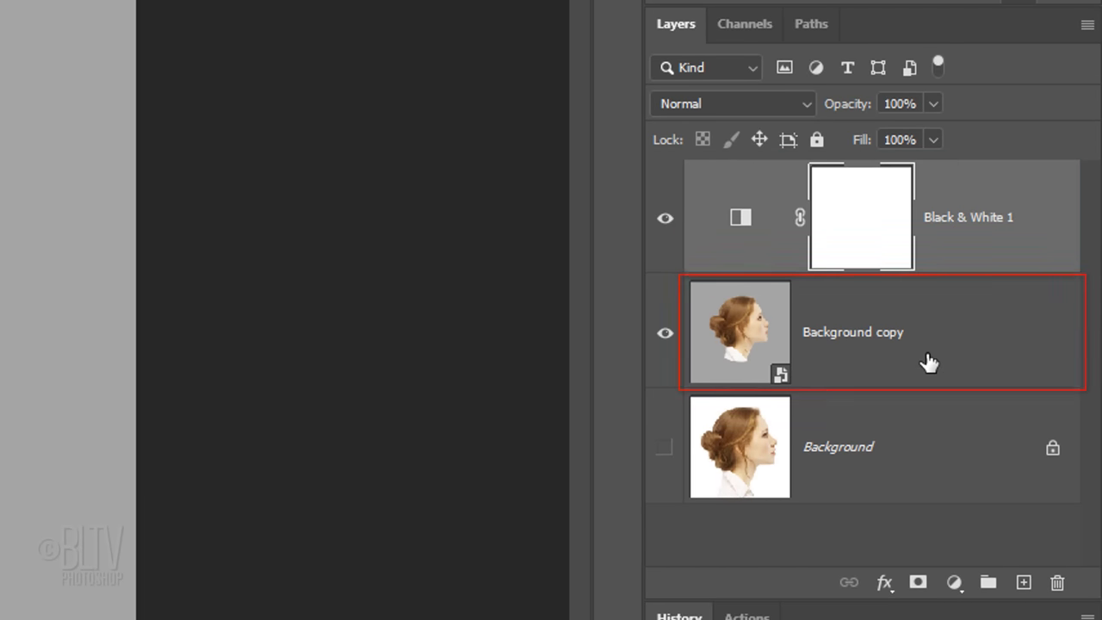
left_click(379, 21)
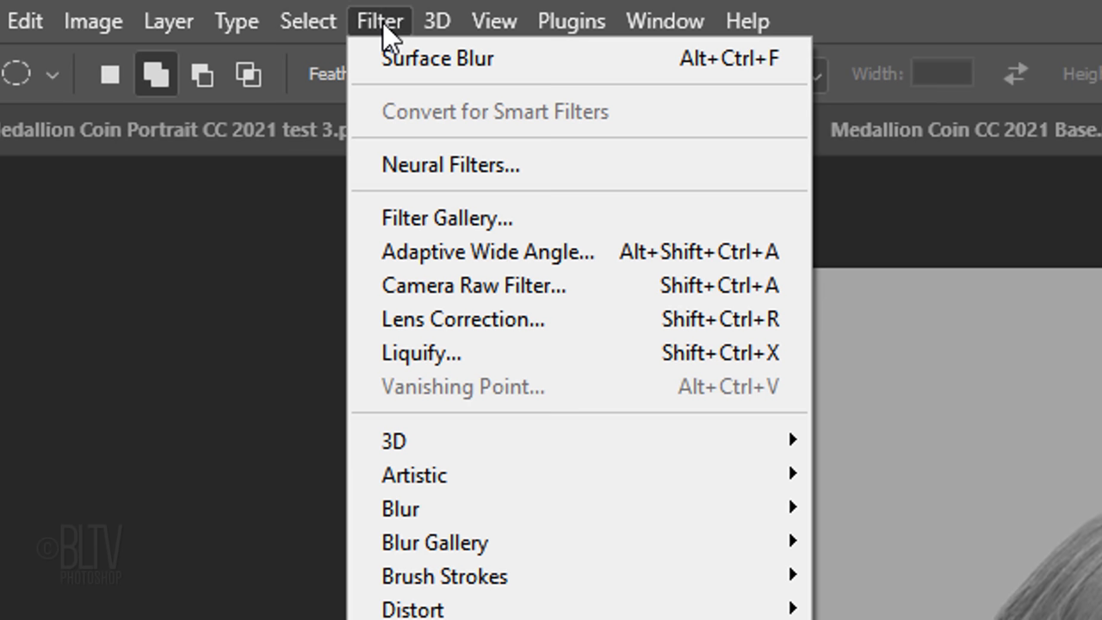
mouse_move(431, 217)
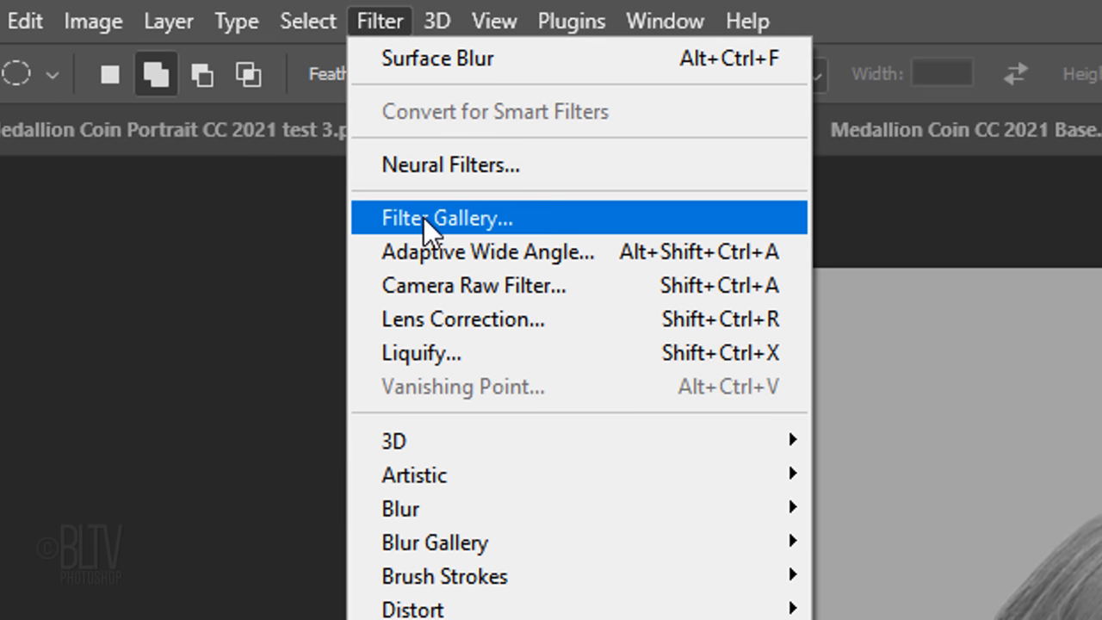
- Apply a Grain texture from the Filter Gallery as a smart filter on the portrait copy
left_click(448, 217)
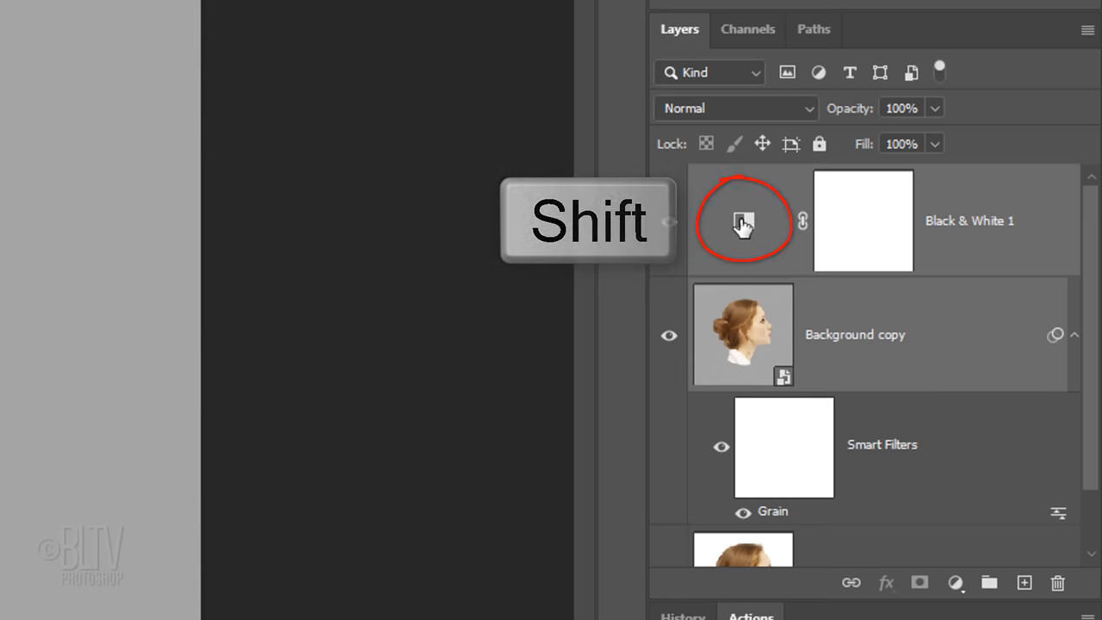
- Select both the Black & White adjustment and the grainy portrait layers together
left_click(744, 220)
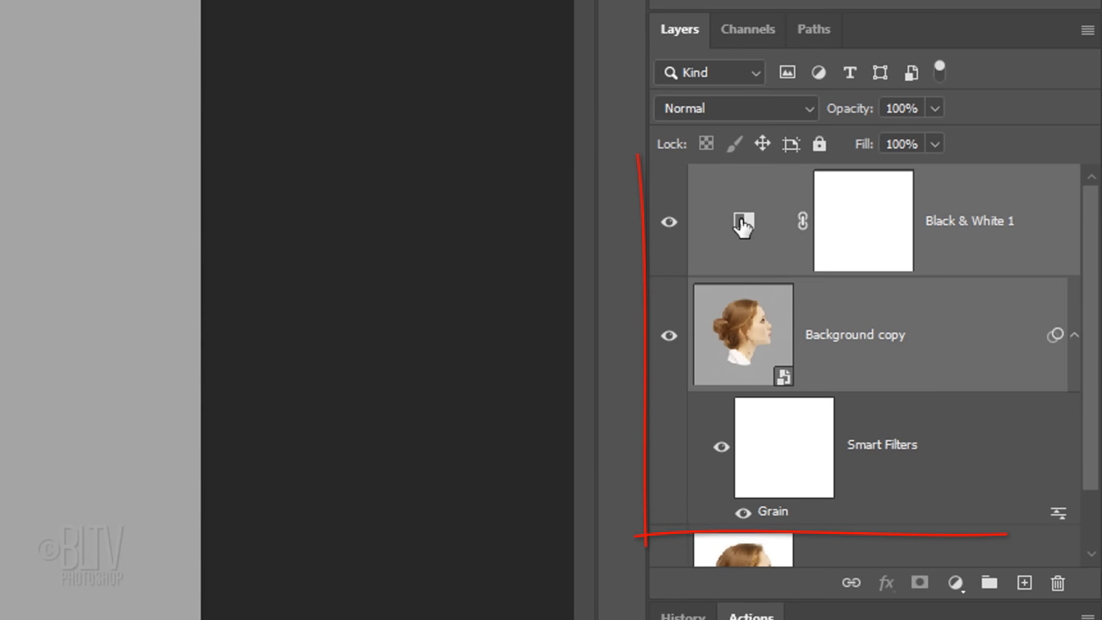
mouse_move(1094, 48)
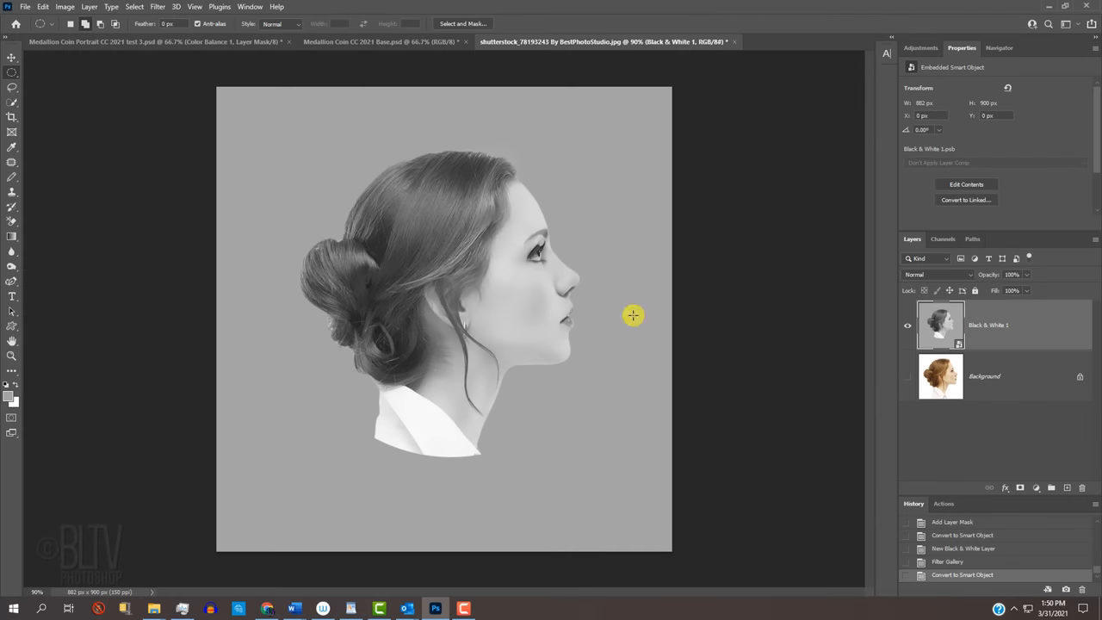
- Switch to the Move Tool and go to the Medallion Coin CC 2021 Base document
key("v")
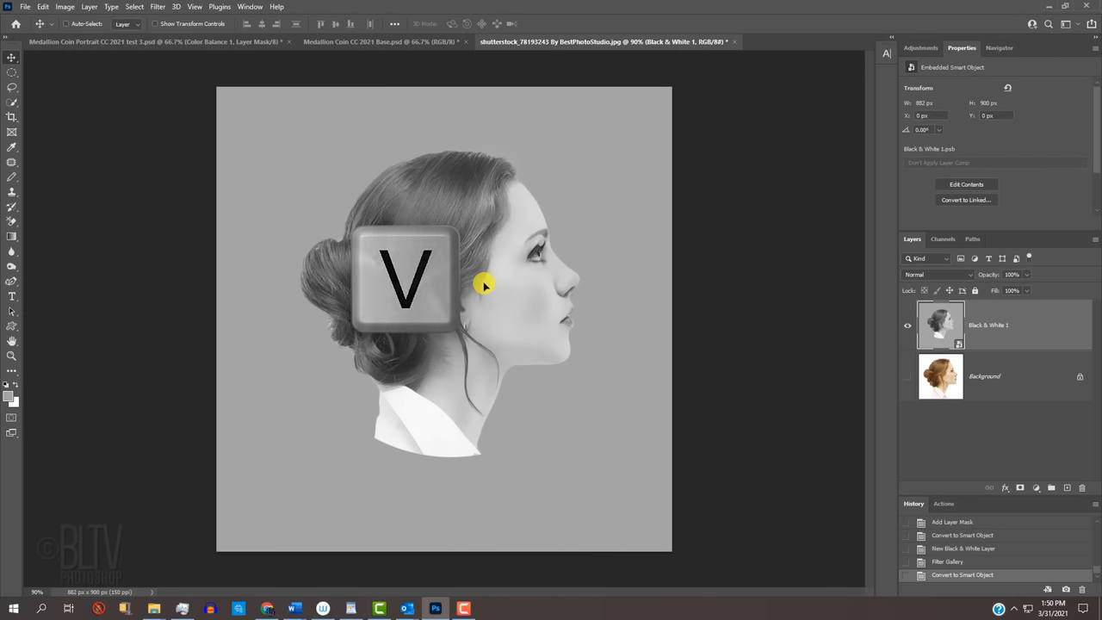
left_click(383, 42)
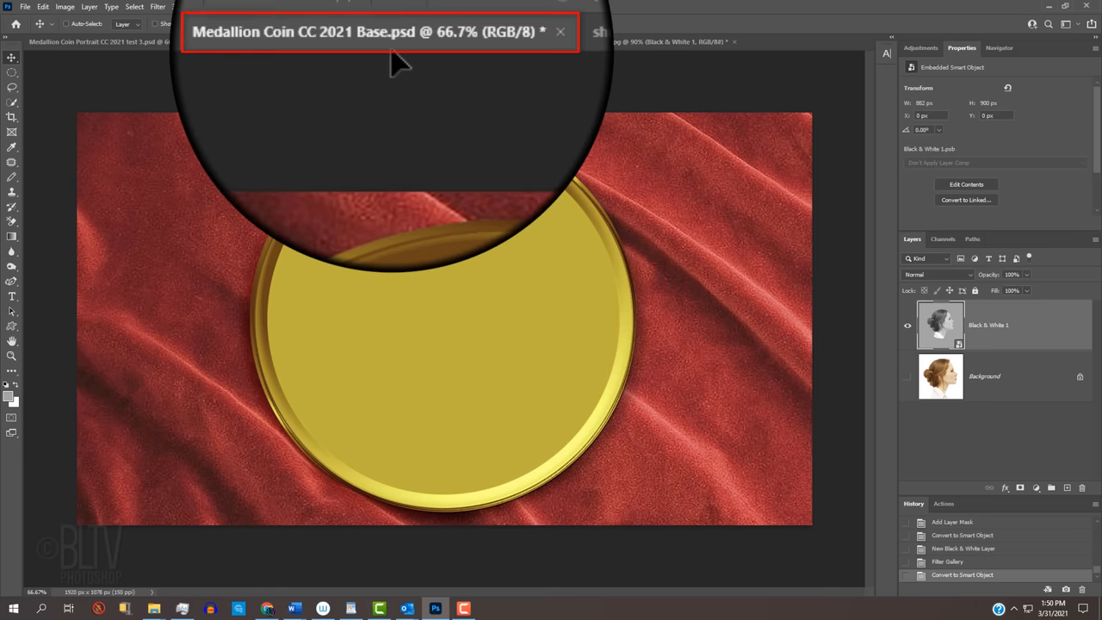
left_click(382, 41)
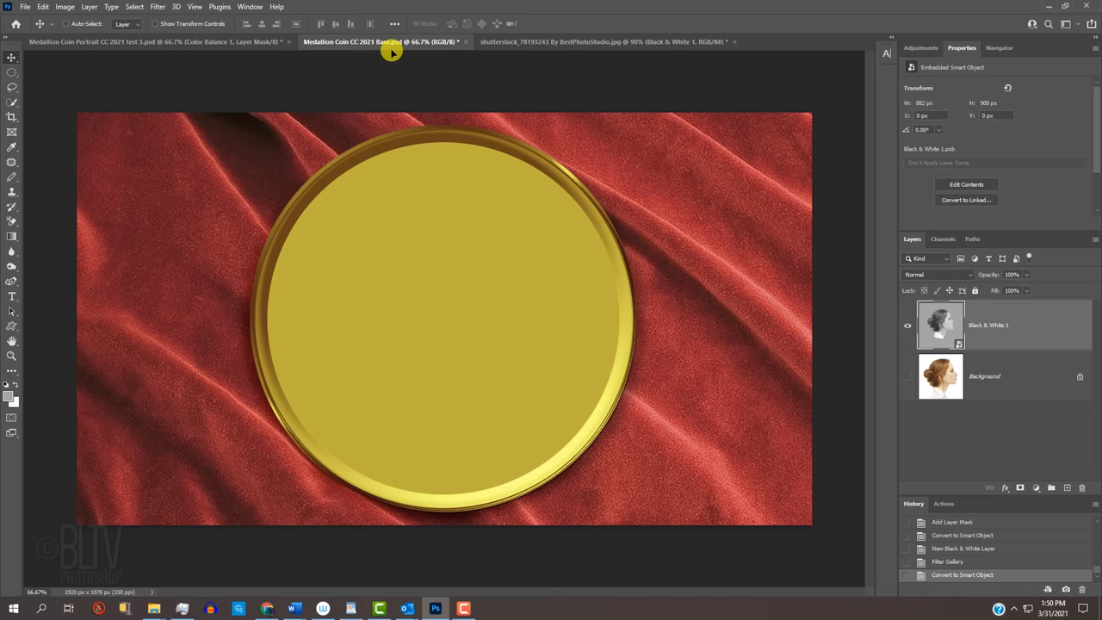
mouse_move(407, 107)
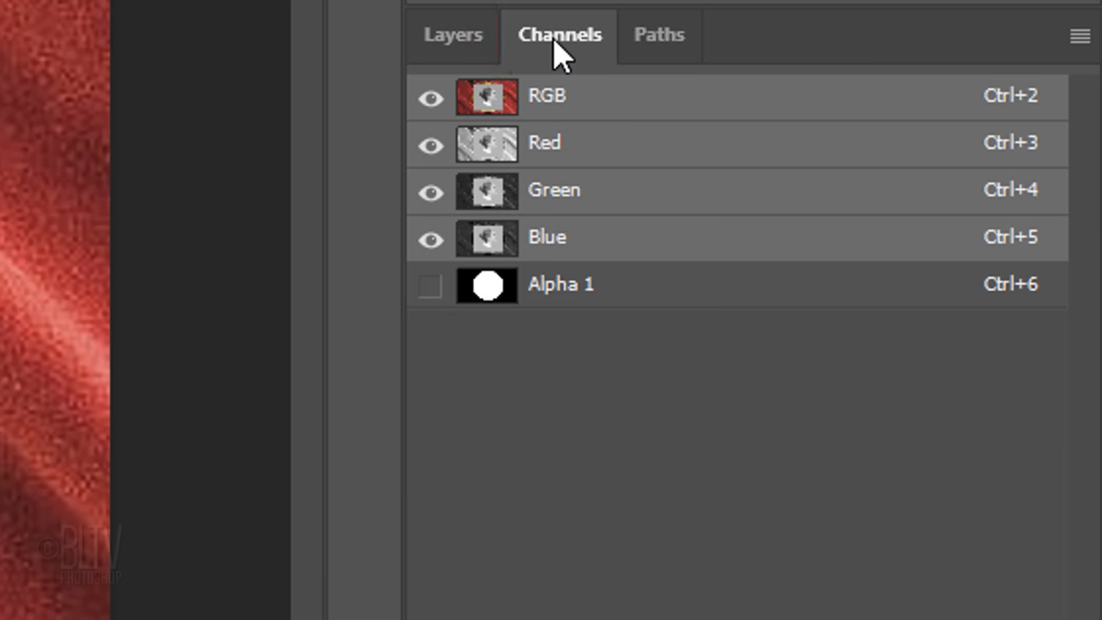
- Load the saved Alpha 1 circle as a selection and return to the RGB composite
left_click(486, 284)
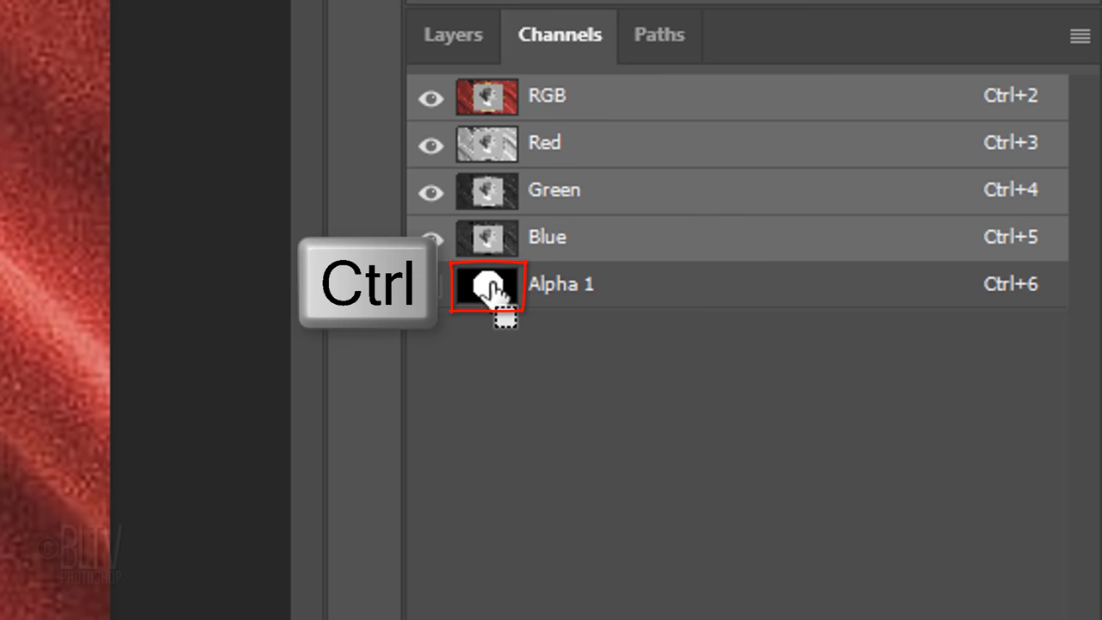
left_click(485, 284)
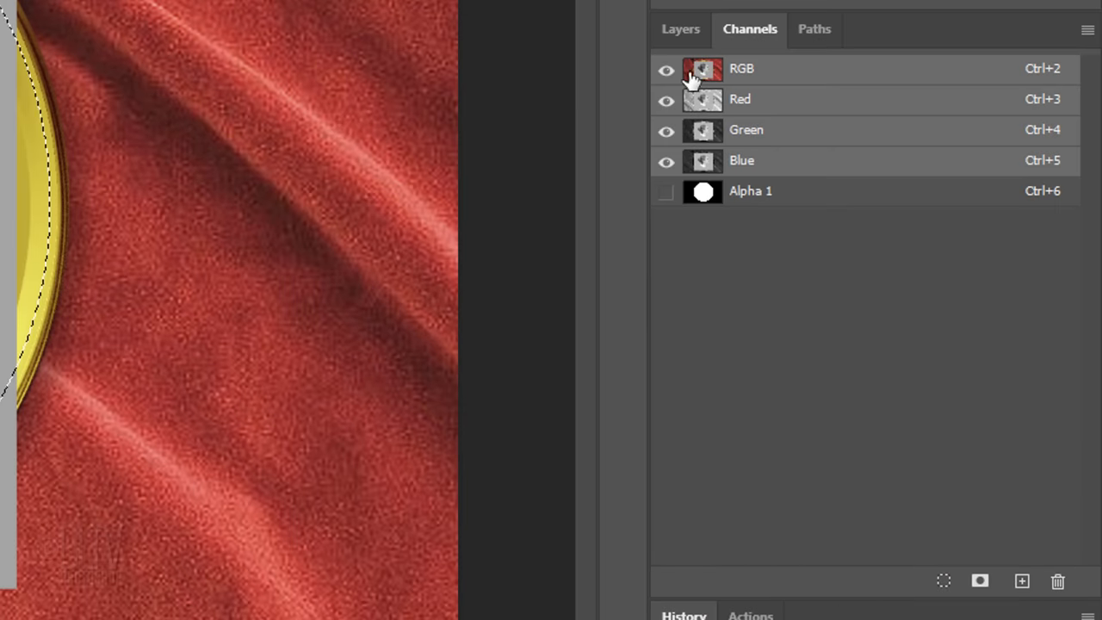
left_click(680, 27)
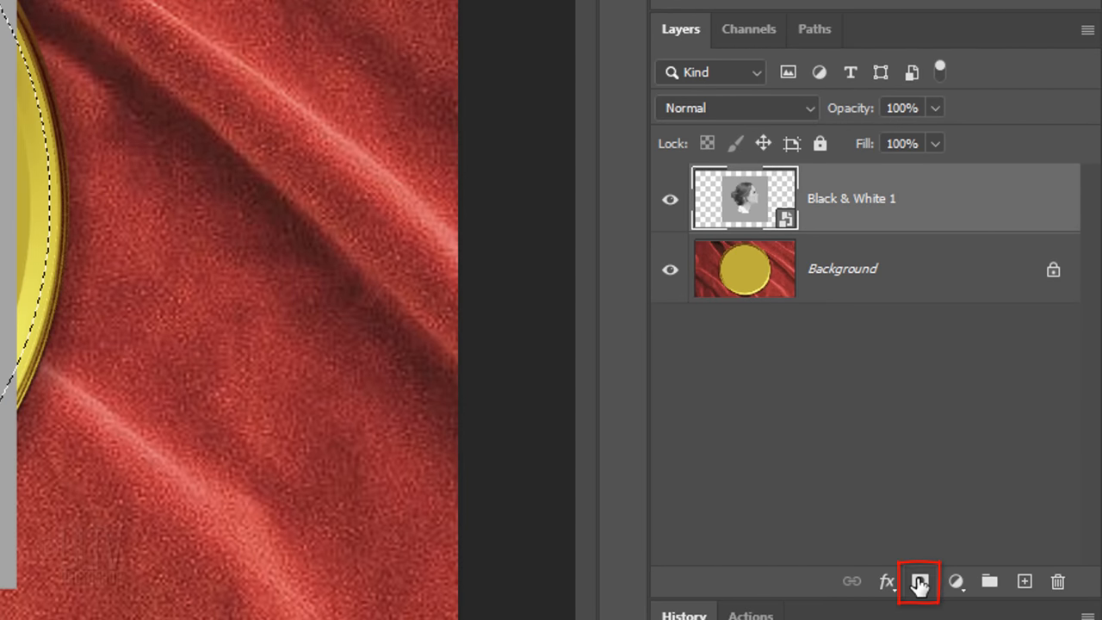
- Mask the portrait with the circle selection, unlink the mask, and target the image
left_click(920, 583)
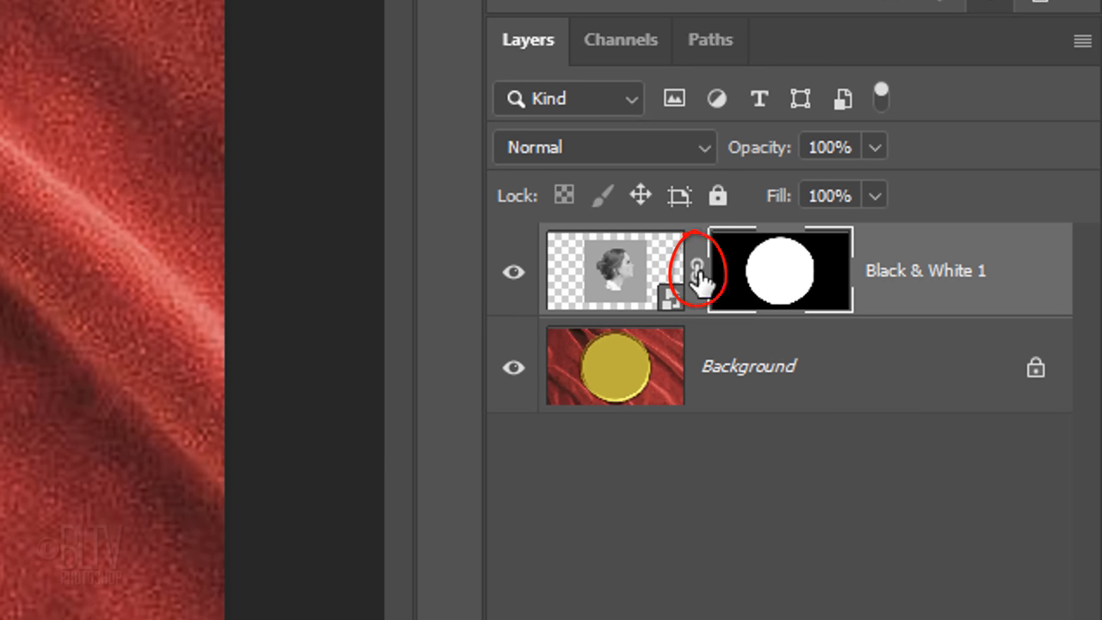
left_click(613, 272)
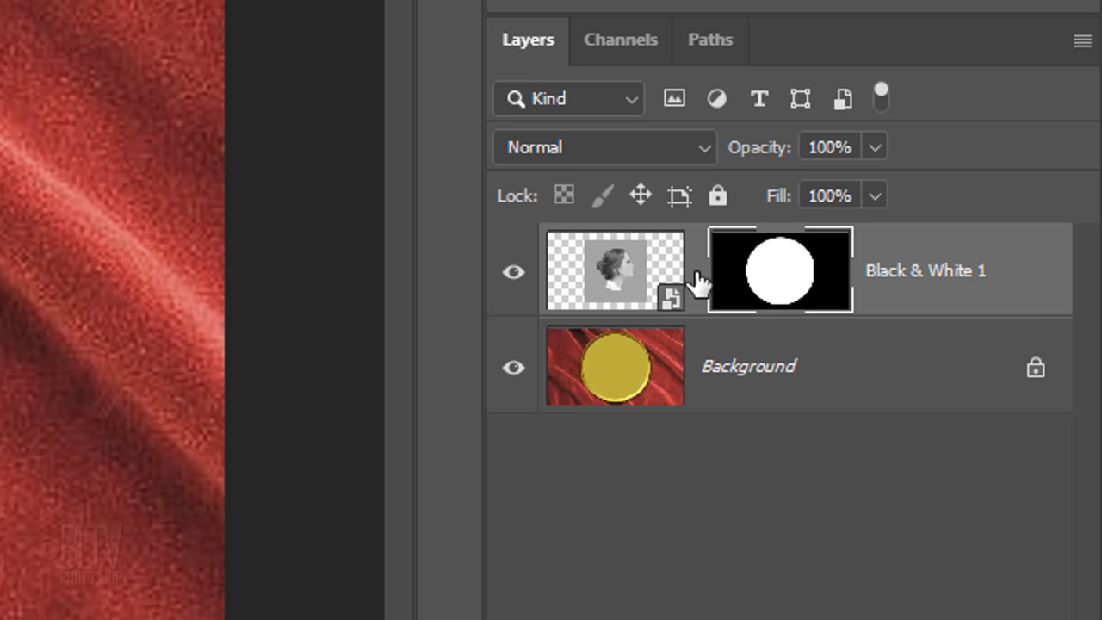
left_click(613, 272)
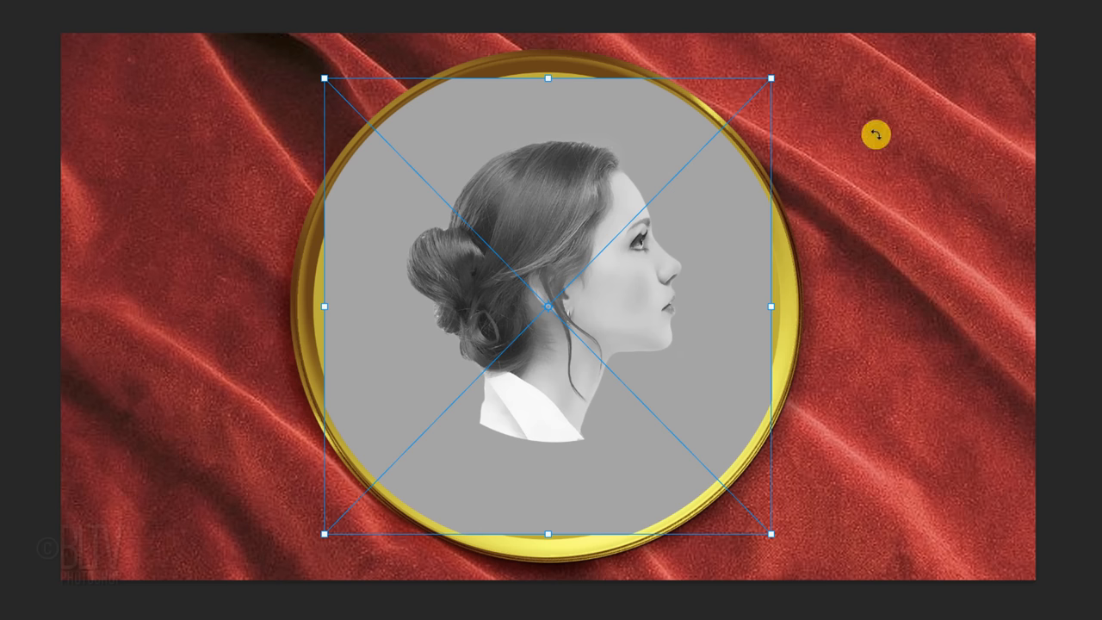
- Scale the portrait up inside its mask so it fills the coin's circular face
left_click_drag(772, 79, 796, 54)
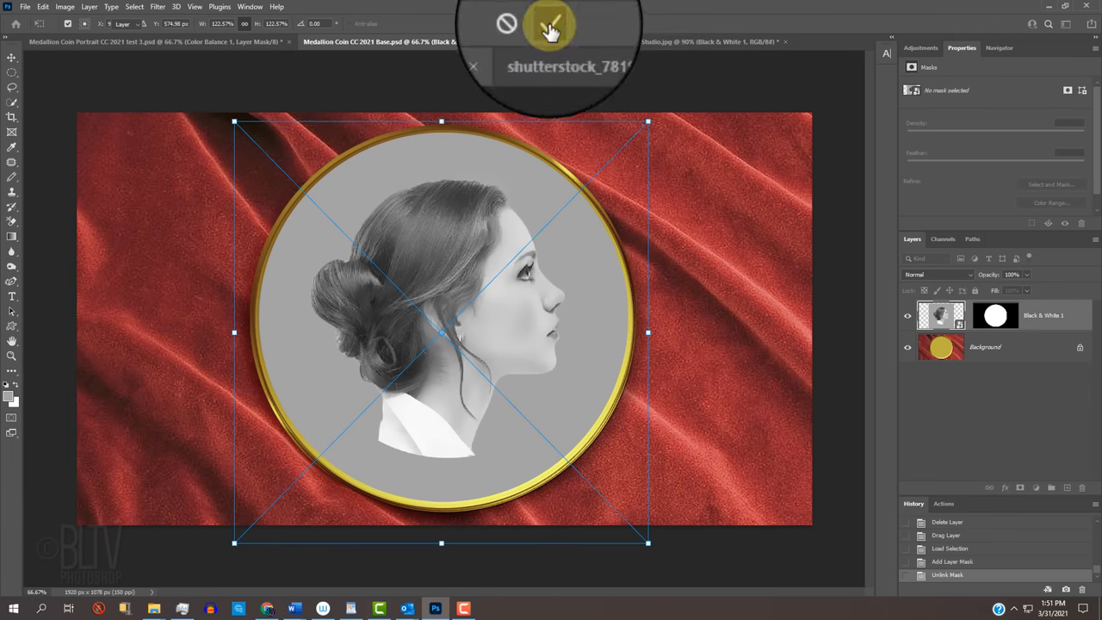
left_click(551, 24)
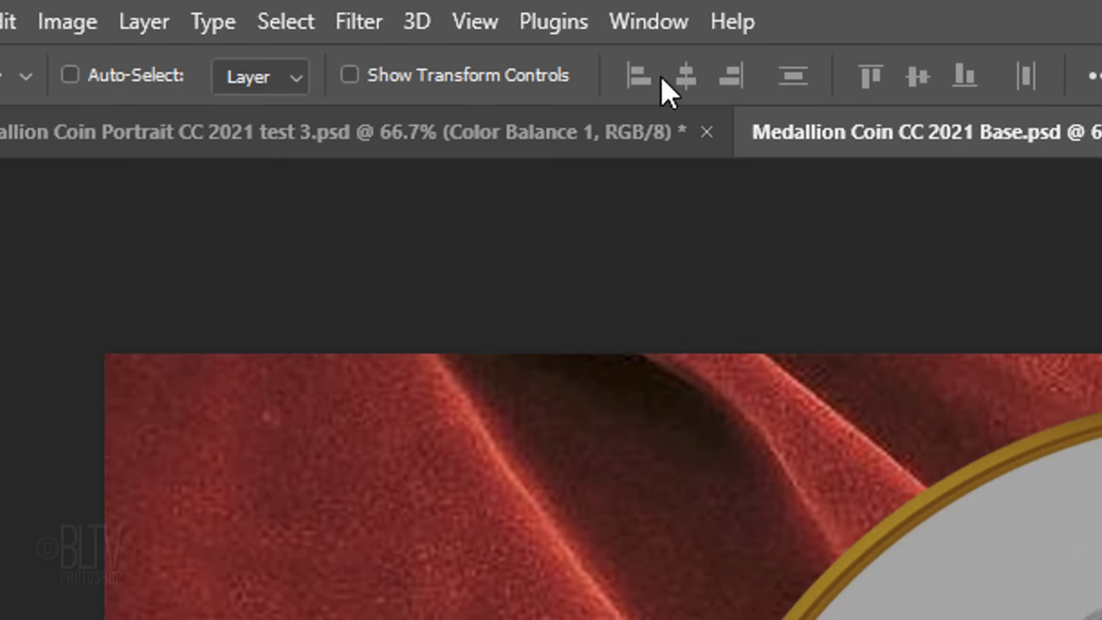
- Apply a Bas Relief sketch filter (Detail 14, Smoothness 1, light top left) to the portrait
left_click(358, 21)
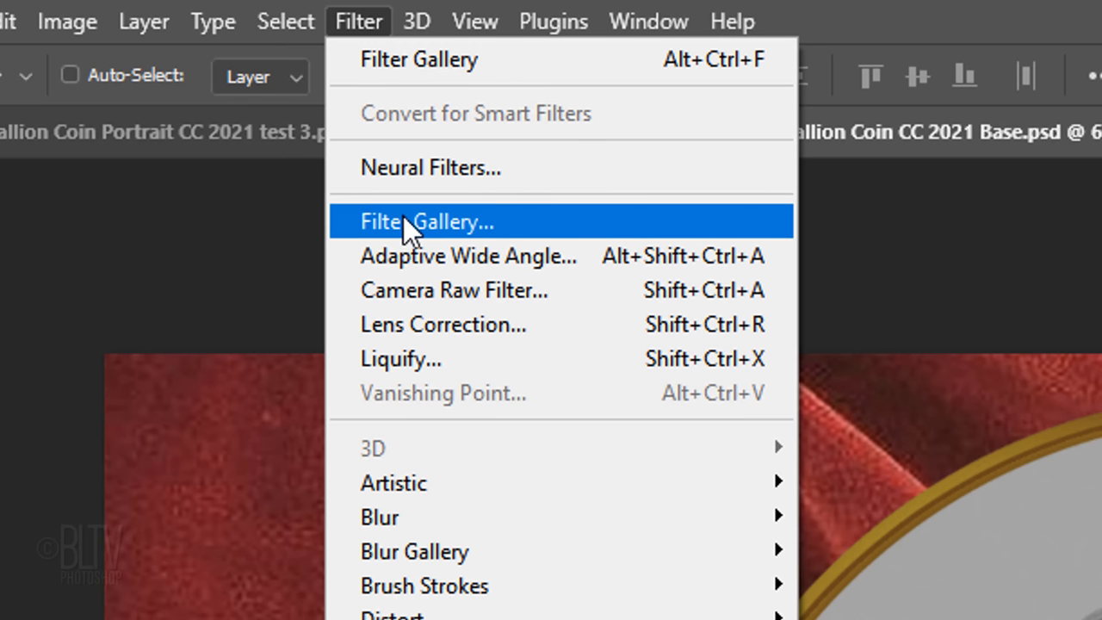
left_click(427, 221)
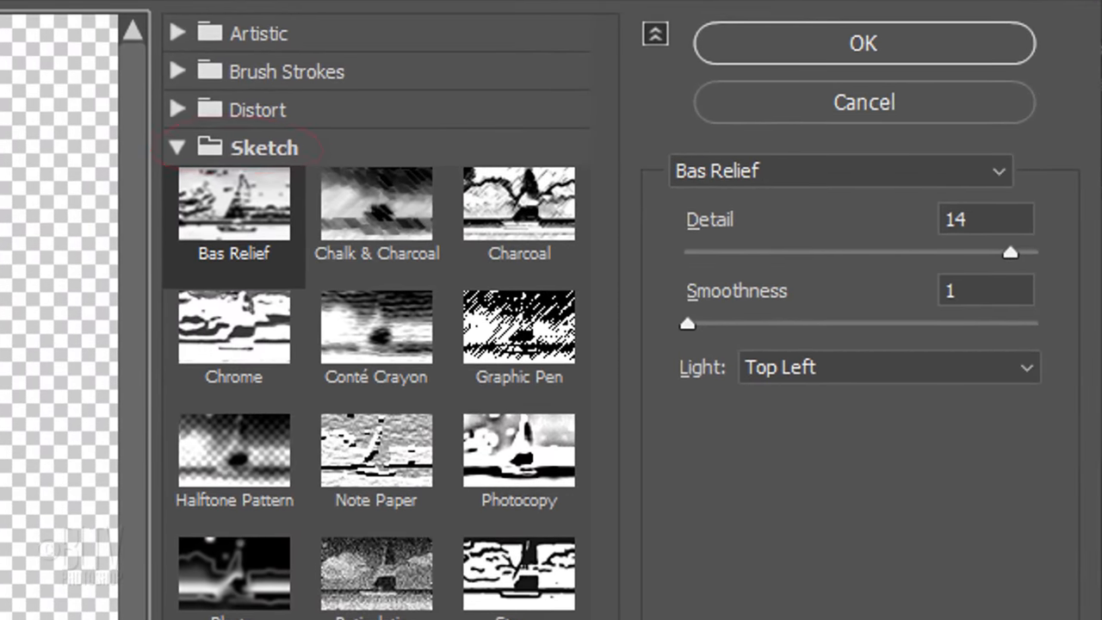
left_click(234, 203)
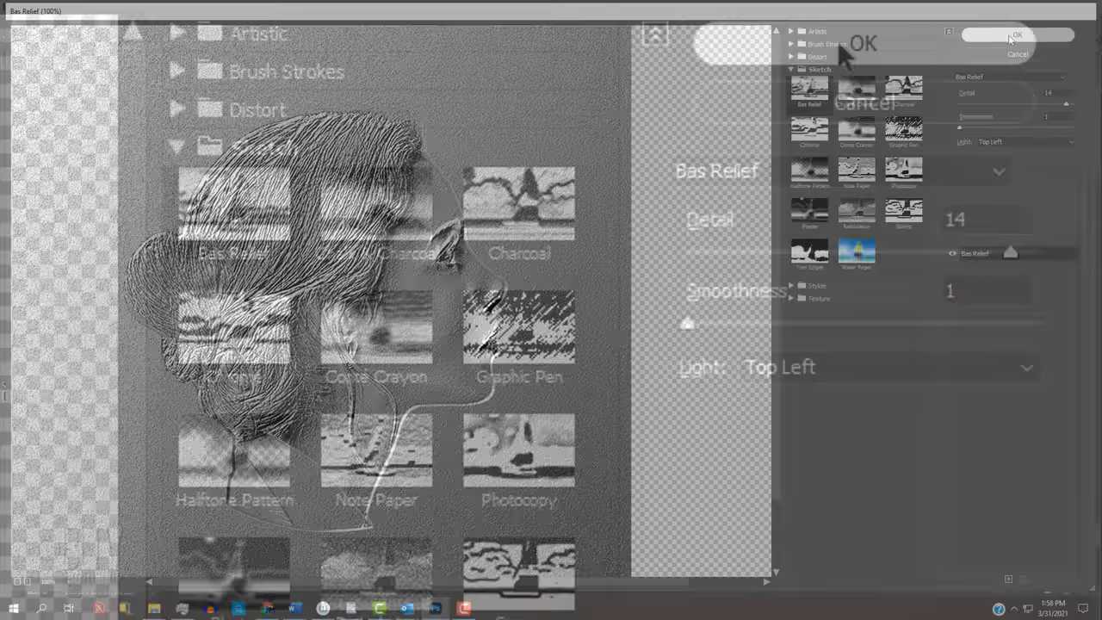
left_click(996, 34)
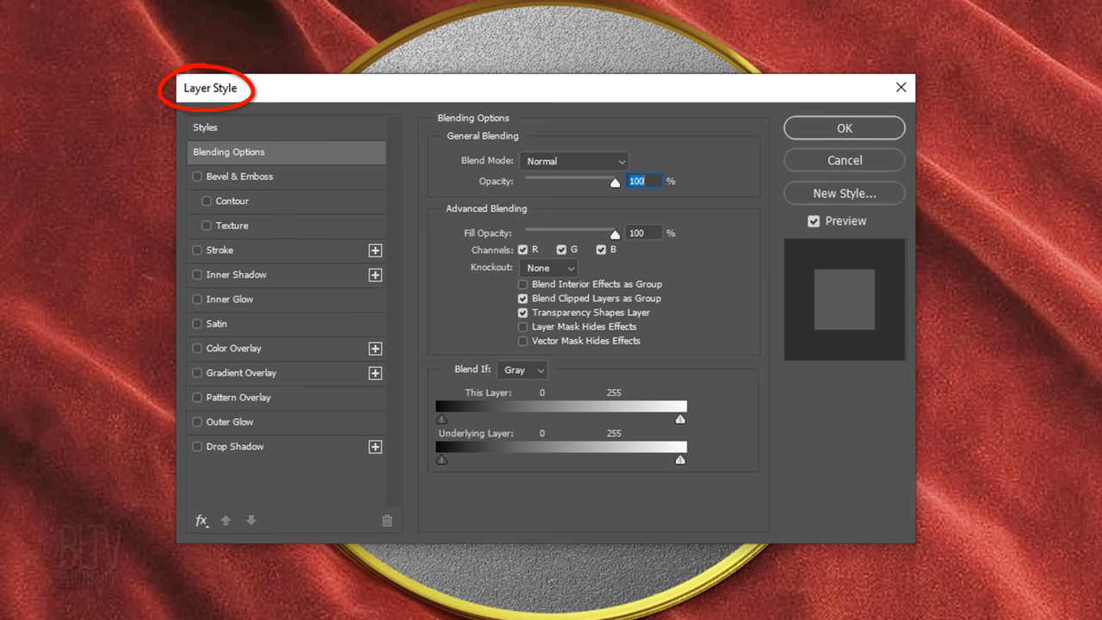
- Enable Bevel & Emboss in the portrait layer's style
left_click(239, 176)
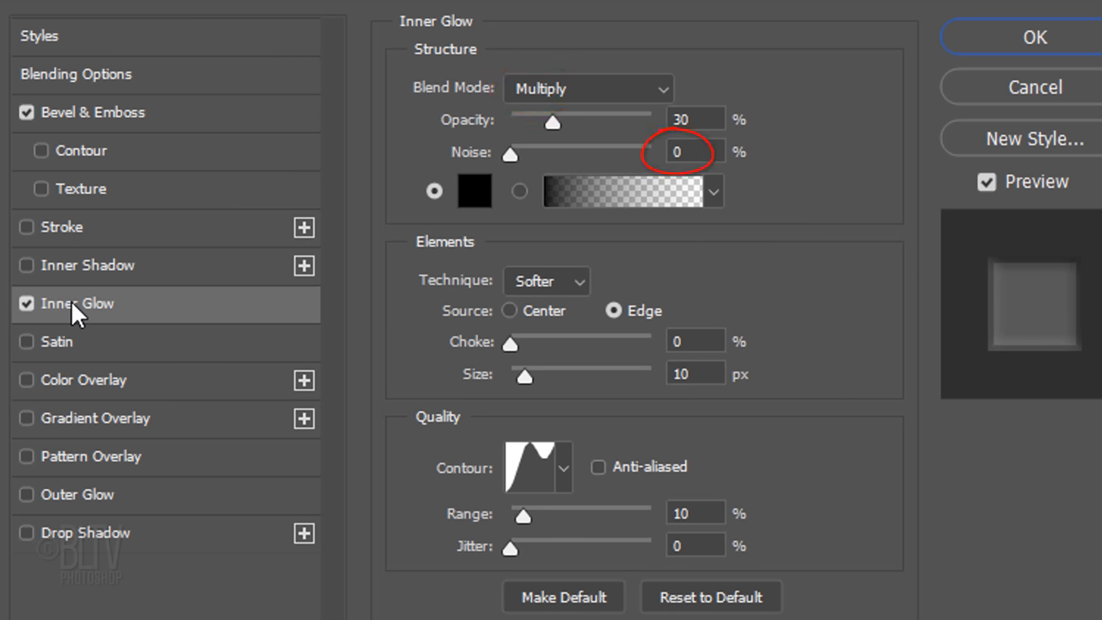
- Set a black Multiply Inner Glow, 30% opacity, 10 px, with a Rolling Slope – Ascending contour
left_click(473, 190)
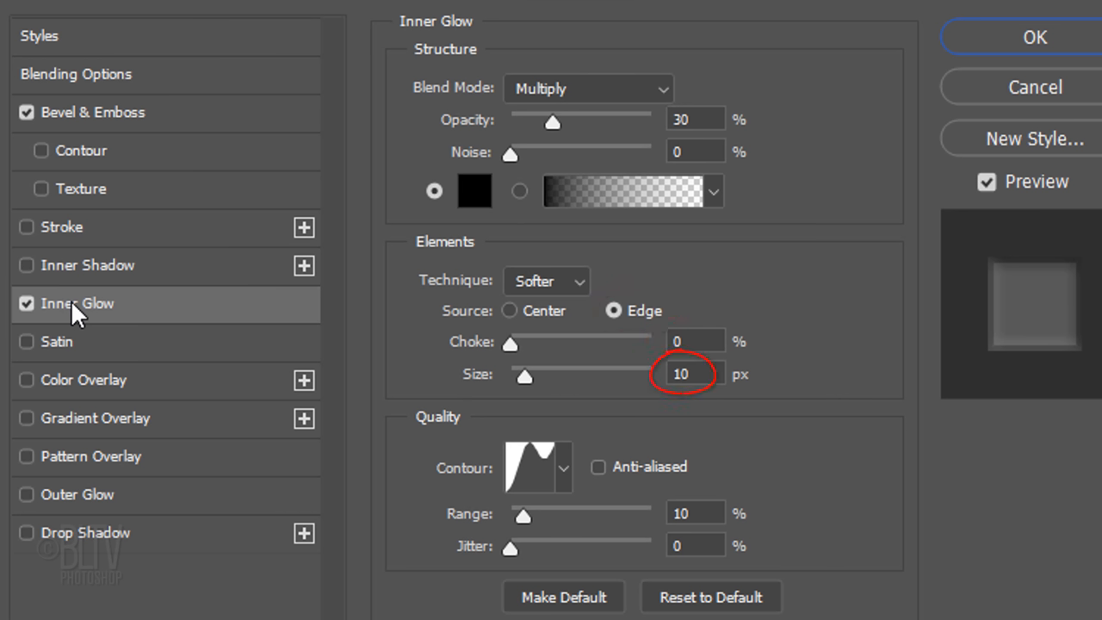
mouse_move(565, 474)
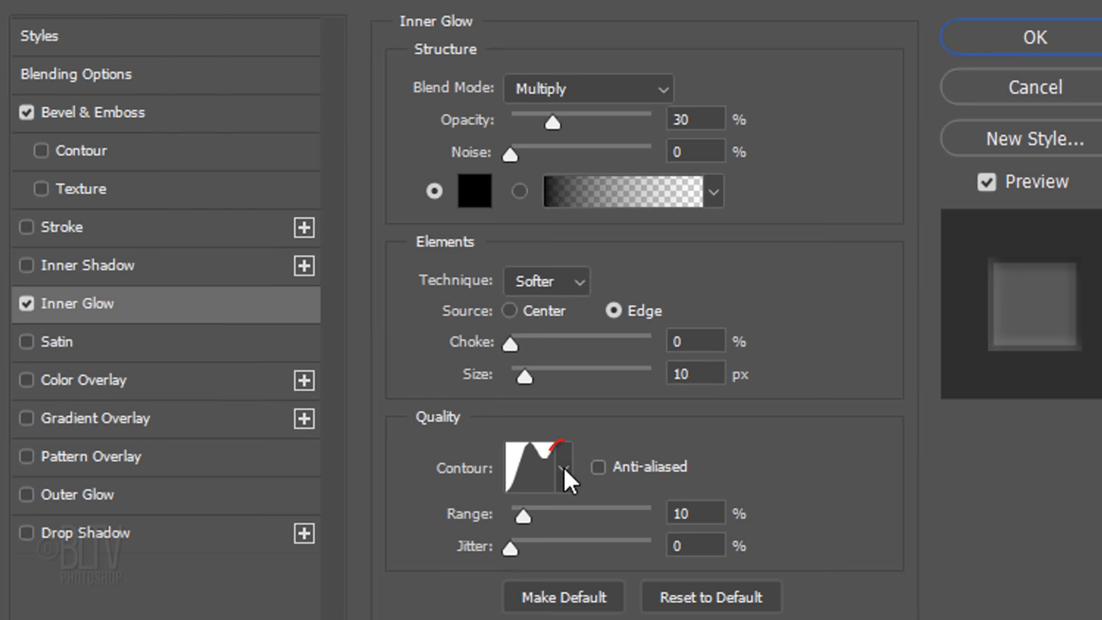
left_click(565, 476)
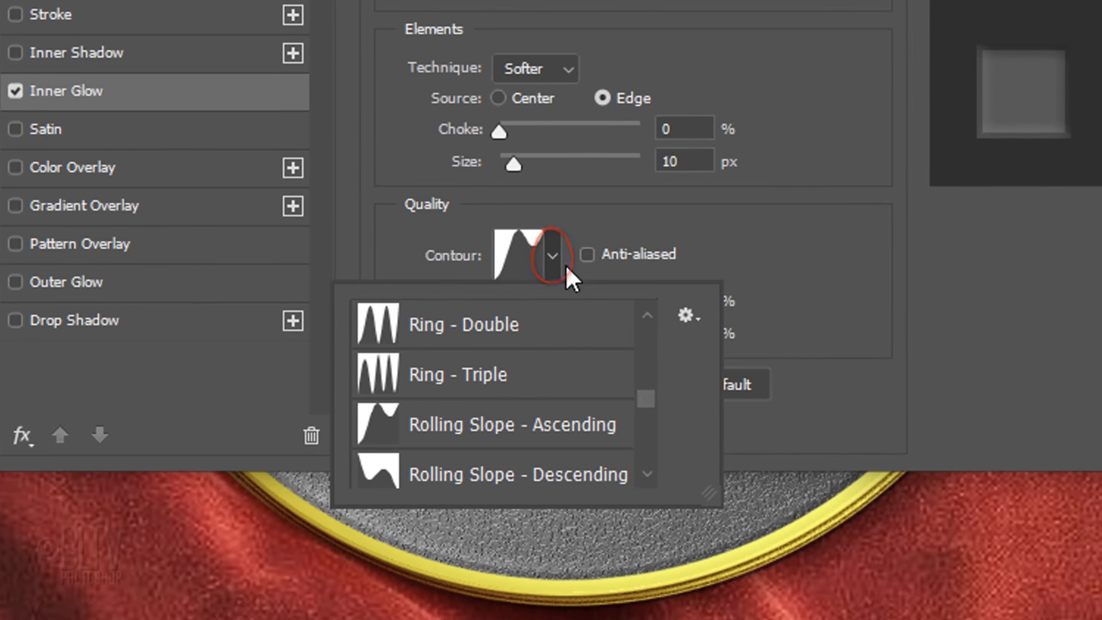
left_click(687, 315)
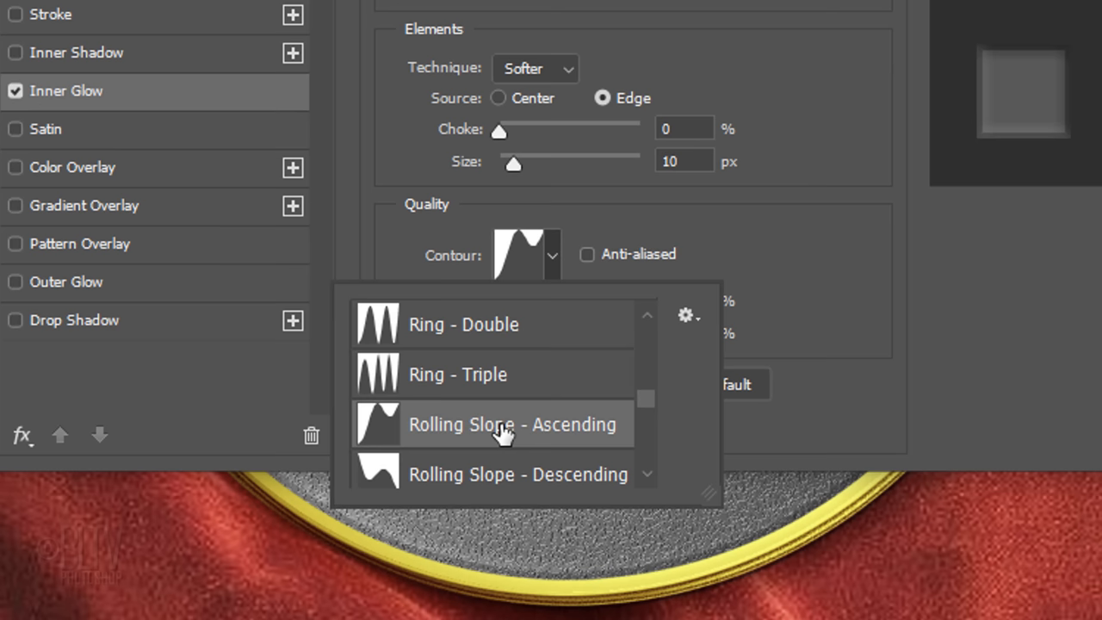
mouse_move(689, 334)
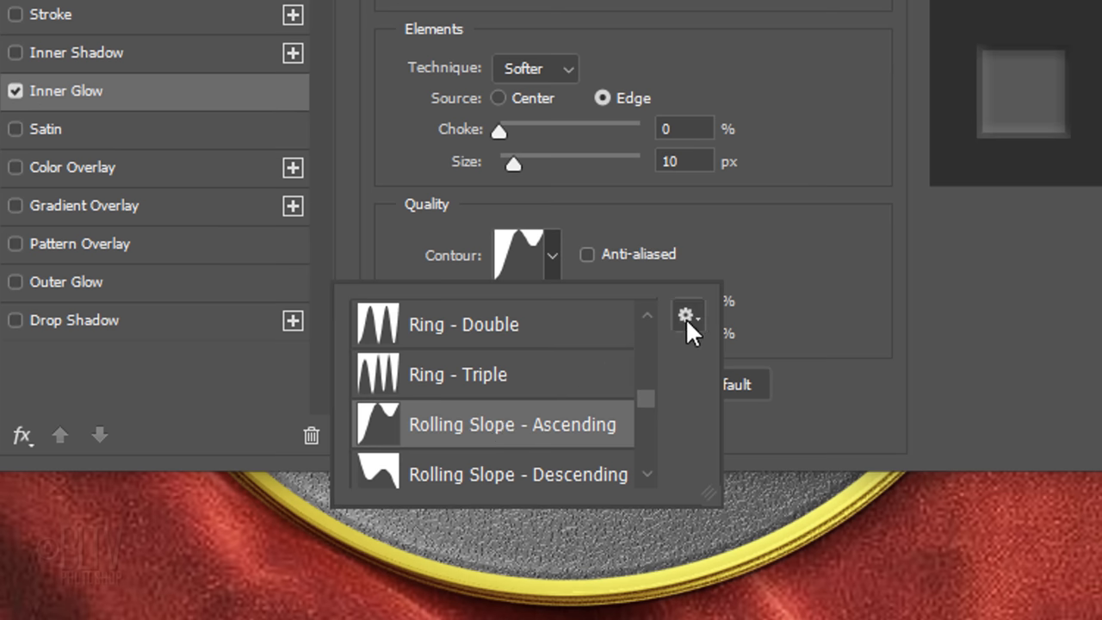
left_click(689, 317)
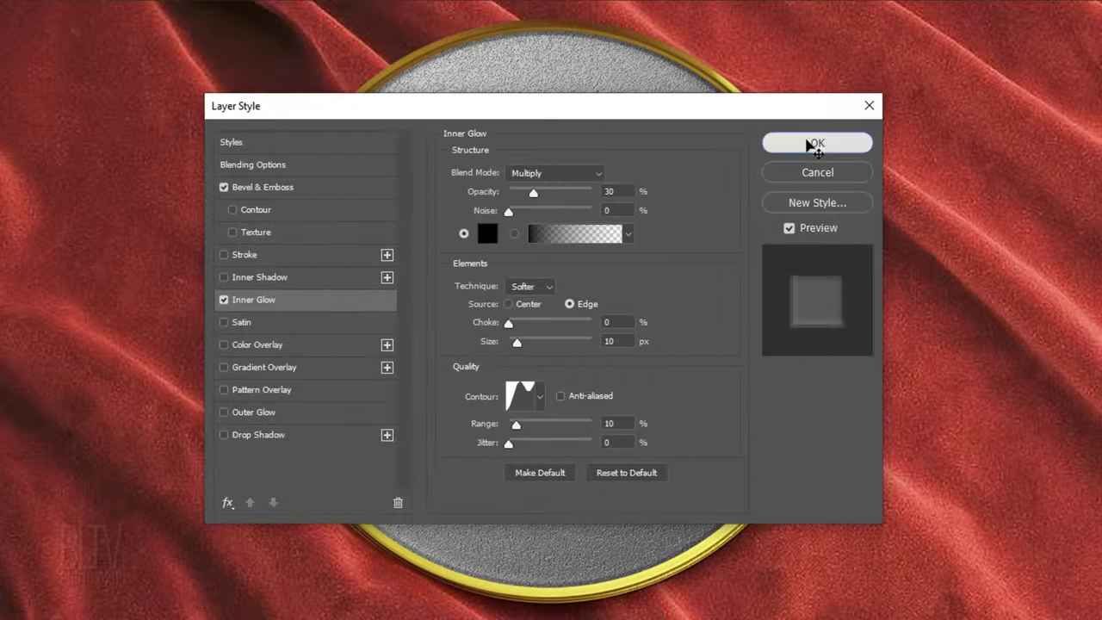
- Apply the layer style and place the embossed portrait layer into Group 1
left_click(816, 142)
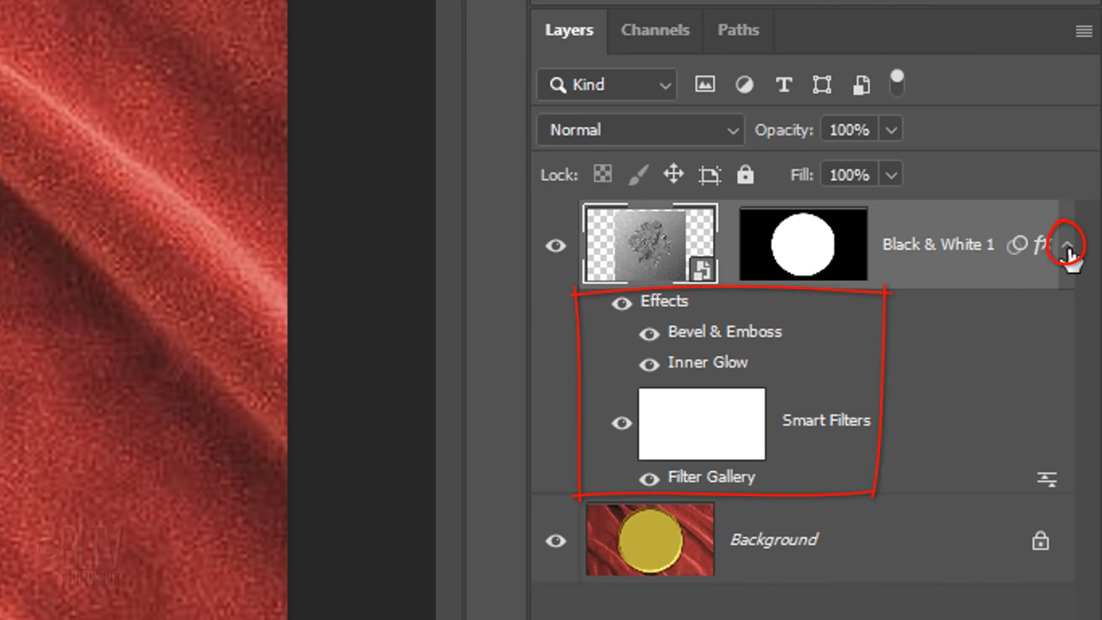
left_click(1068, 245)
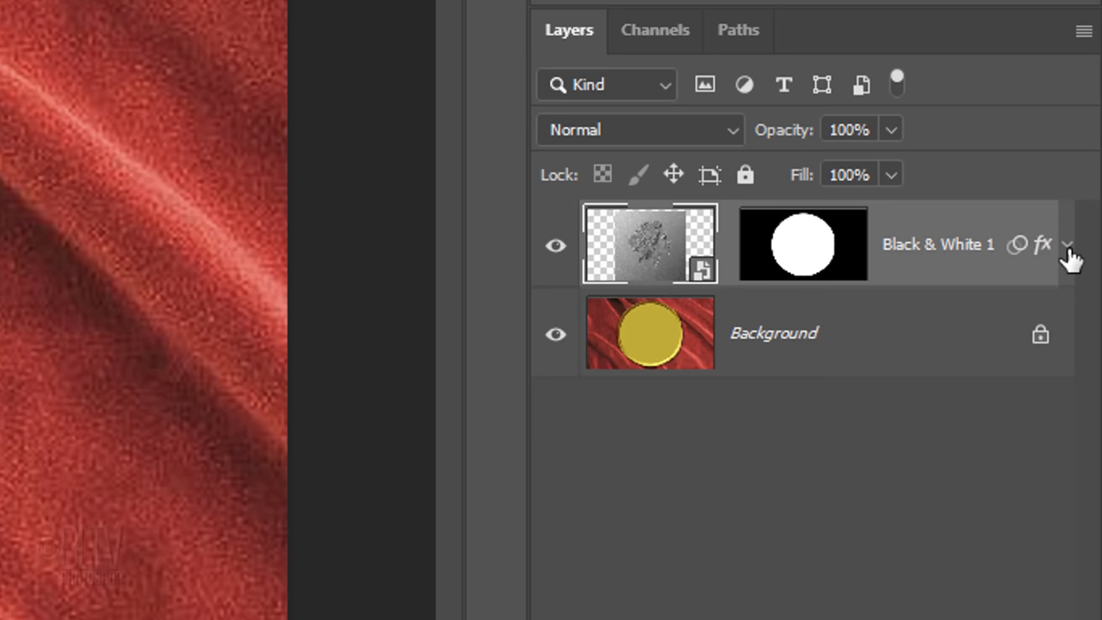
key("ctrl+g")
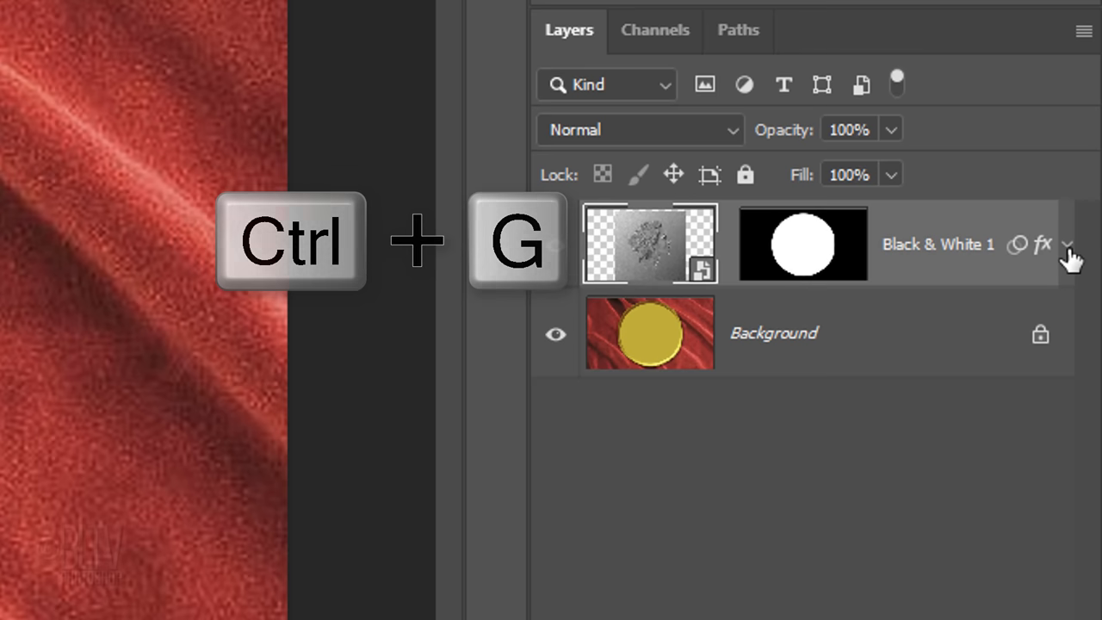
key("ctrl+g")
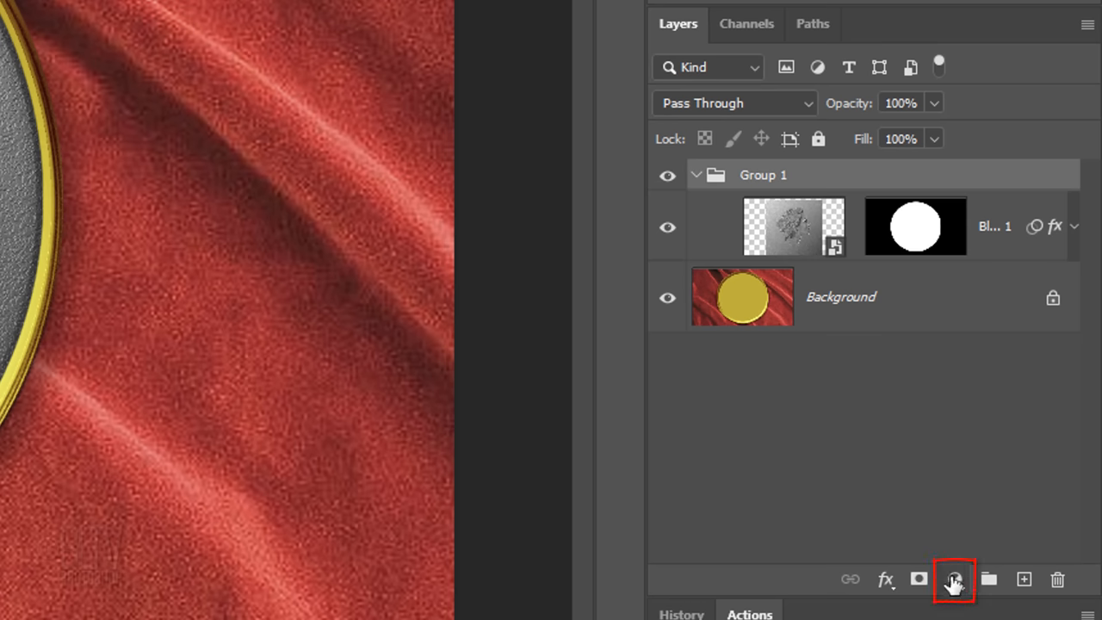
- Add a clipped Color Balance adjustment and set shadows to Red +20, Yellow −61
left_click(954, 579)
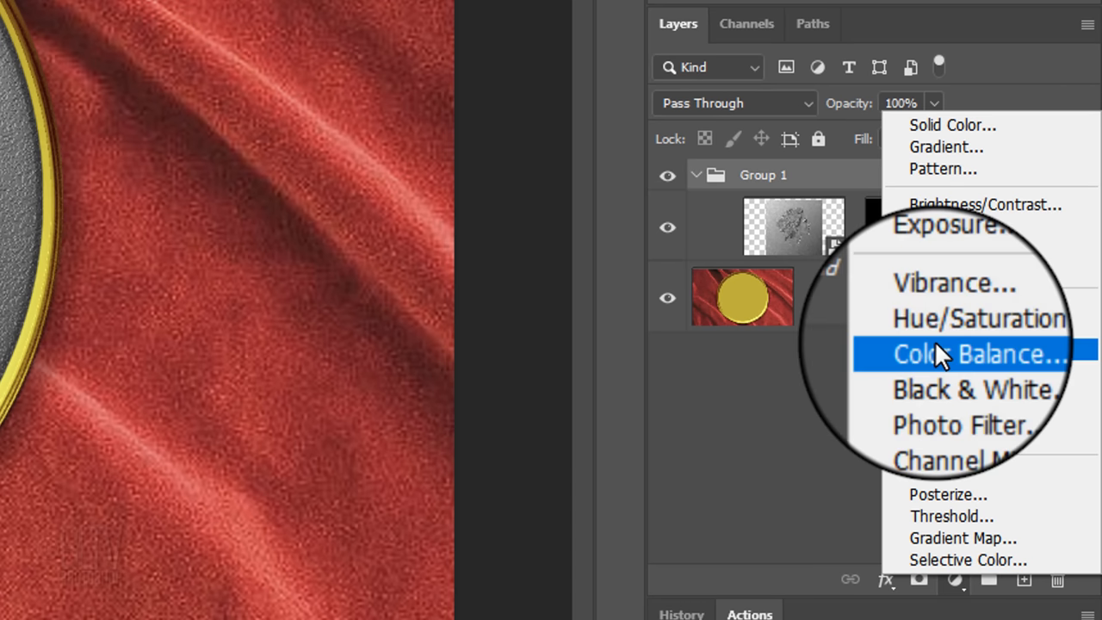
left_click(964, 355)
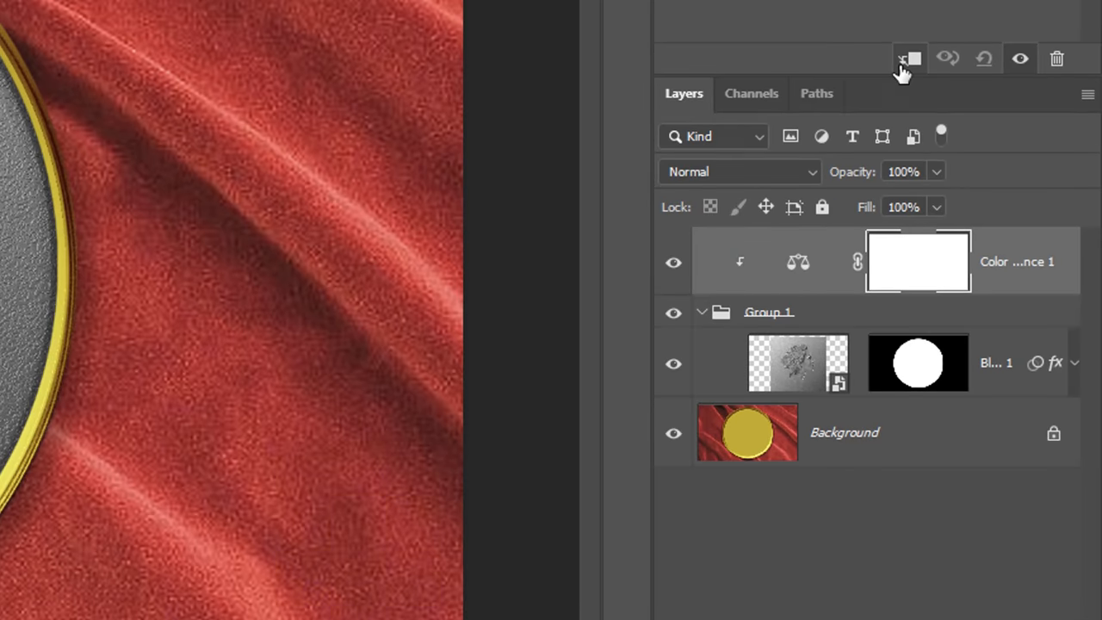
double_click(798, 262)
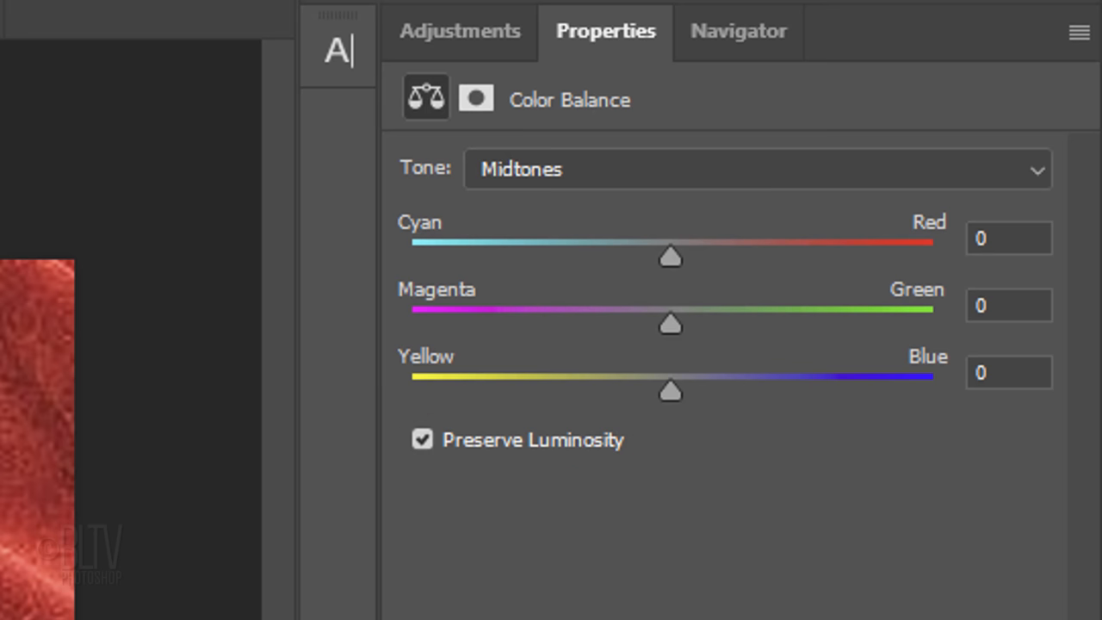
left_click(758, 169)
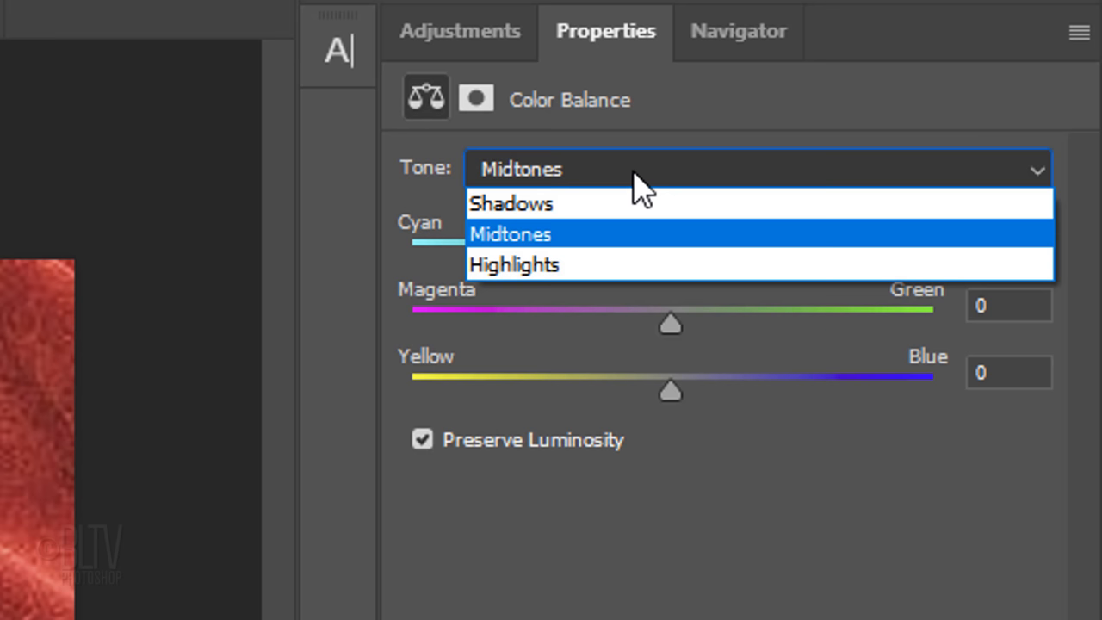
left_click(511, 203)
type("-6")
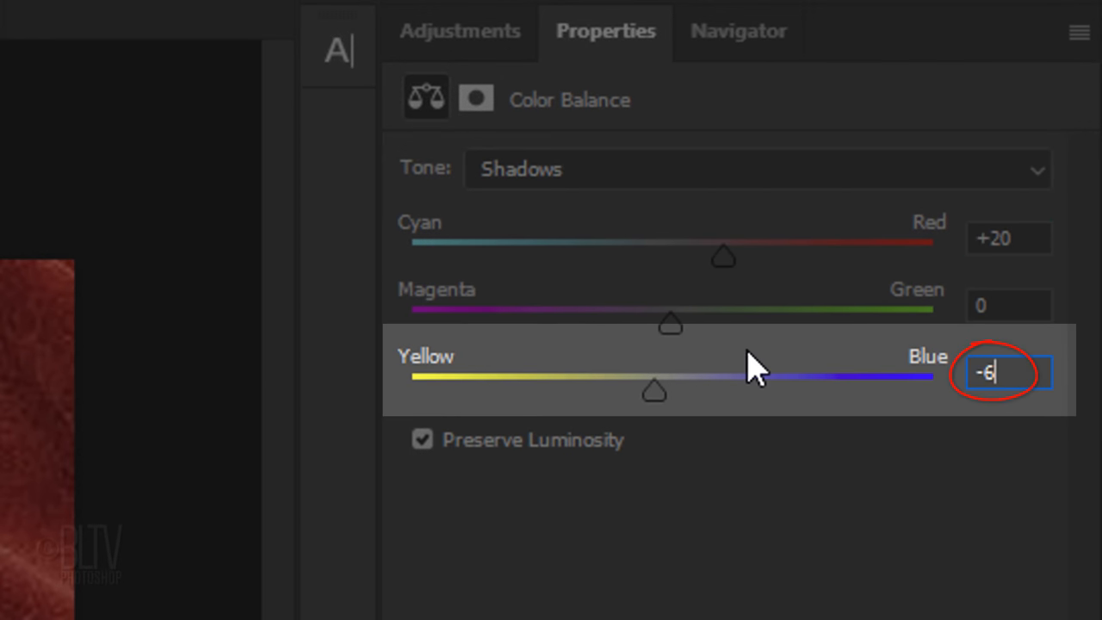
- Set the Color Balance midtones to Red +74, Green +25, Yellow −82 for the gold tint
left_click(758, 168)
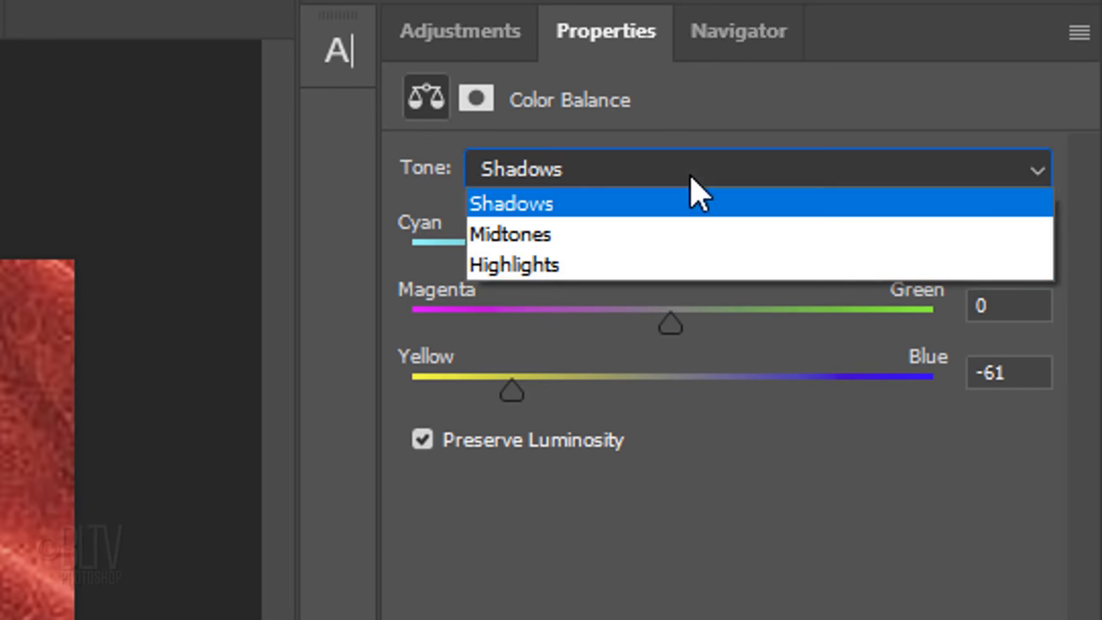
left_click(510, 235)
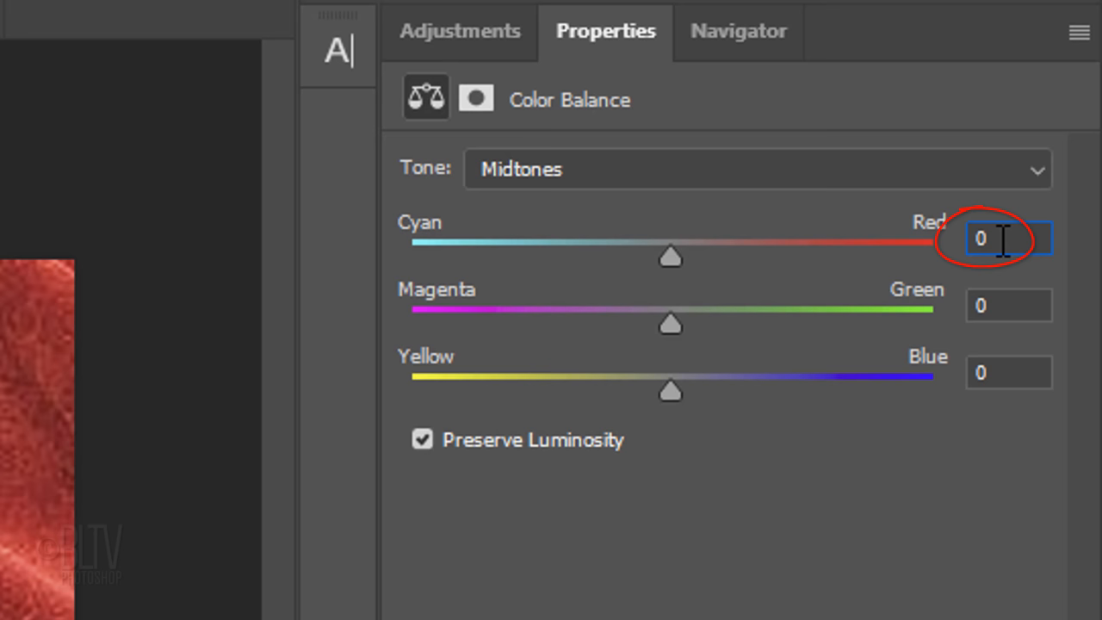
type("74")
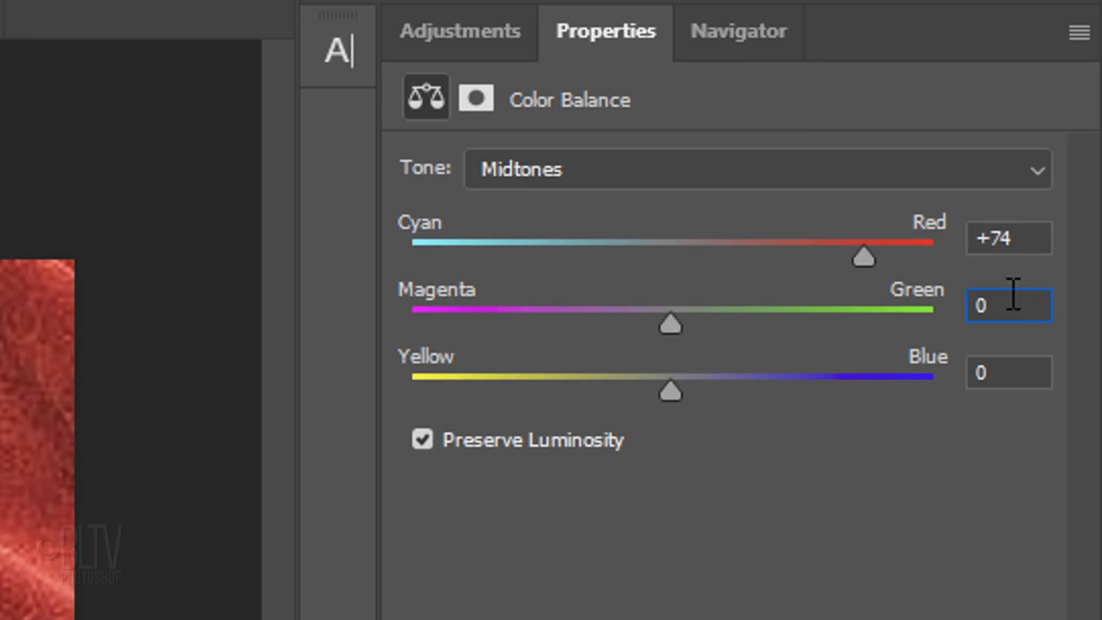
type("25")
left_click(1009, 372)
type("-82")
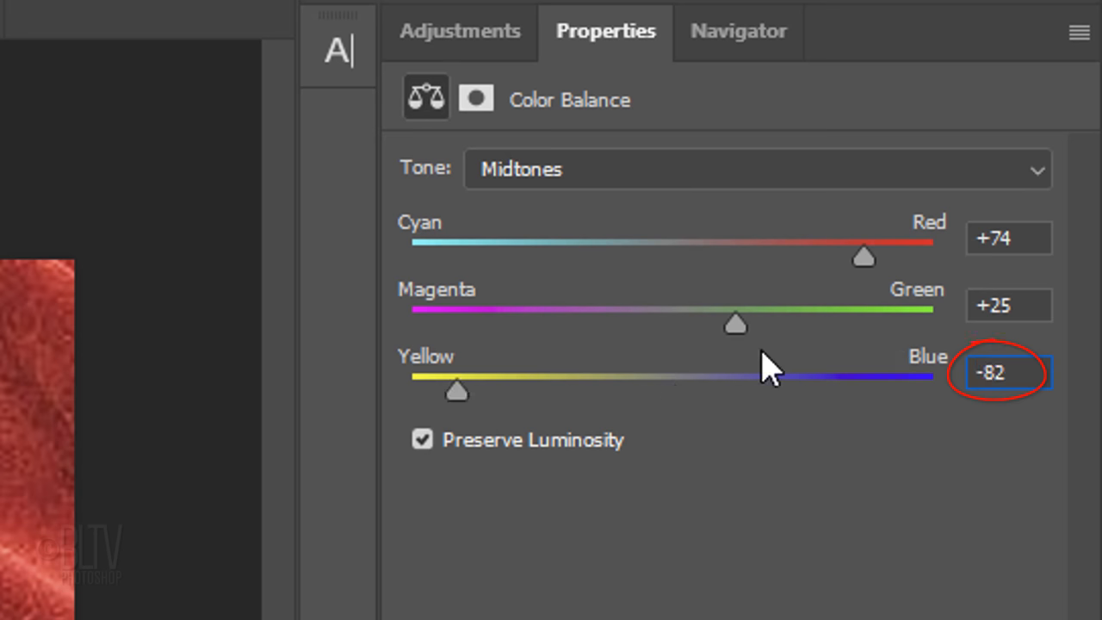
left_click(758, 169)
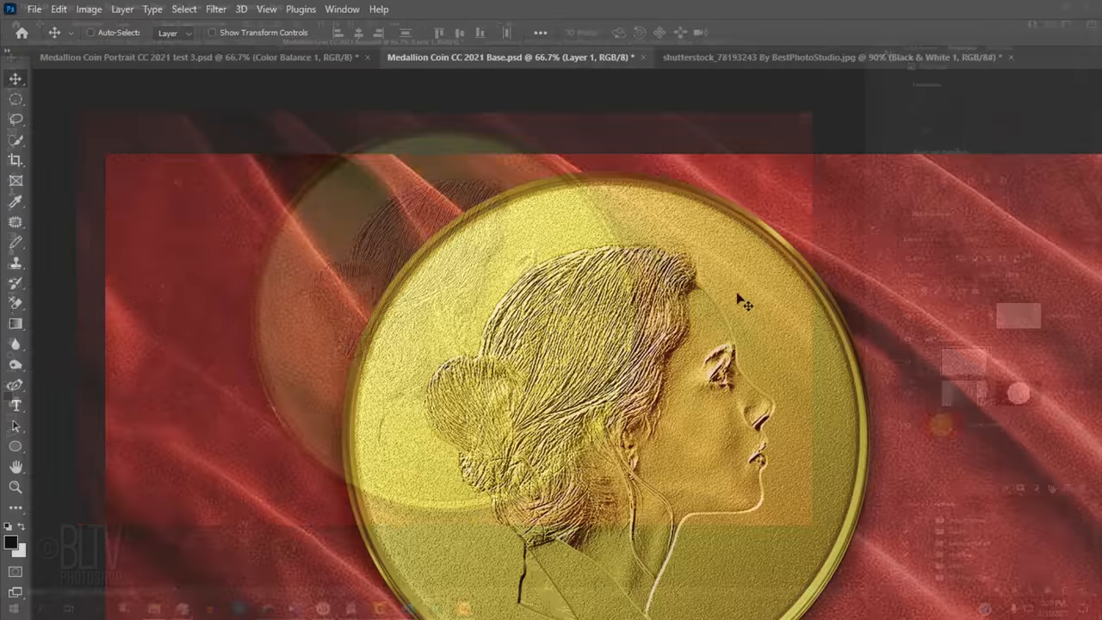
- Bring up the View menu over the finished gold coin document
left_click(266, 9)
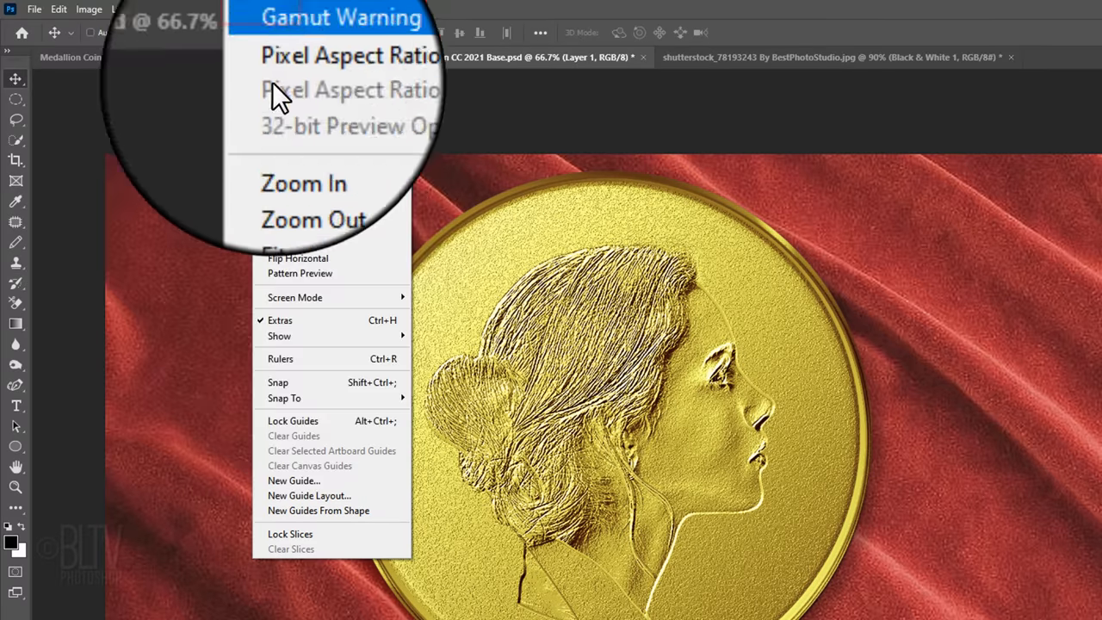
mouse_move(296, 498)
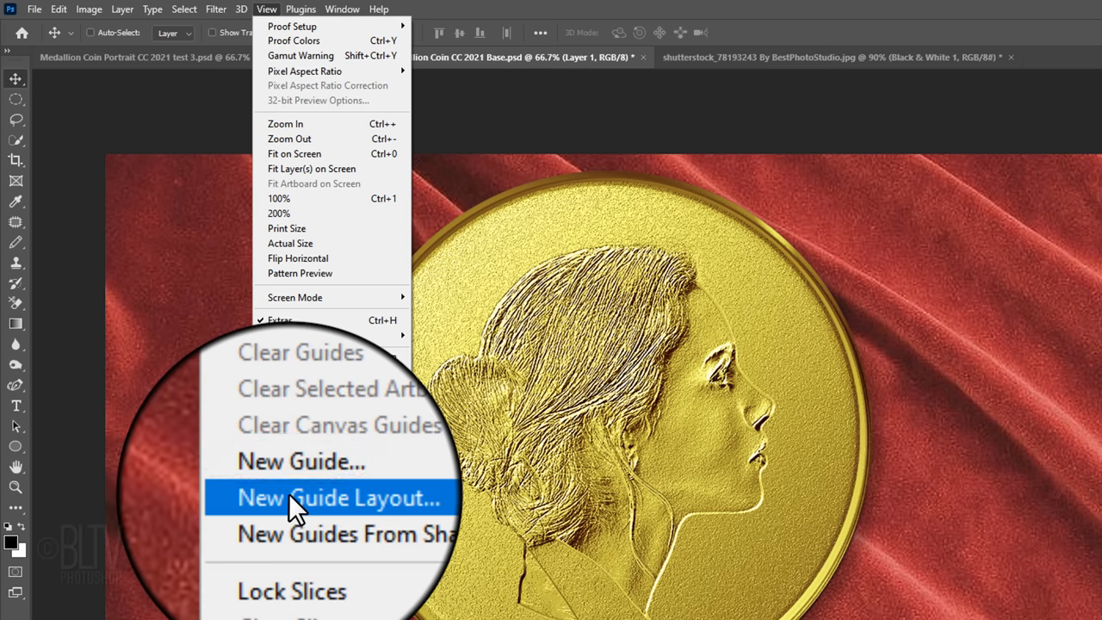
- Add a two-column, two-row guide layout marking the canvas centre
left_click(338, 496)
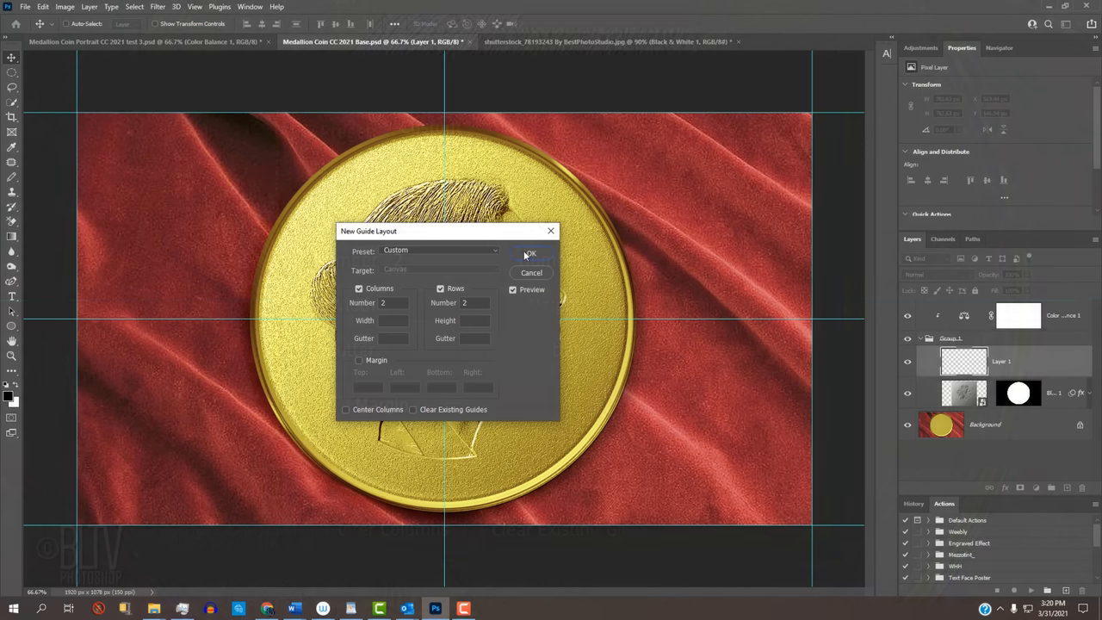
left_click(529, 251)
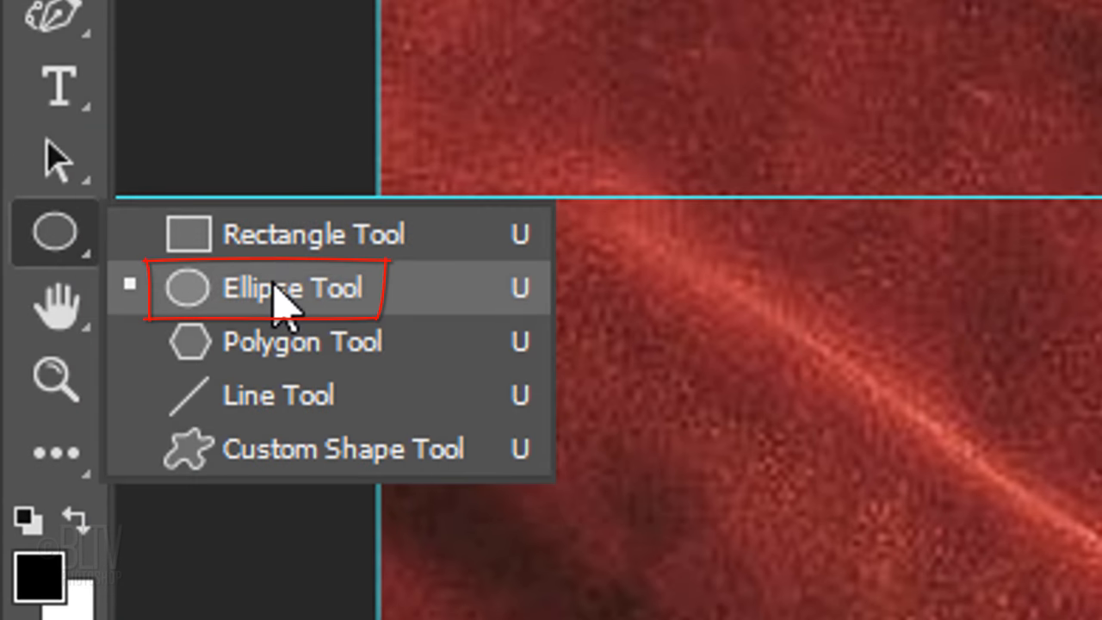
- Draw a circular Ellipse path centred on the guides, just inside the coin's rim
left_click(293, 287)
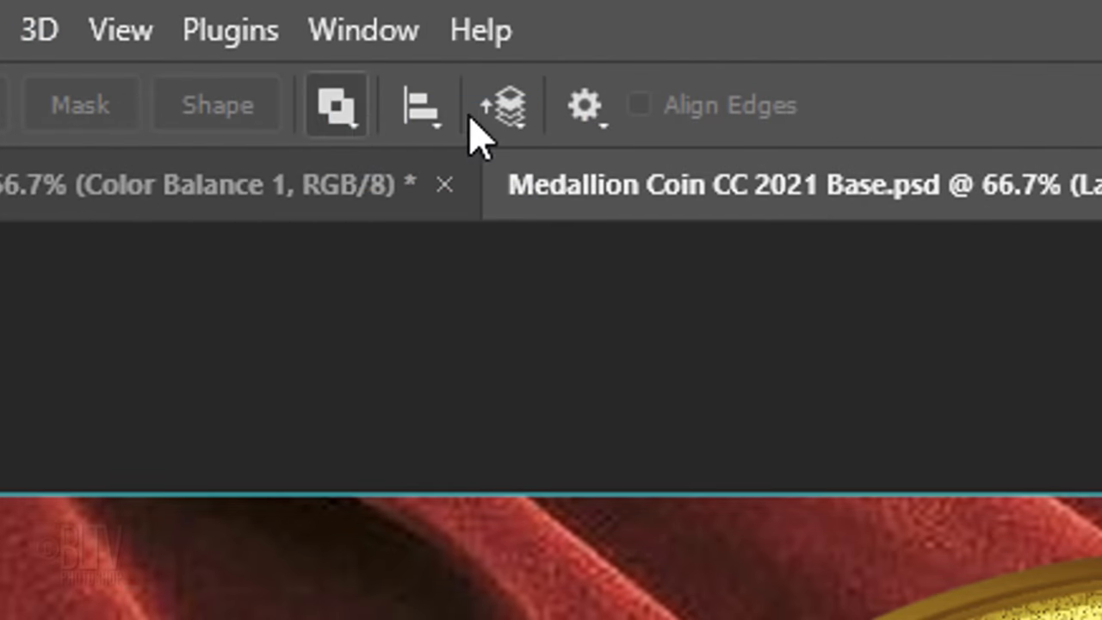
left_click(585, 105)
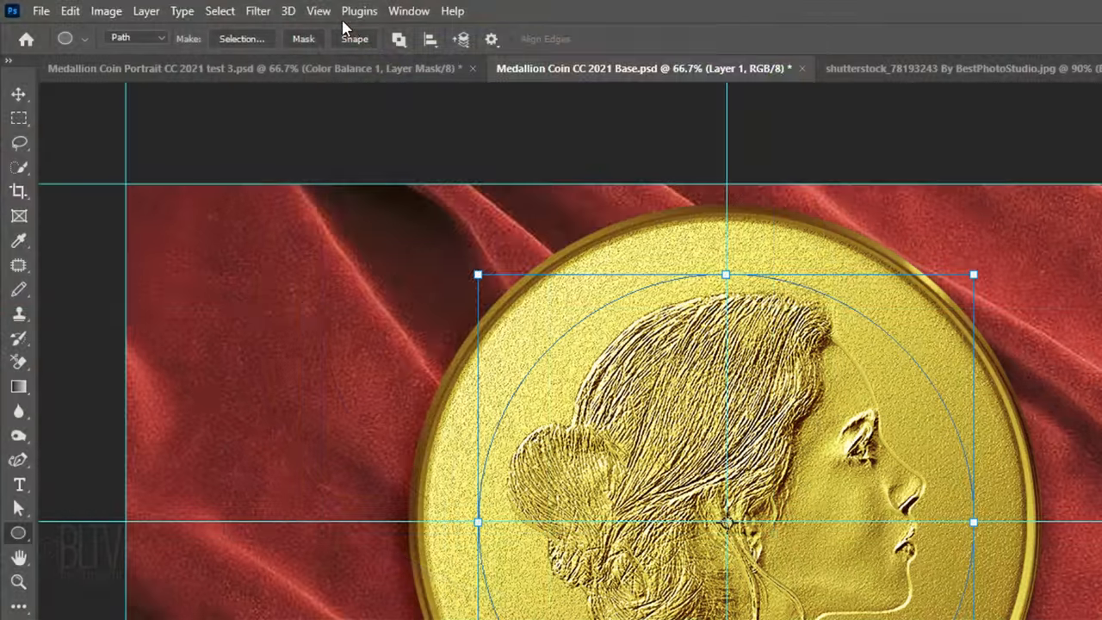
left_click(319, 11)
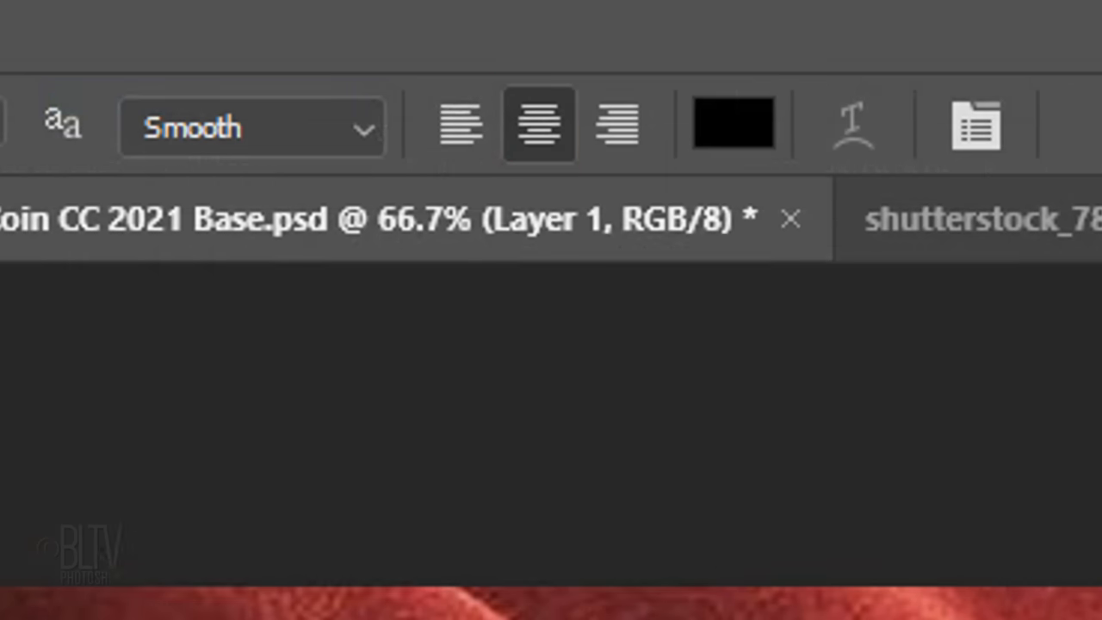
- Centre-align the rim name EMMILINE PANKHURST along the circular path at the coin's top
left_click(331, 20)
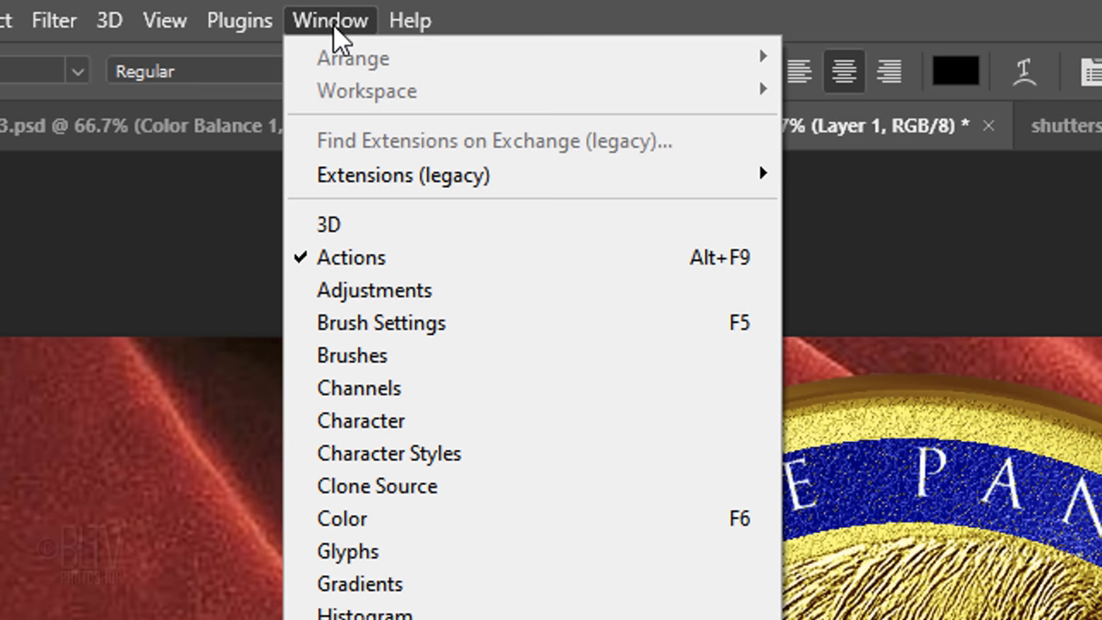
mouse_move(361, 420)
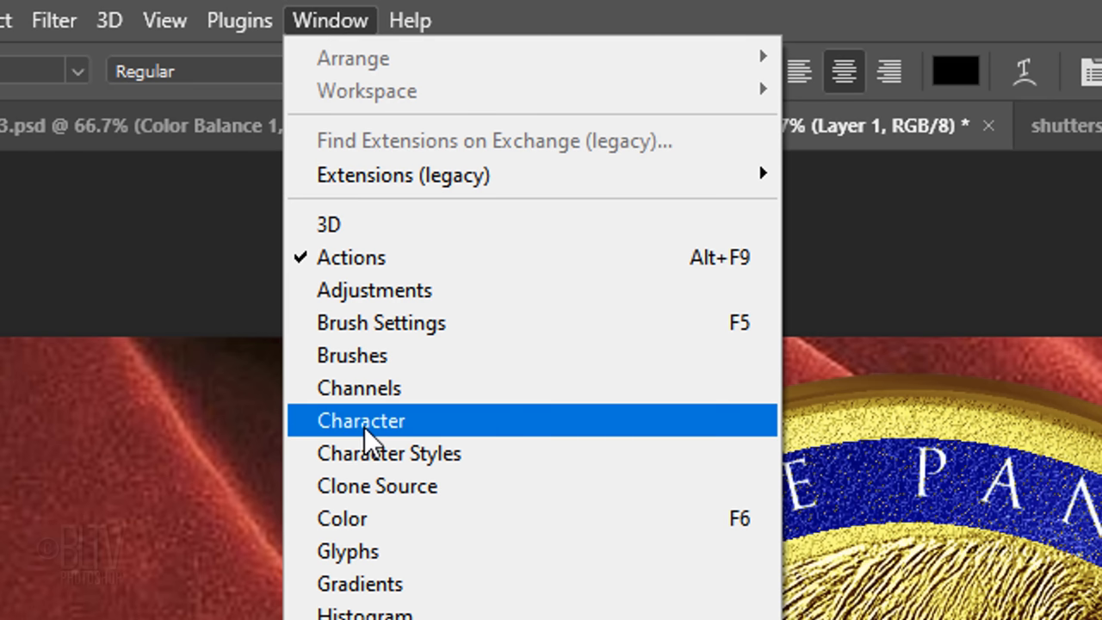
- Format the rim text as Trajan Pro Regular 27 pt, tracking 460, with a baseline shift
left_click(361, 421)
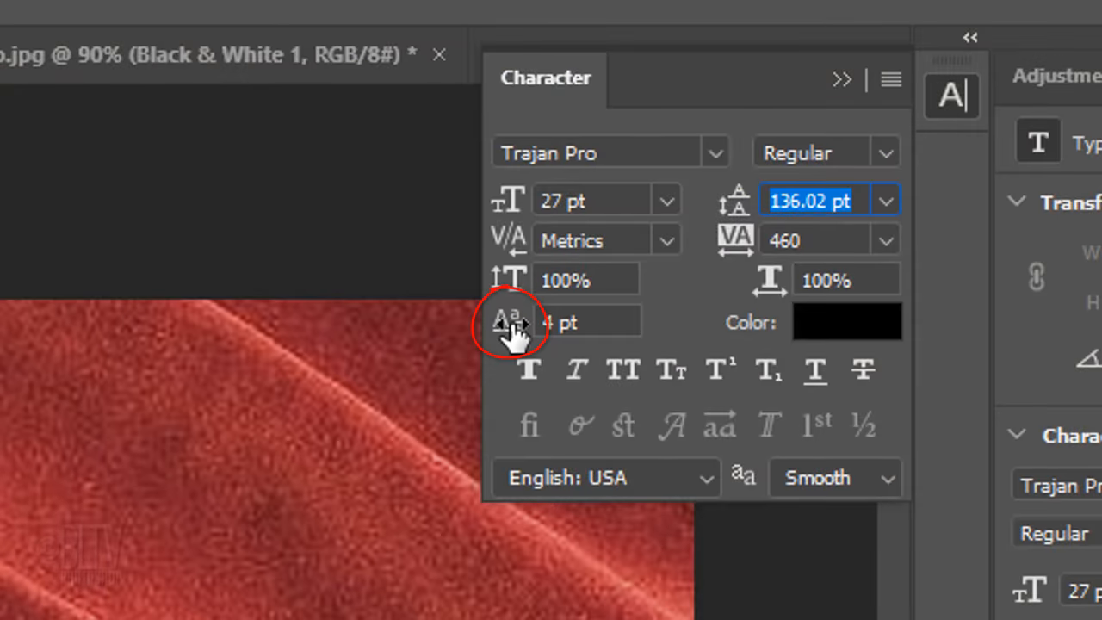
left_click(589, 322)
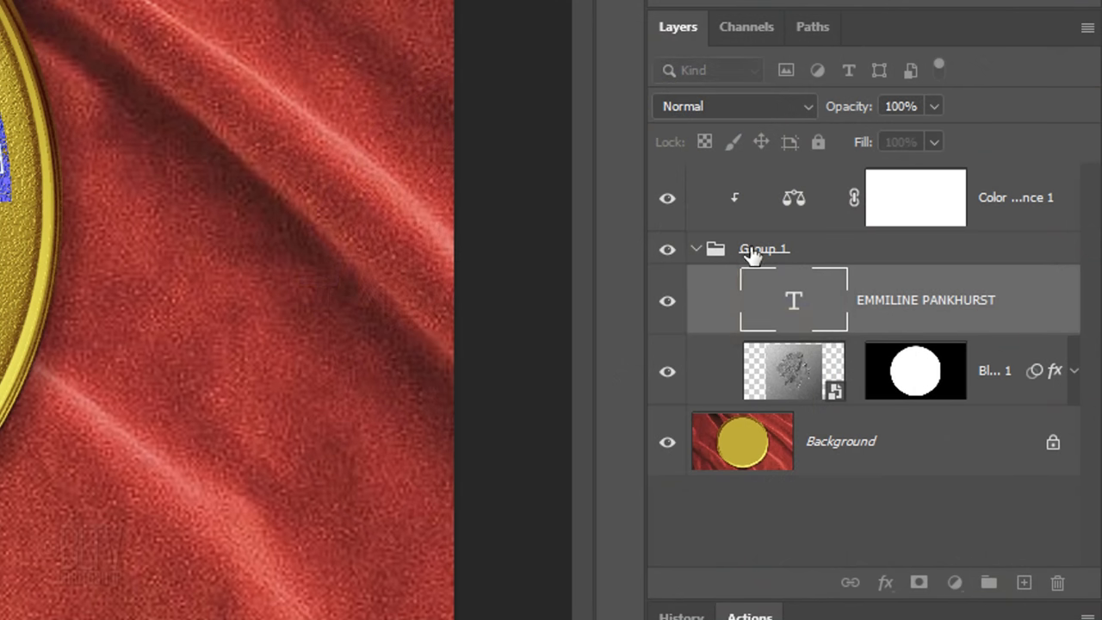
- Add a new layer above the name for the FIRST SUFFRAGETTE rim text
left_click(793, 299)
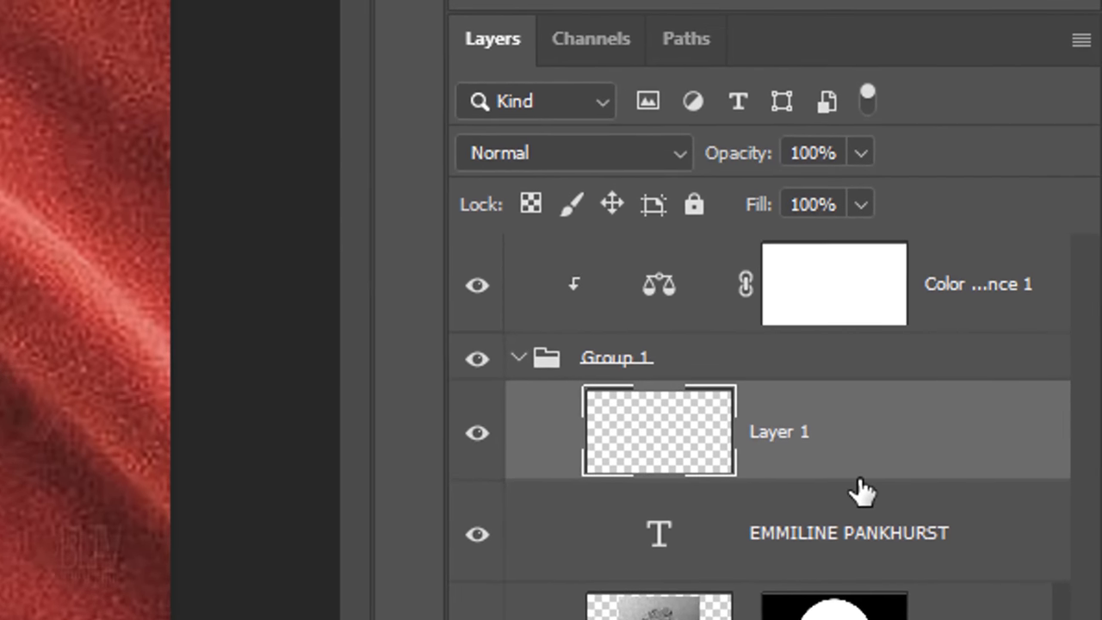
left_click(686, 38)
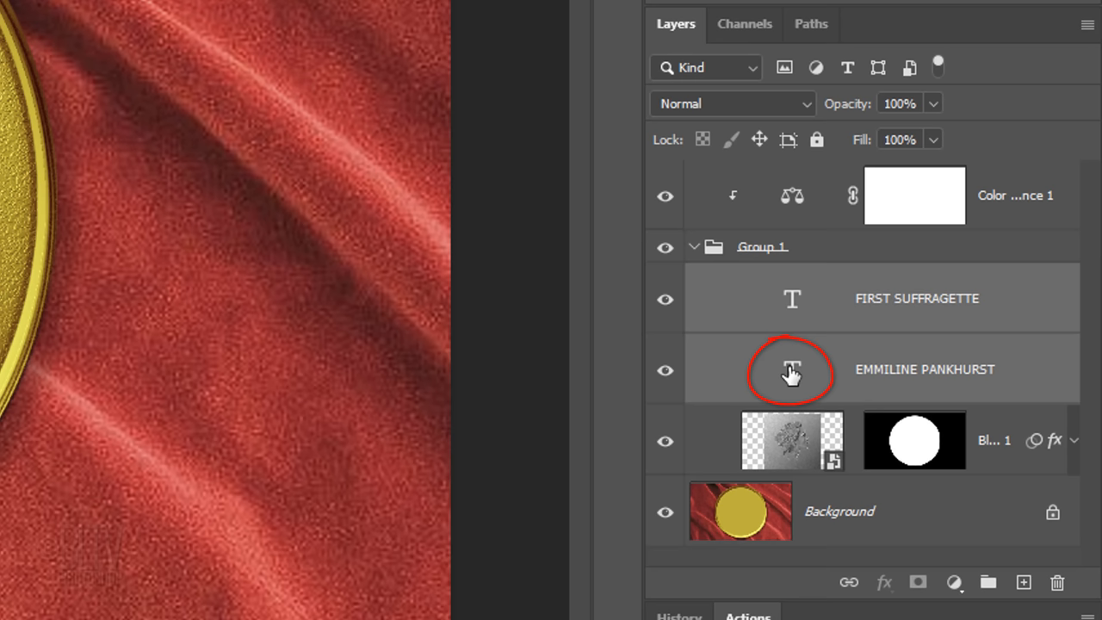
mouse_move(790, 374)
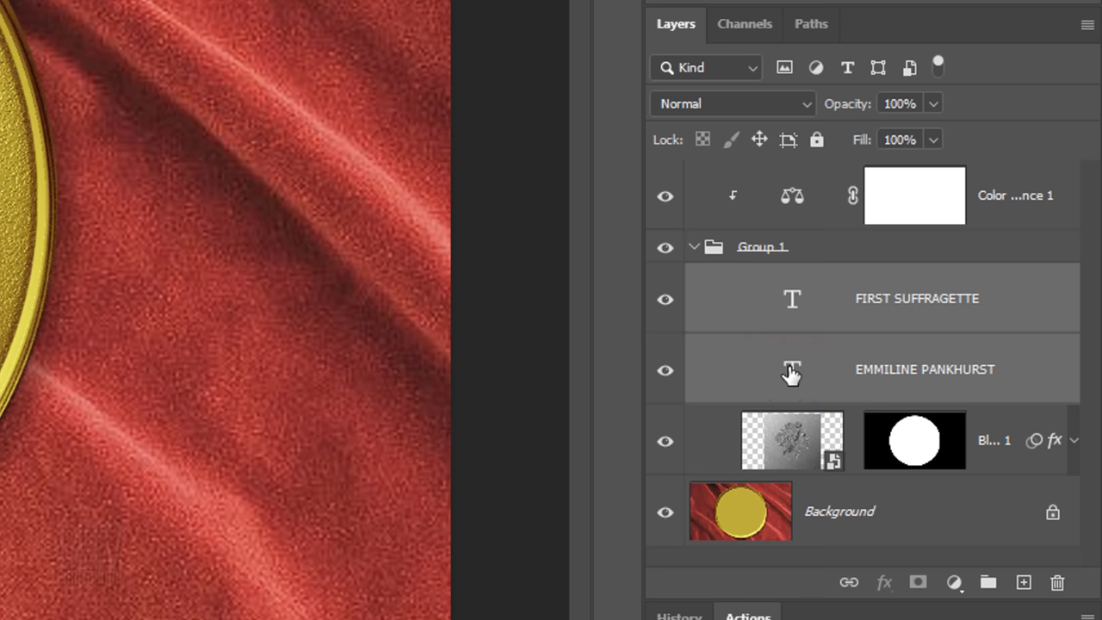
- Group both rim type layers with Ctrl+G into a group named Text
key("ctrl+g")
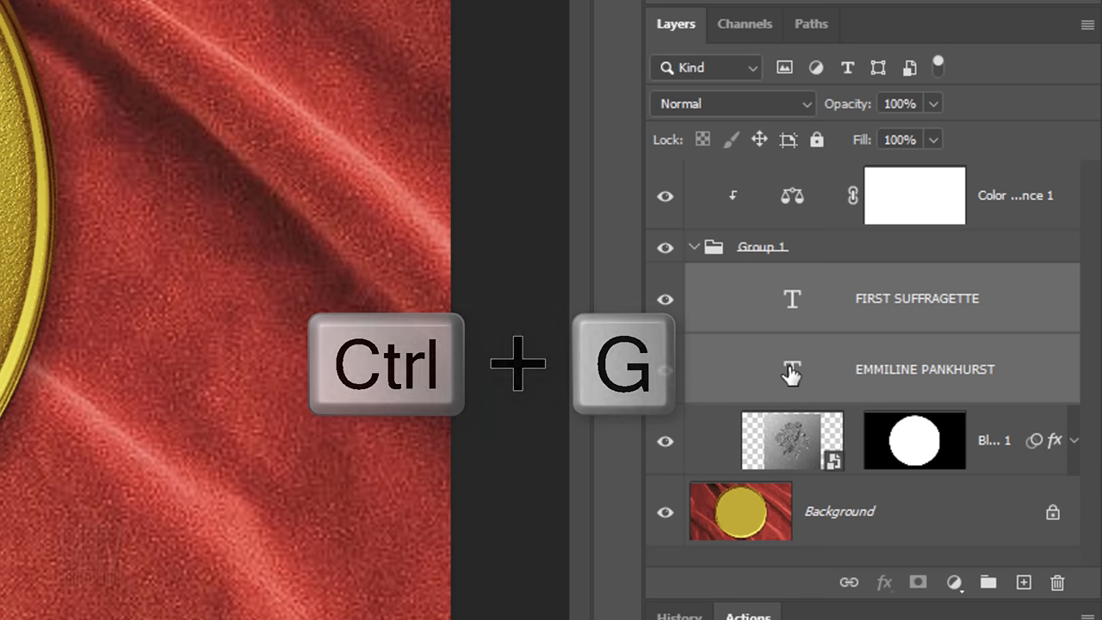
key("ctrl+g")
type("Text")
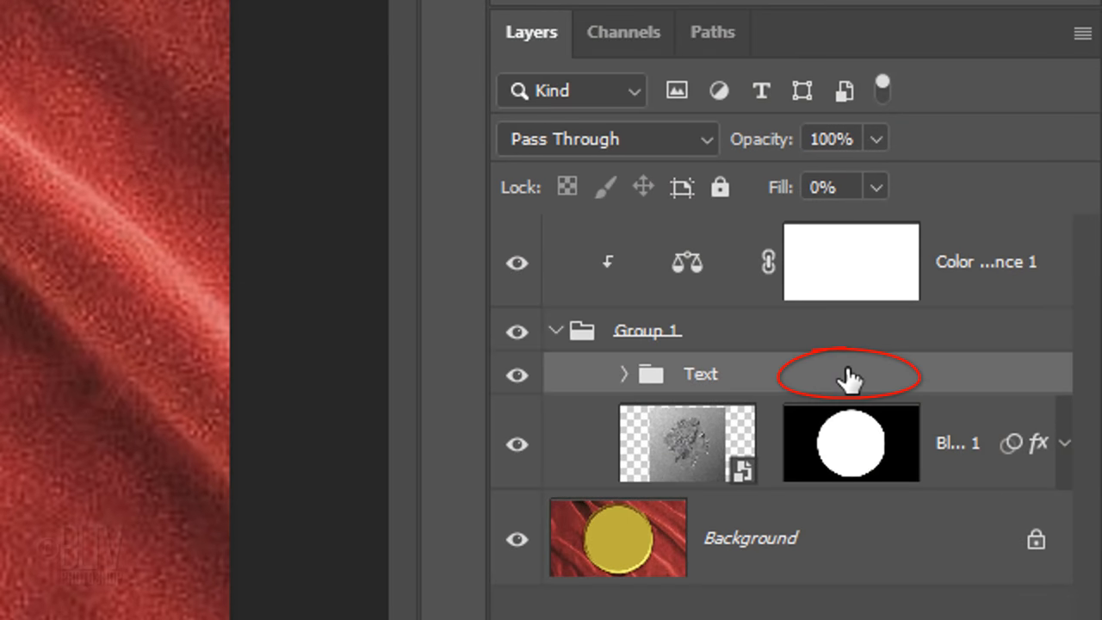
- Add Bevel & Emboss to the Text group: Chisel Hard technique, direction Down
double_click(848, 374)
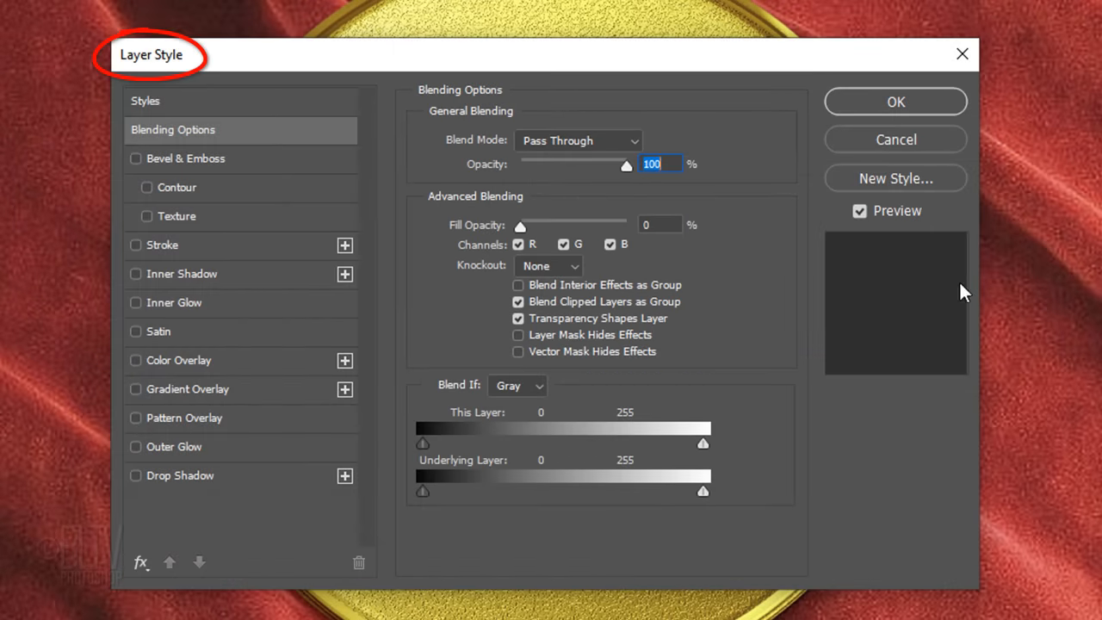
left_click(186, 159)
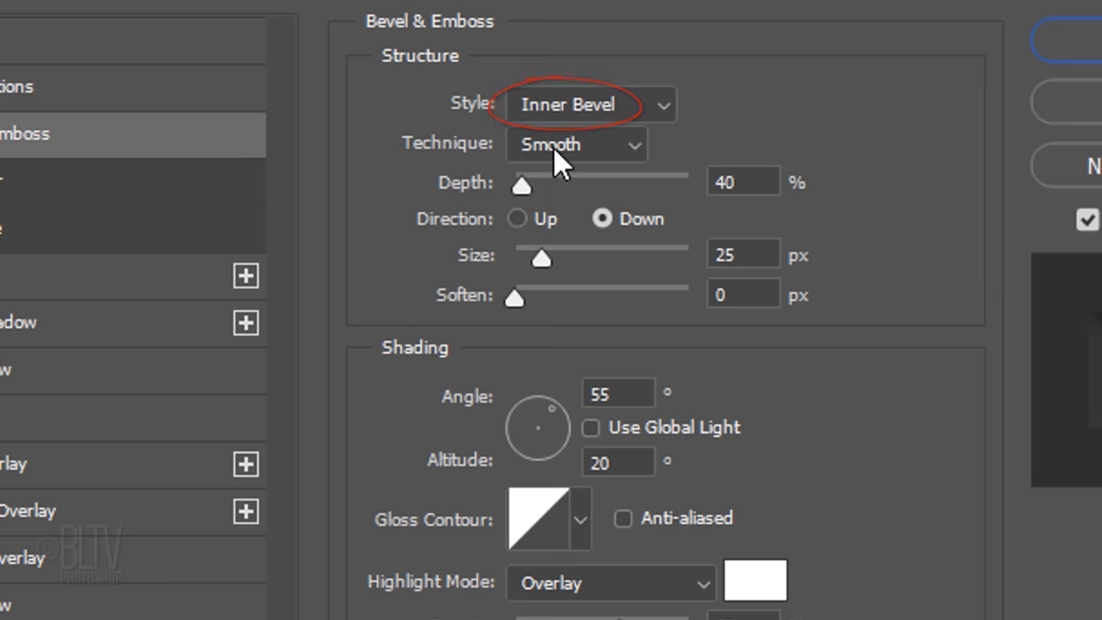
left_click(576, 144)
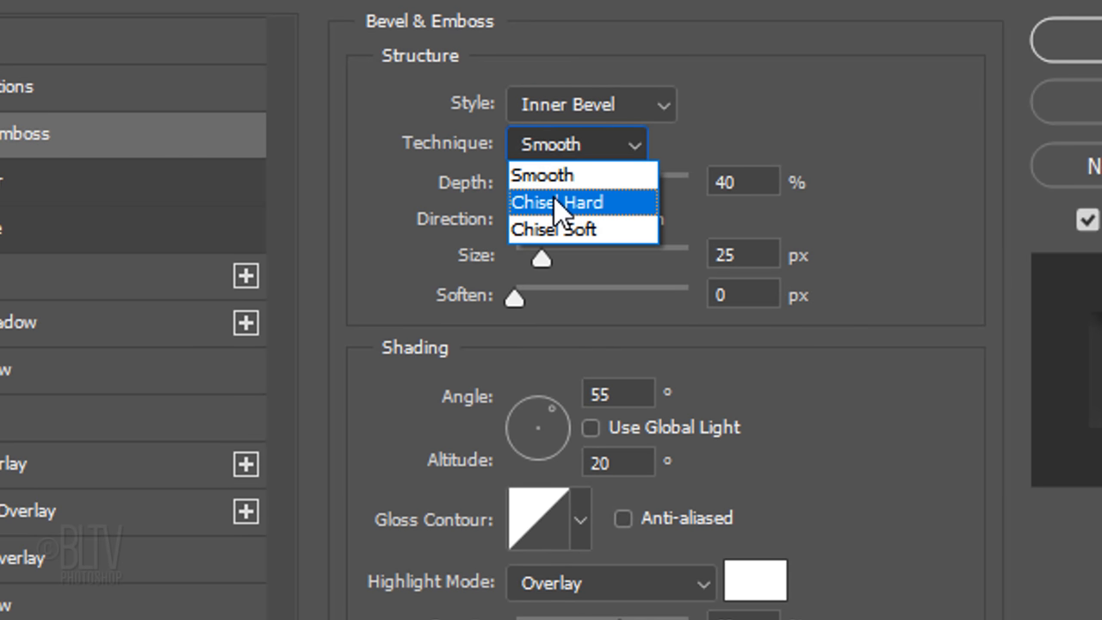
left_click(558, 202)
type("100")
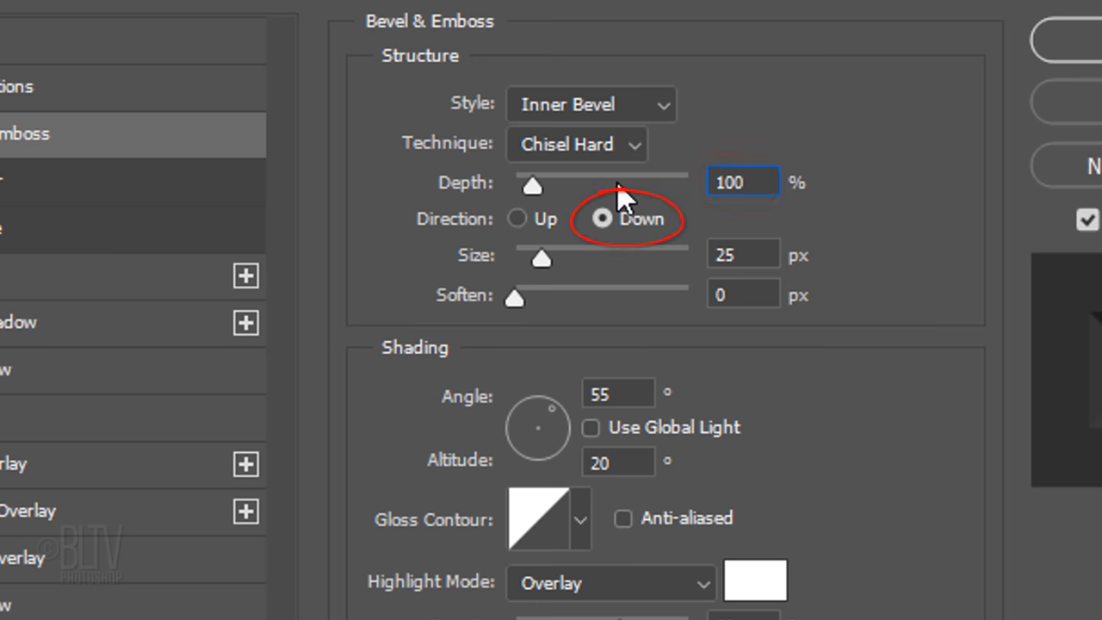
left_click(742, 255)
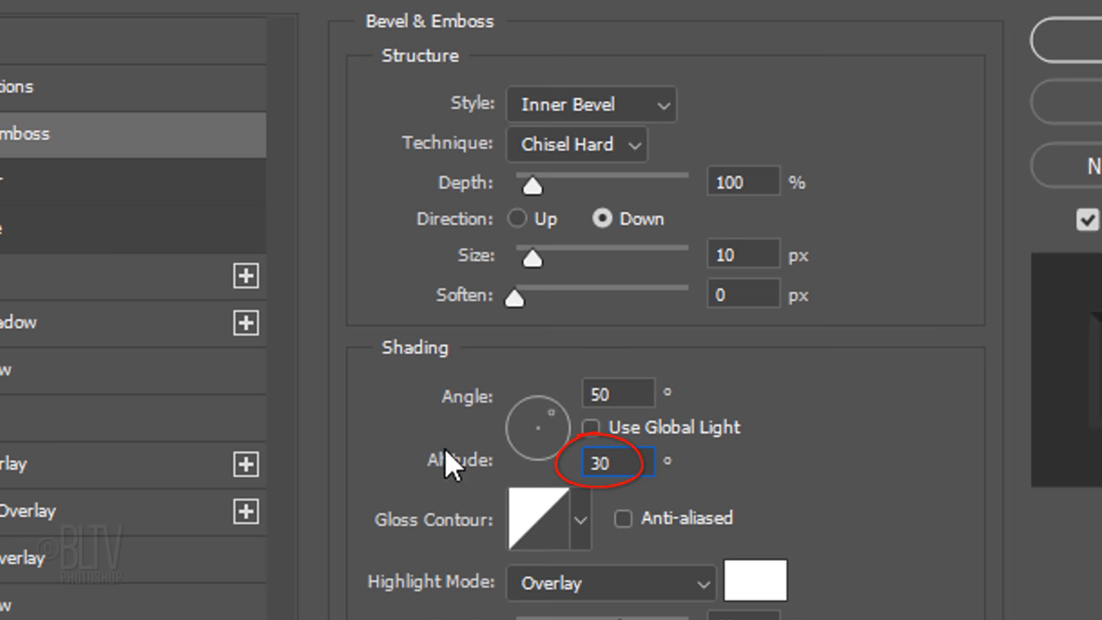
- Set bevel highlights to Screen at 75% and shadows to Multiply
scroll("down", 3)
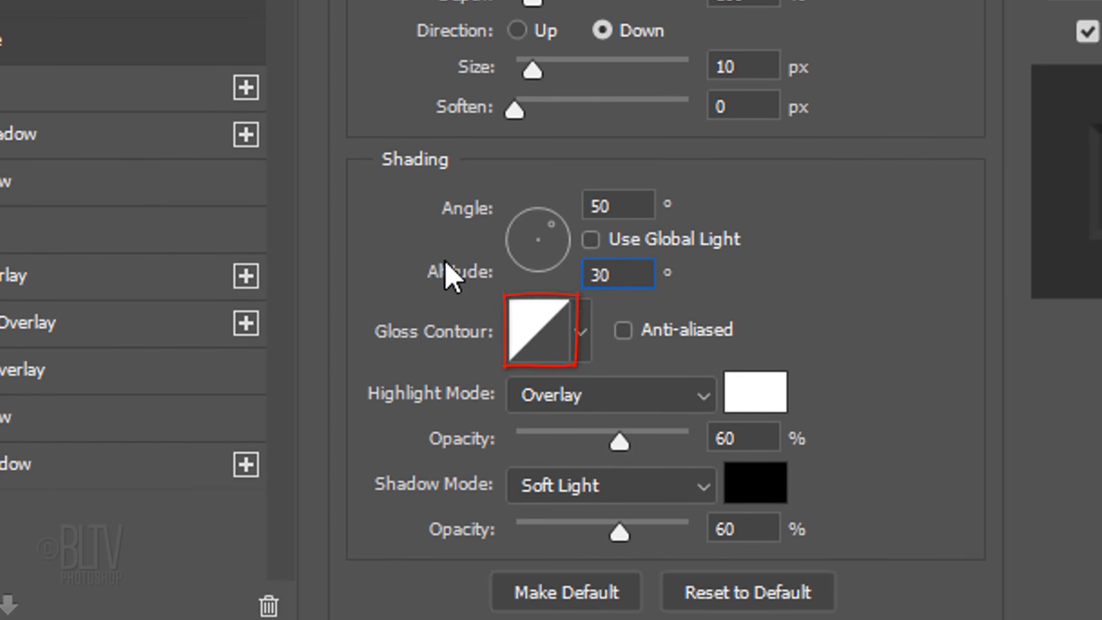
left_click(609, 393)
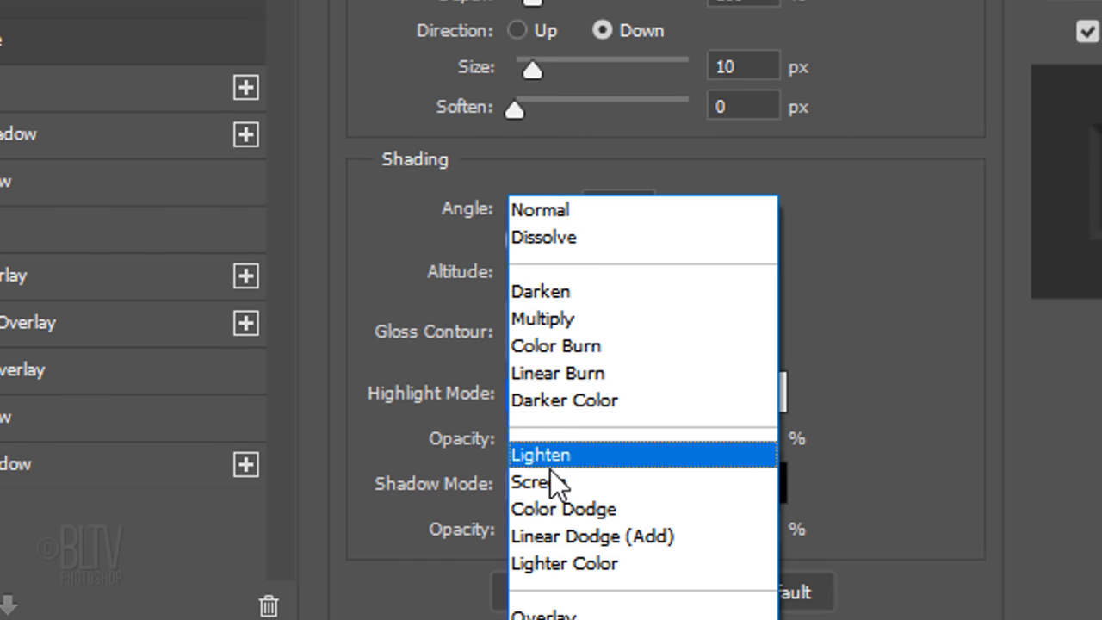
left_click(531, 482)
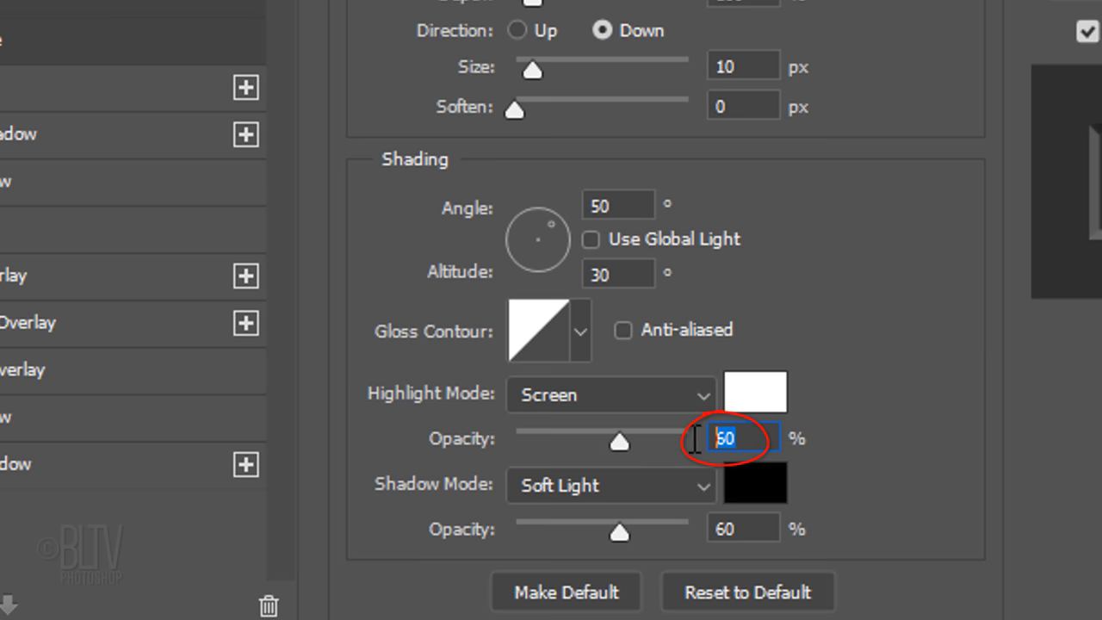
type("75")
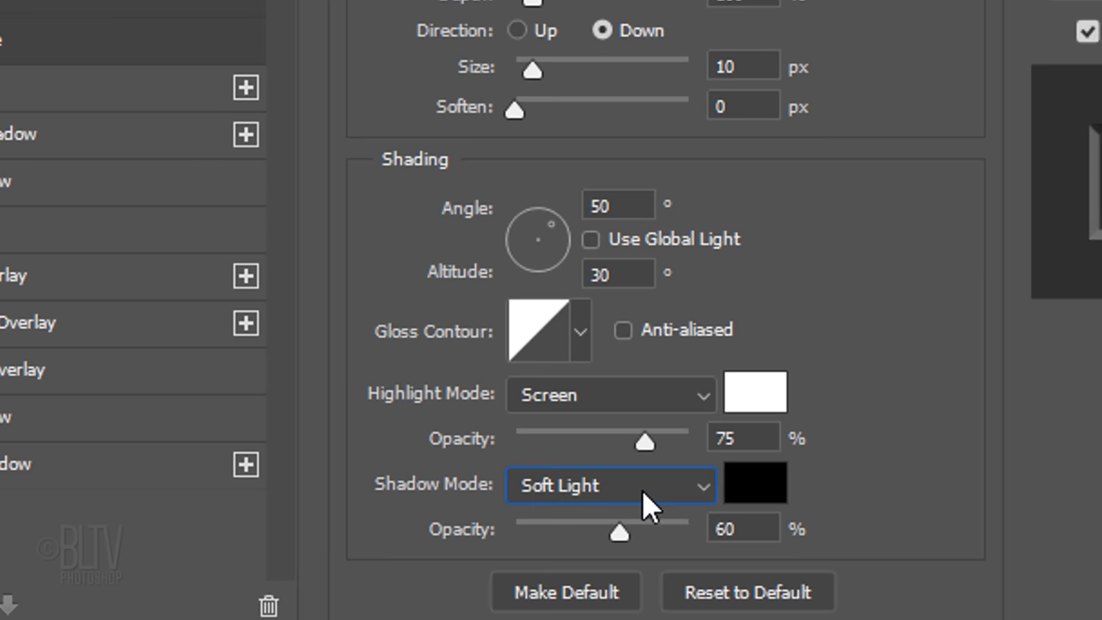
left_click(612, 486)
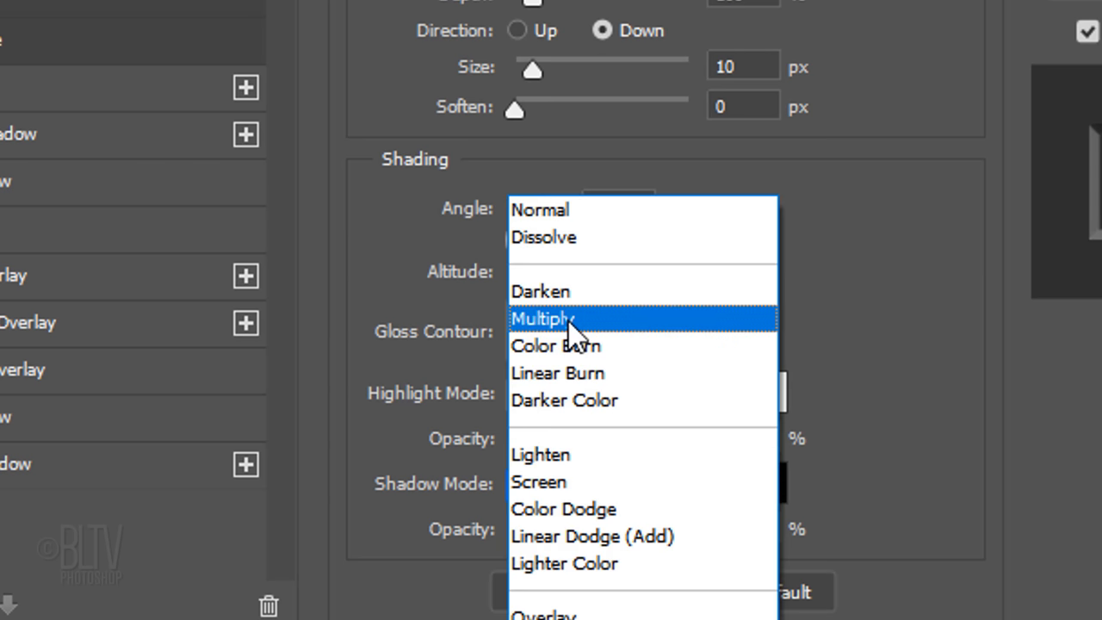
left_click(541, 319)
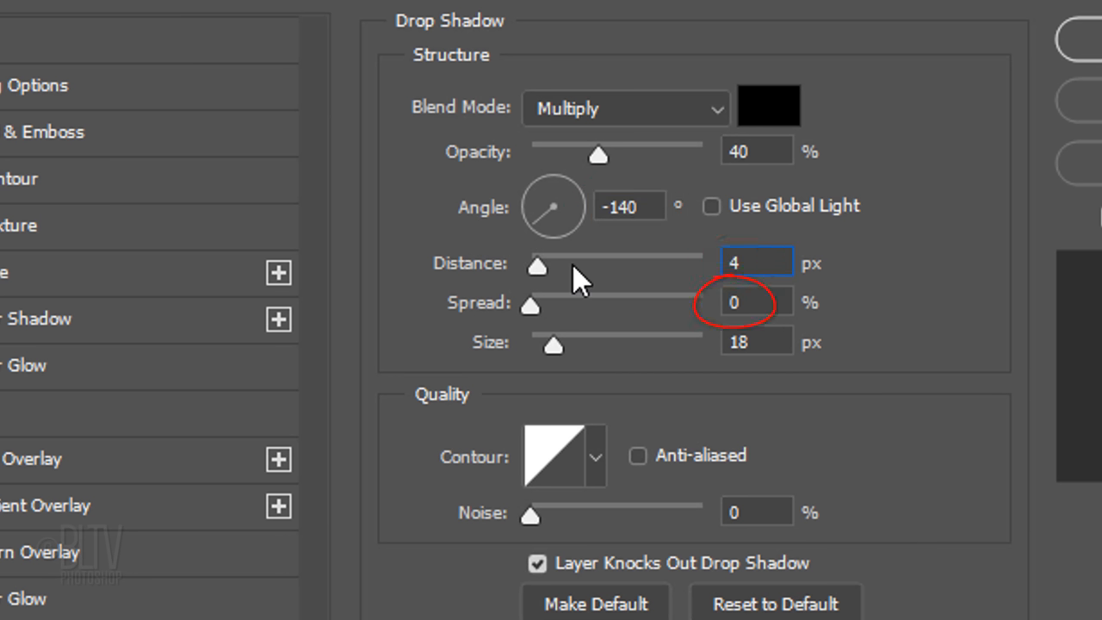
- Set the Text group's drop shadow size to 0 px
triple_click(756, 341)
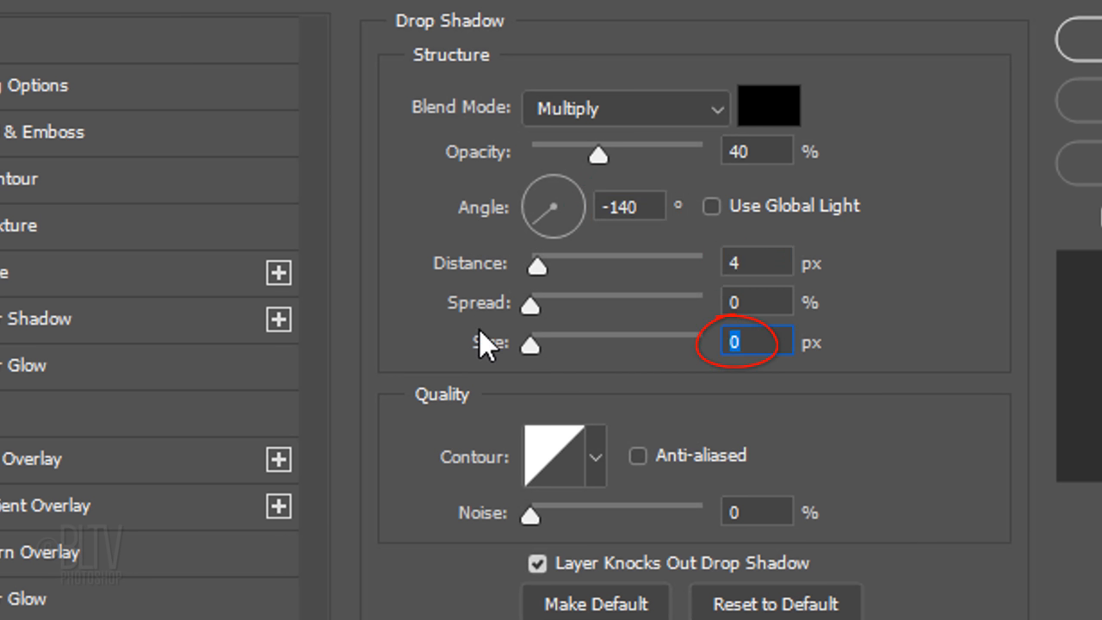